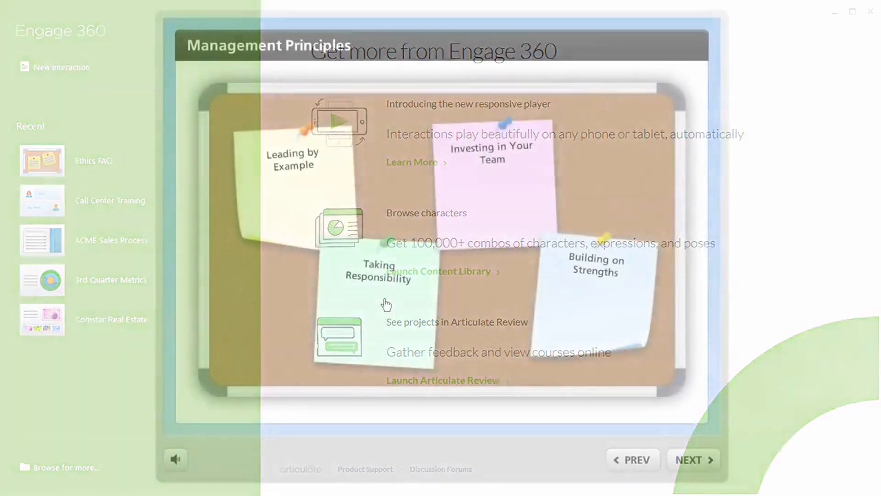
Explore the existing course's Responsibility note, eyewear details, landmark and Situation slide.
{"action": "left_click", "coordinate": [378, 276]}
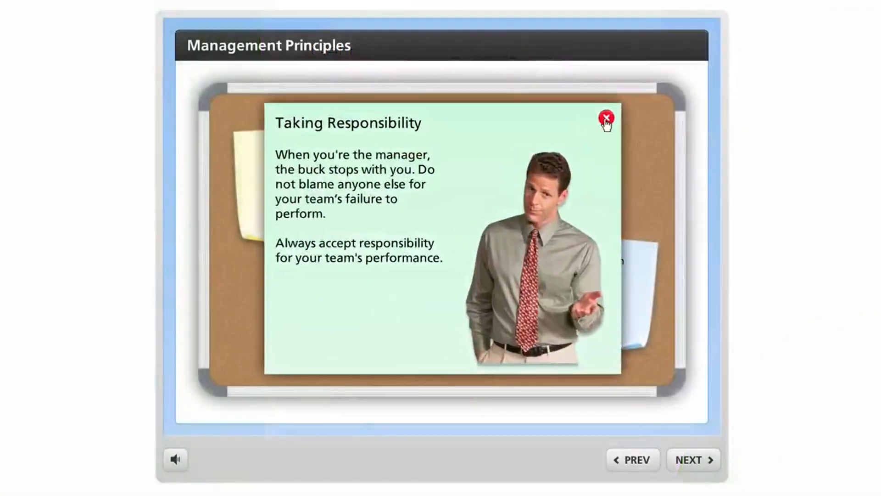
{"action": "left_click", "coordinate": [606, 118]}
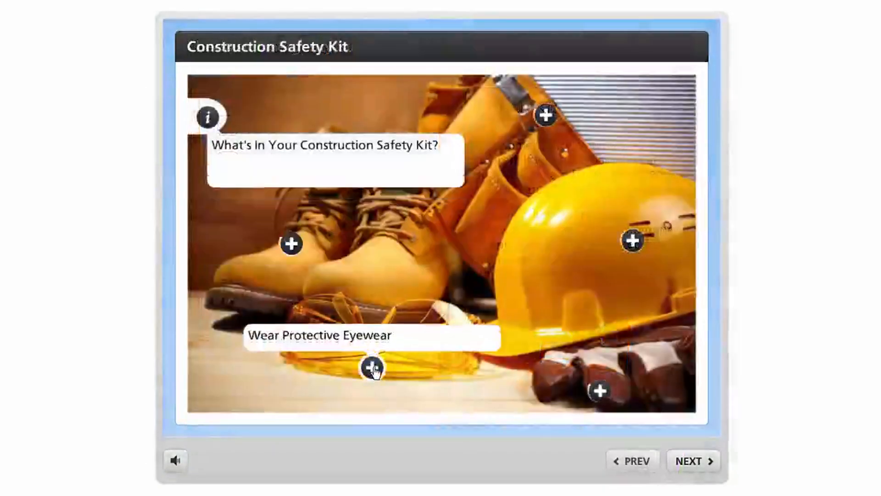
{"action": "left_click", "coordinate": [372, 367]}
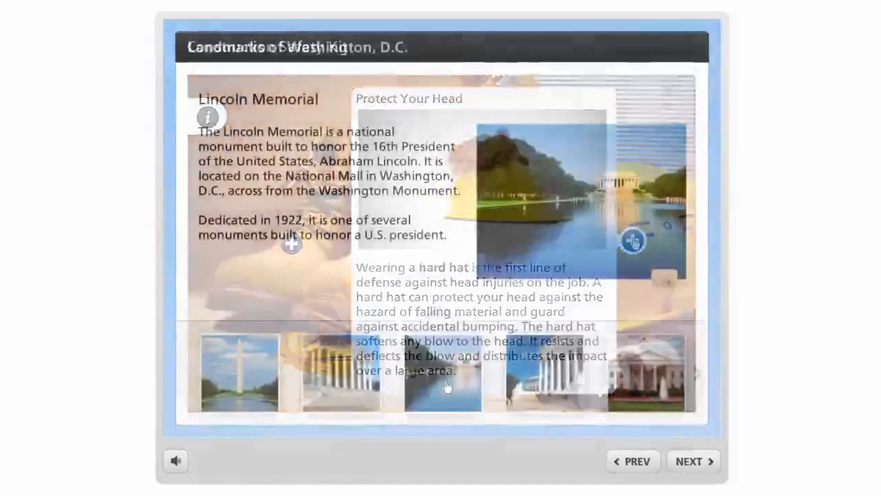
{"action": "left_click", "coordinate": [645, 373]}
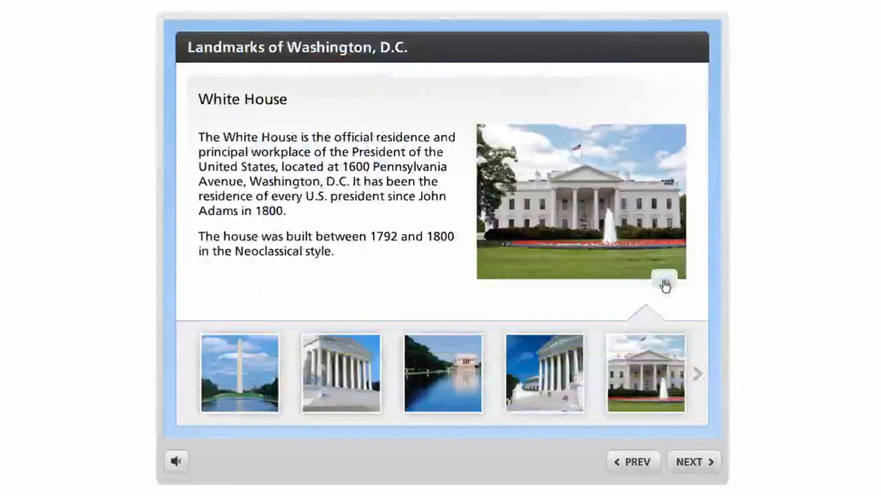
{"action": "mouse_move", "coordinate": [665, 285]}
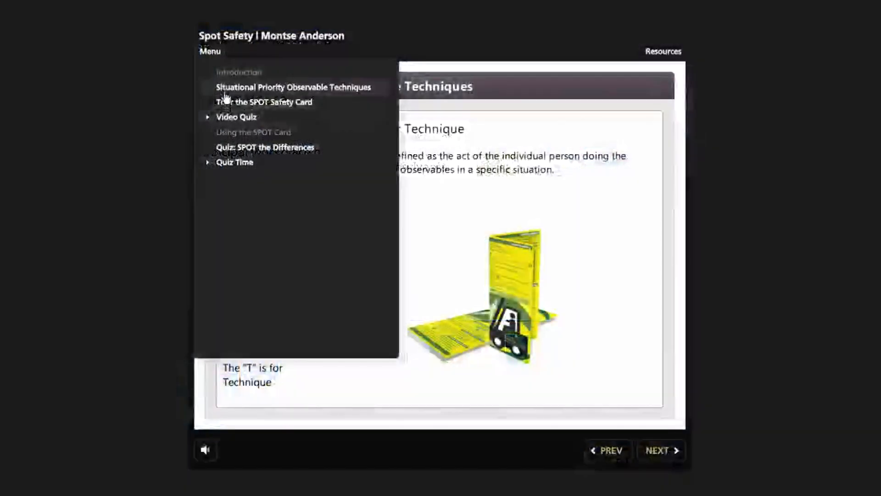
{"action": "left_click", "coordinate": [292, 87]}
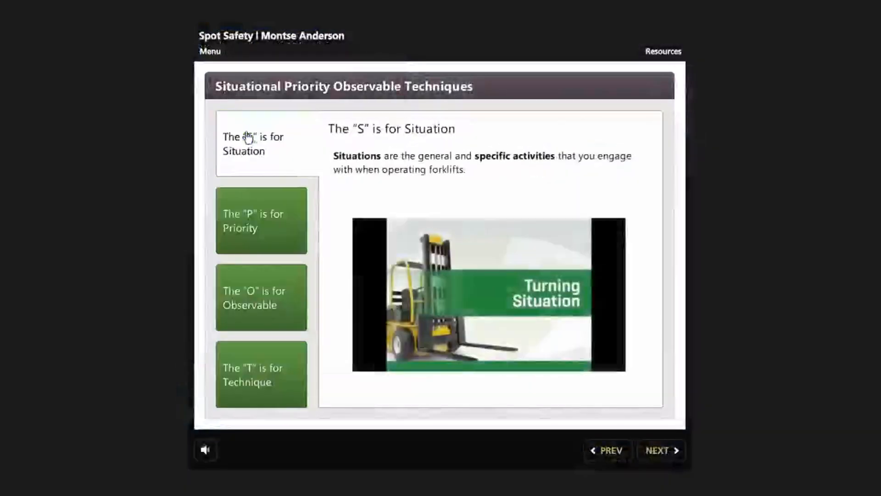
{"action": "left_click", "coordinate": [261, 221]}
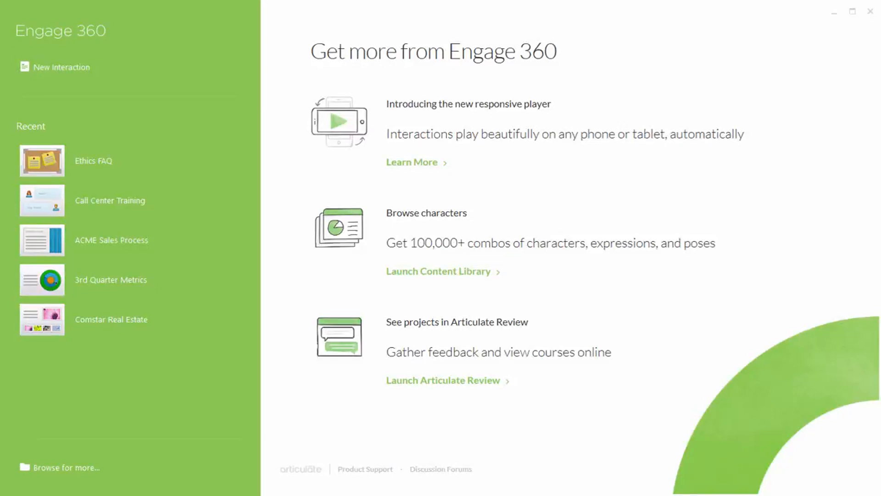
{"action": "mouse_move", "coordinate": [336, 438]}
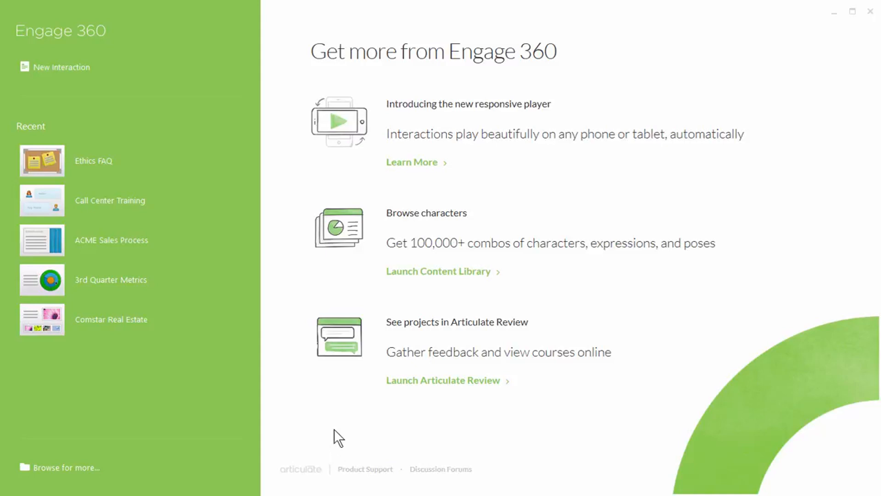
{"action": "mouse_move", "coordinate": [63, 67]}
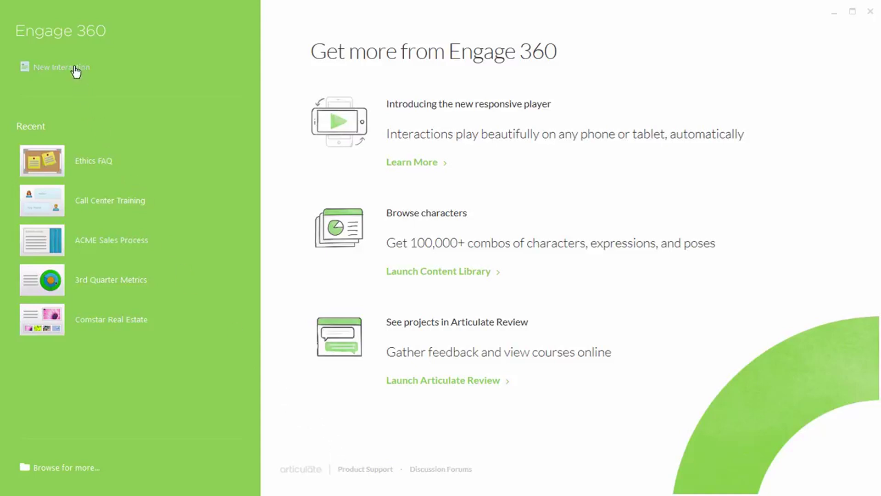
Start a new interaction and browse the template gallery for Accordion.
{"action": "left_click", "coordinate": [62, 67]}
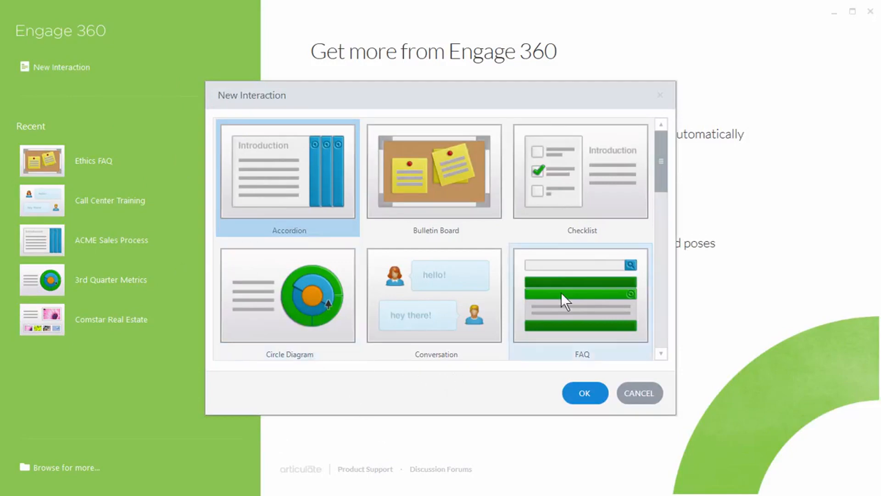
{"action": "scroll", "scroll_direction": "down", "scroll_amount": 3}
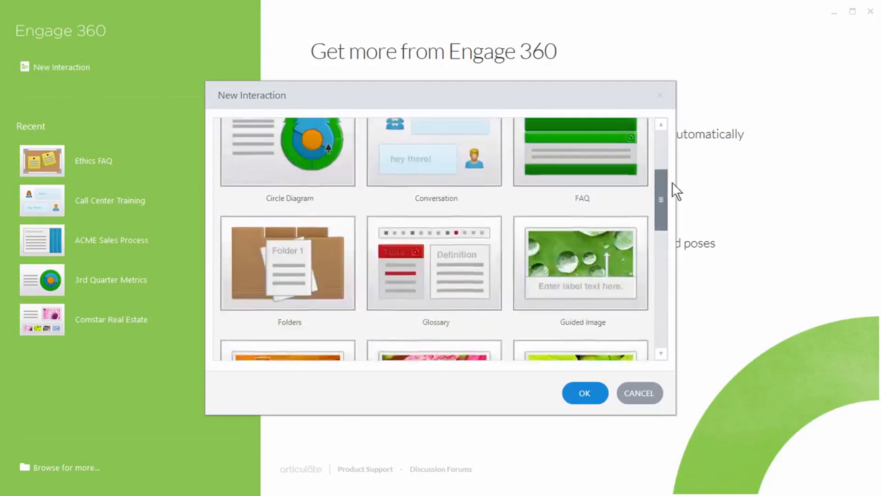
{"action": "scroll", "scroll_direction": "up", "scroll_amount": 3}
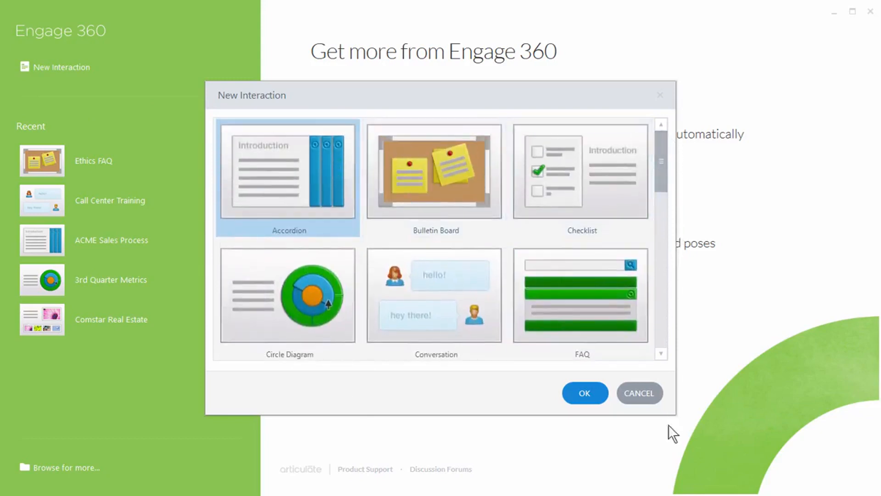
Create the Accordion interaction and bring up the Preview dropdown.
{"action": "left_click", "coordinate": [584, 392]}
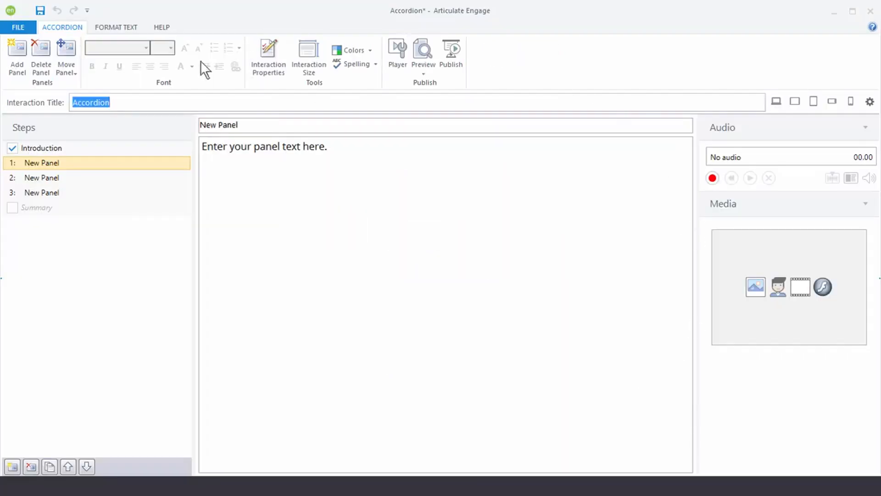
{"action": "mouse_move", "coordinate": [415, 433]}
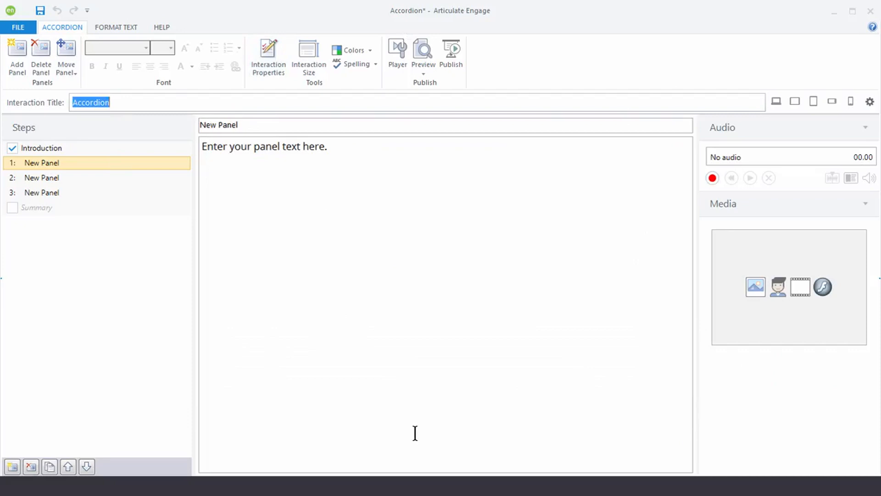
{"action": "left_click", "coordinate": [423, 53]}
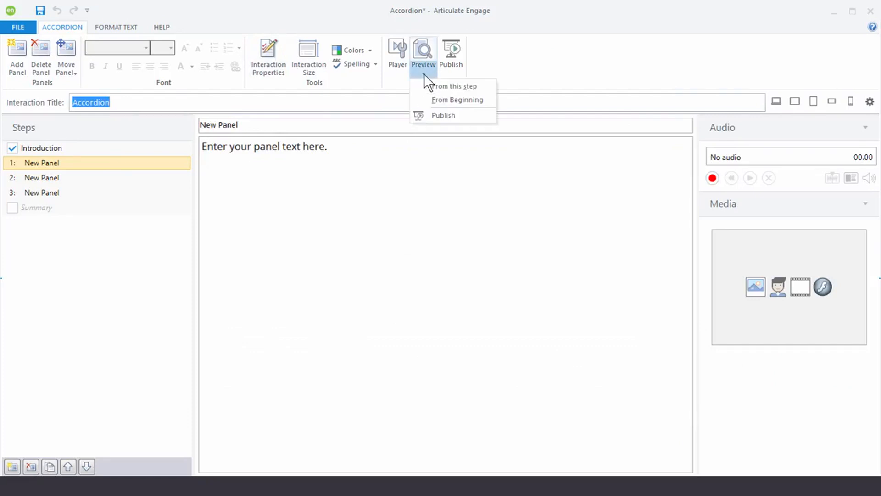
Preview the blank Accordion in the default desktop layout.
{"action": "left_click", "coordinate": [455, 86]}
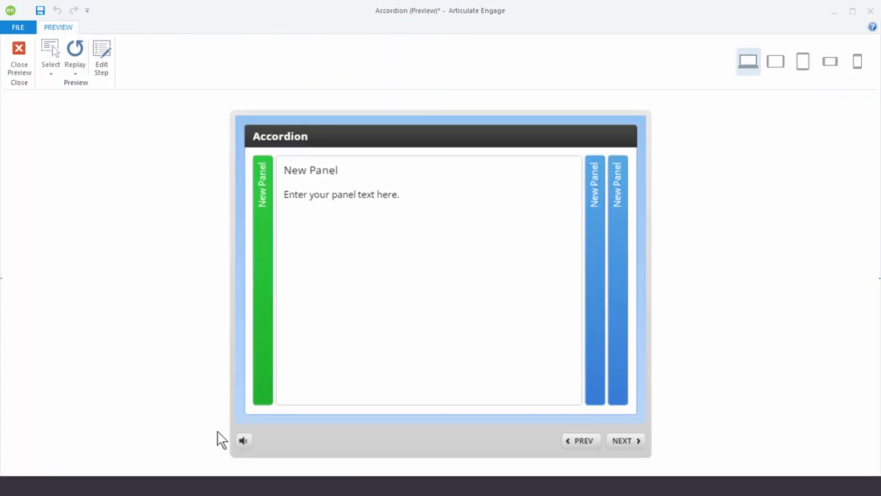
{"action": "mouse_move", "coordinate": [384, 464]}
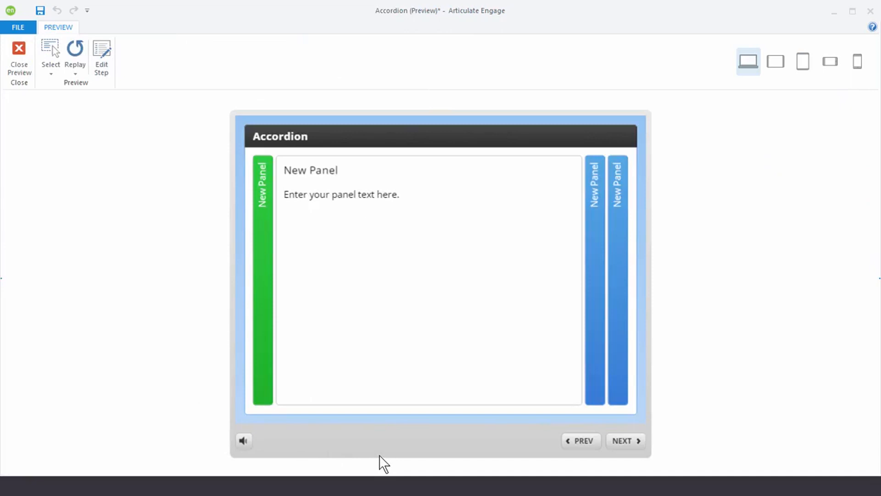
{"action": "mouse_move", "coordinate": [604, 325]}
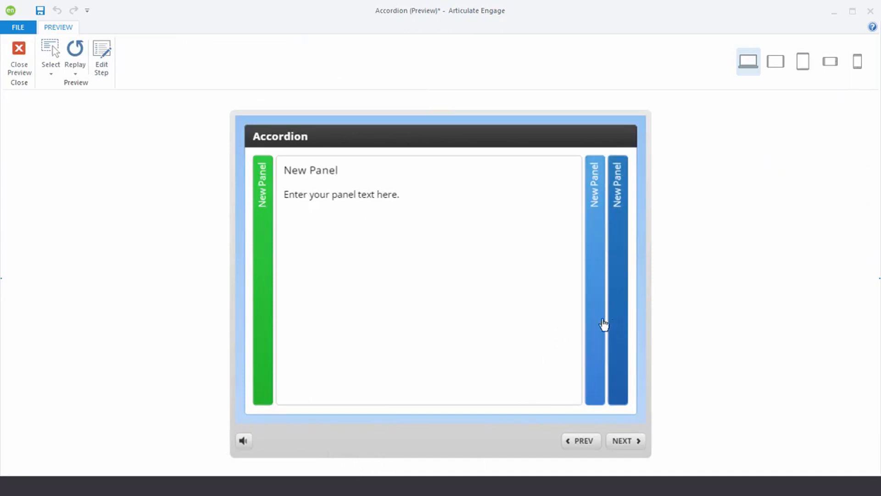
{"action": "mouse_move", "coordinate": [595, 276]}
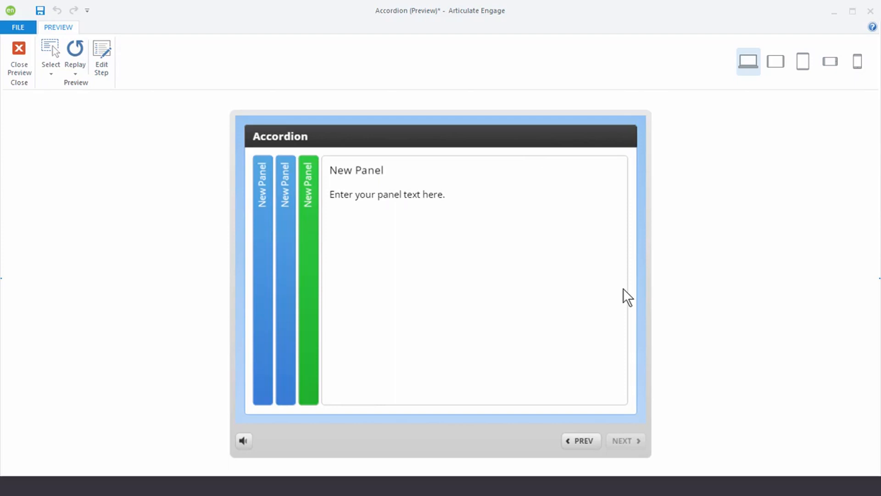
{"action": "mouse_move", "coordinate": [609, 287]}
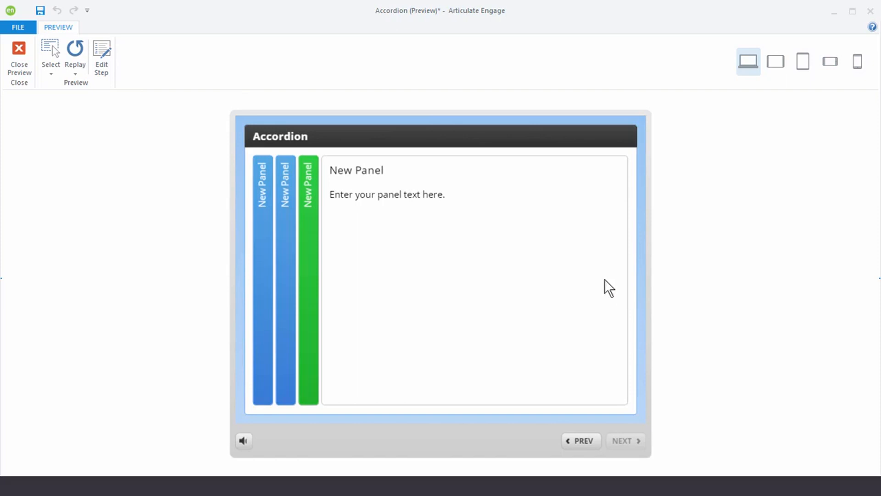
{"action": "mouse_move", "coordinate": [545, 256]}
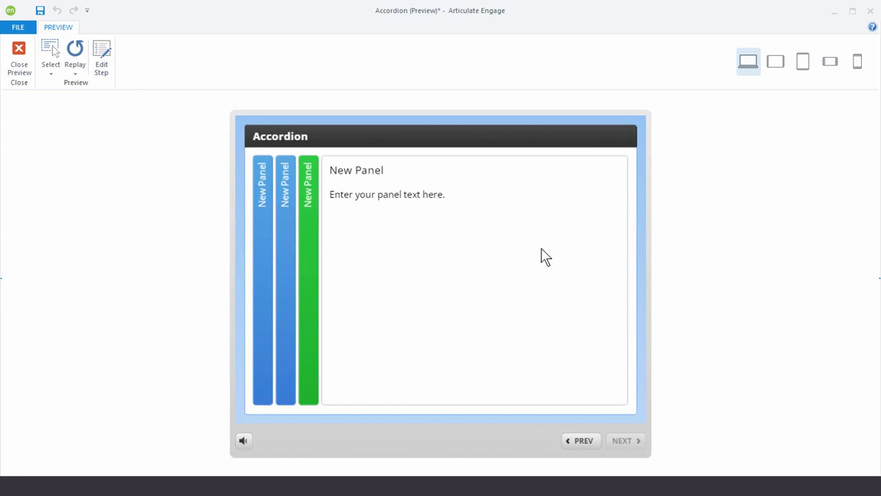
{"action": "mouse_move", "coordinate": [541, 336]}
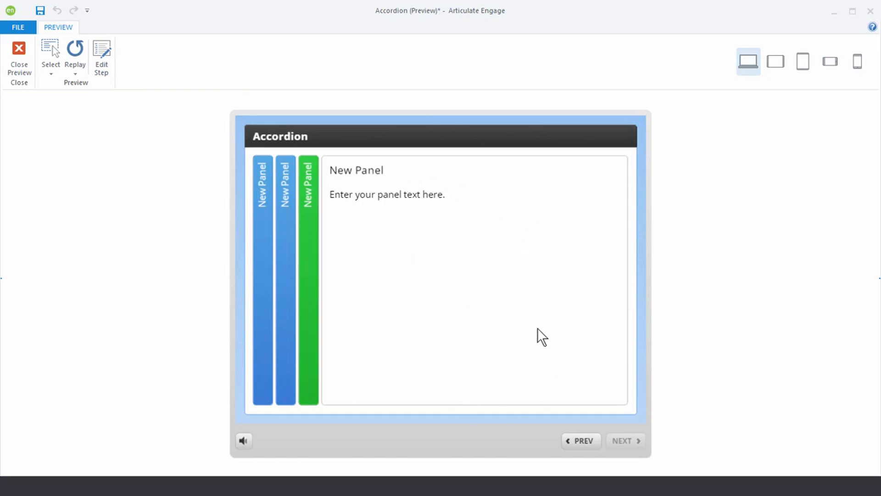
{"action": "mouse_move", "coordinate": [250, 137]}
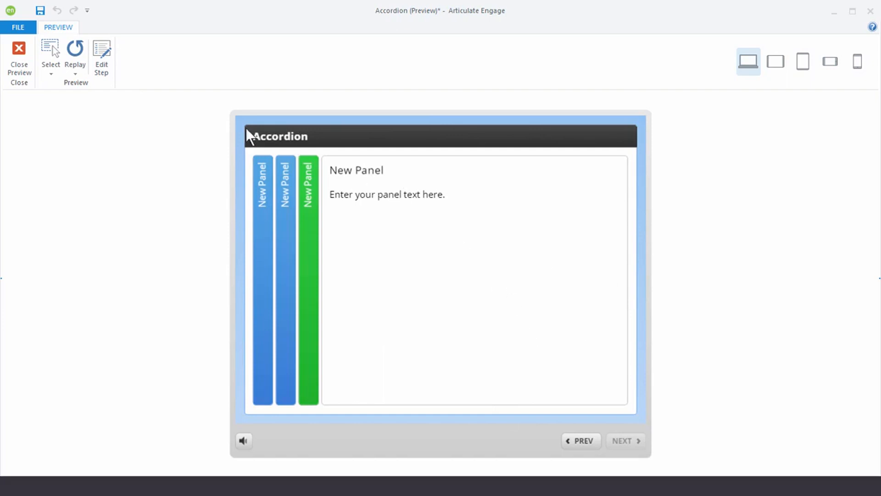
{"action": "mouse_move", "coordinate": [423, 143]}
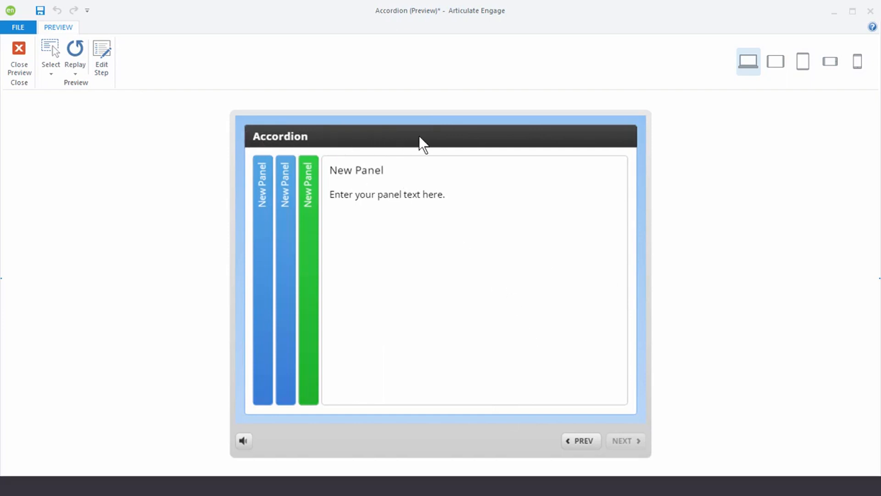
{"action": "mouse_move", "coordinate": [405, 148]}
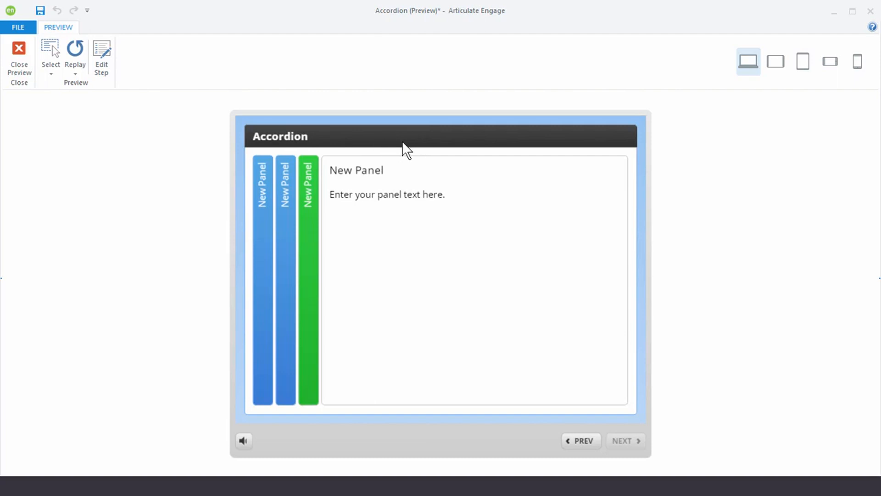
{"action": "mouse_move", "coordinate": [394, 140]}
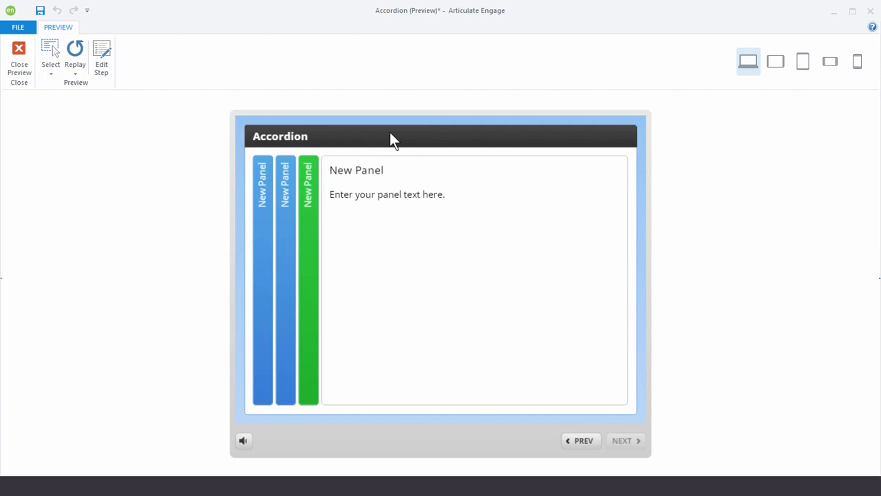
{"action": "mouse_move", "coordinate": [405, 454]}
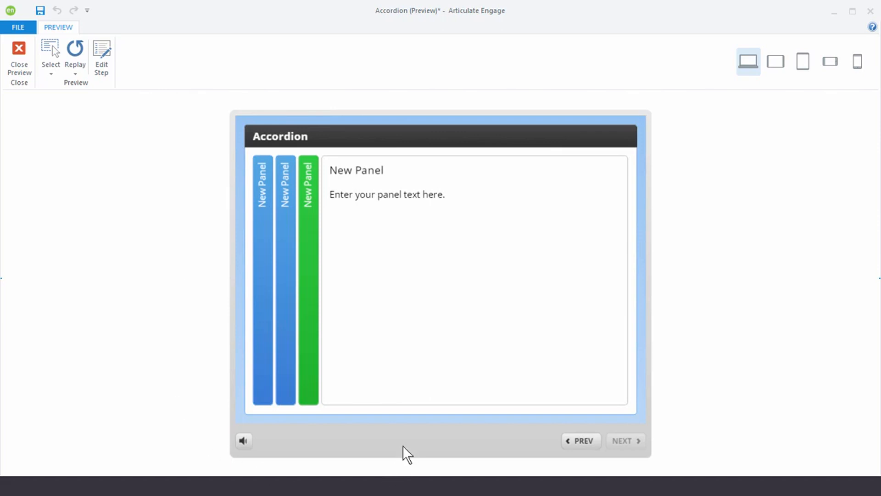
{"action": "mouse_move", "coordinate": [617, 398]}
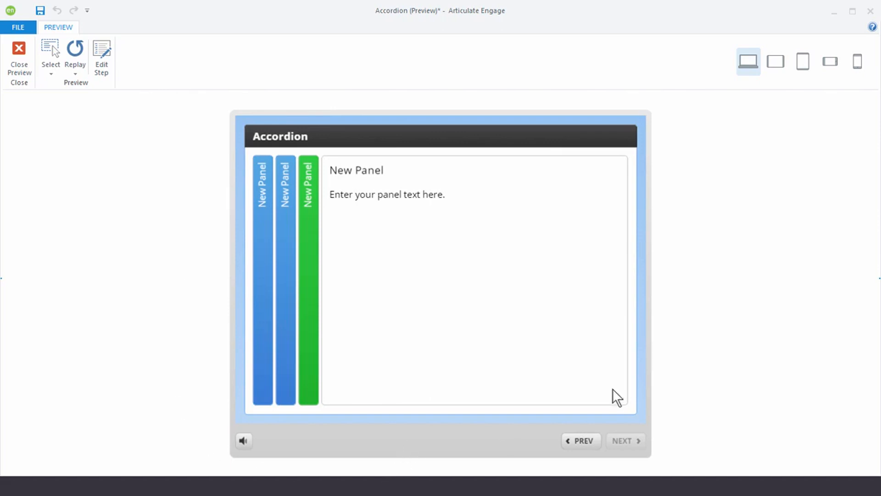
{"action": "mouse_move", "coordinate": [856, 123]}
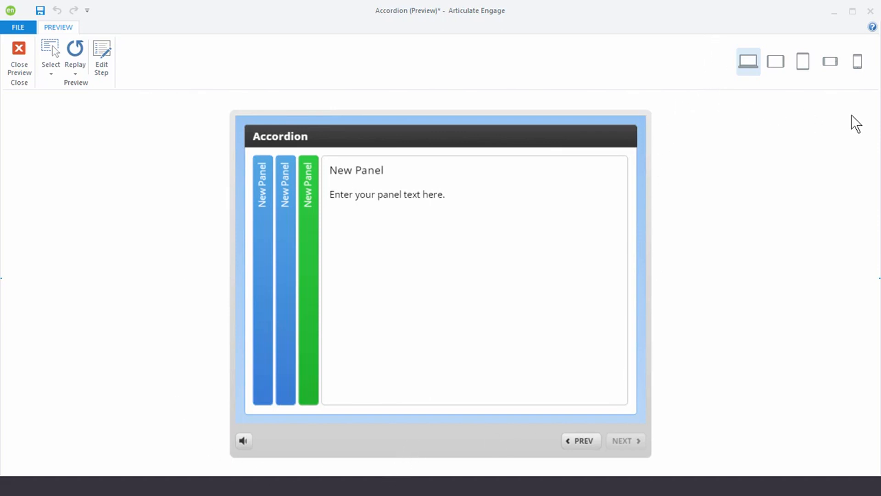
{"action": "mouse_move", "coordinate": [743, 100]}
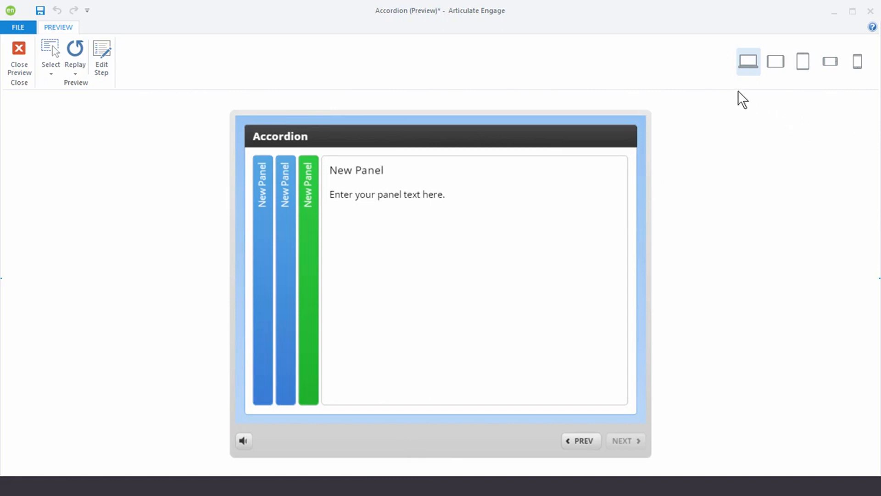
{"action": "mouse_move", "coordinate": [748, 61]}
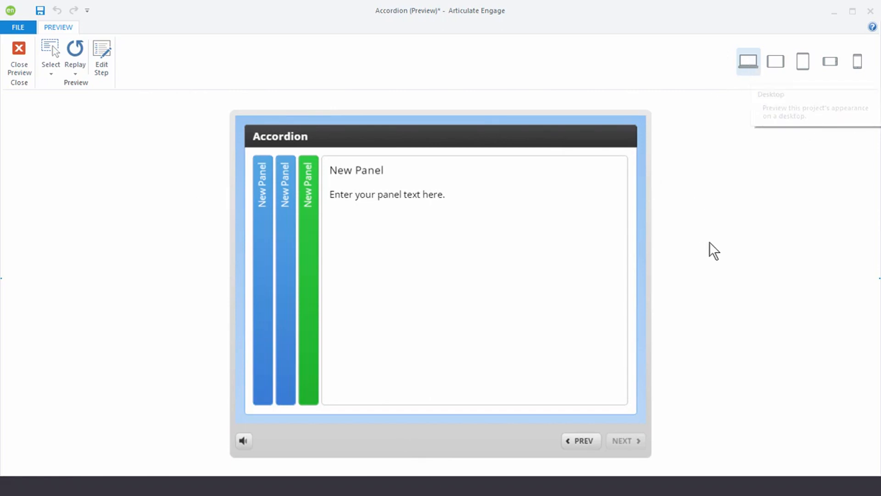
{"action": "mouse_move", "coordinate": [841, 107]}
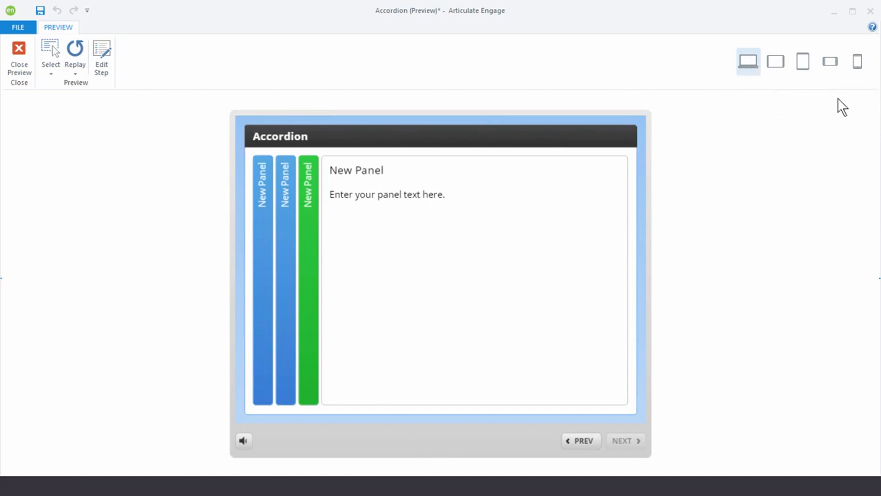
{"action": "mouse_move", "coordinate": [776, 61]}
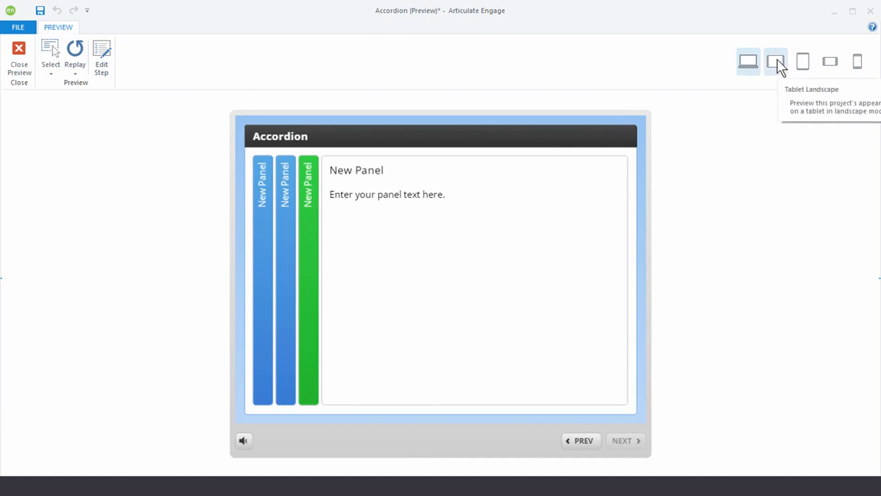
Cycle the preview through tablet landscape, phone landscape, desktop, then tablet landscape again.
{"action": "left_click", "coordinate": [775, 61]}
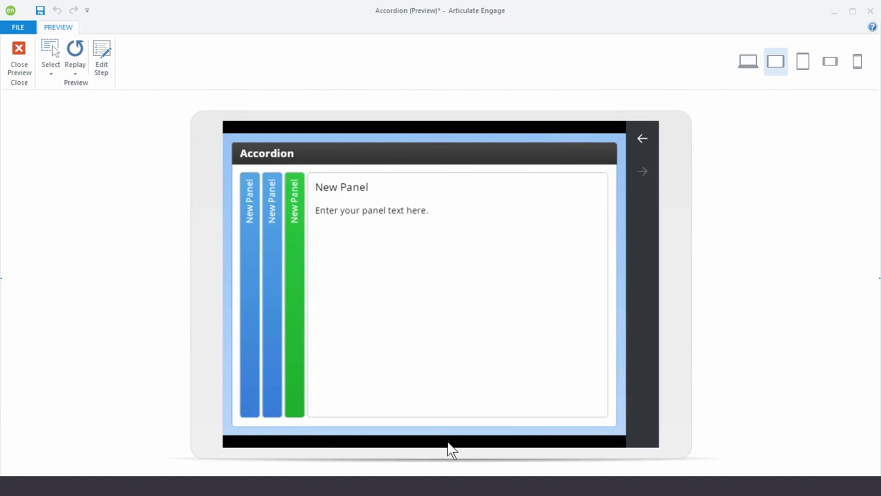
{"action": "left_click", "coordinate": [829, 61]}
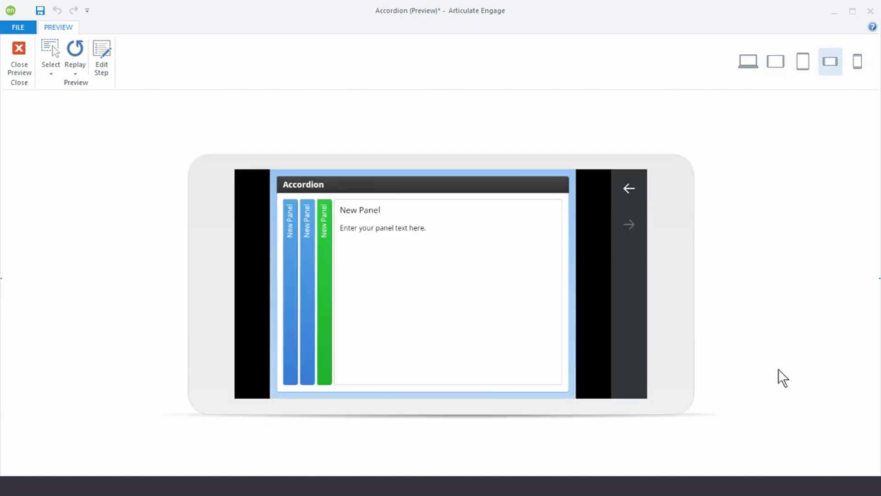
{"action": "mouse_move", "coordinate": [690, 416]}
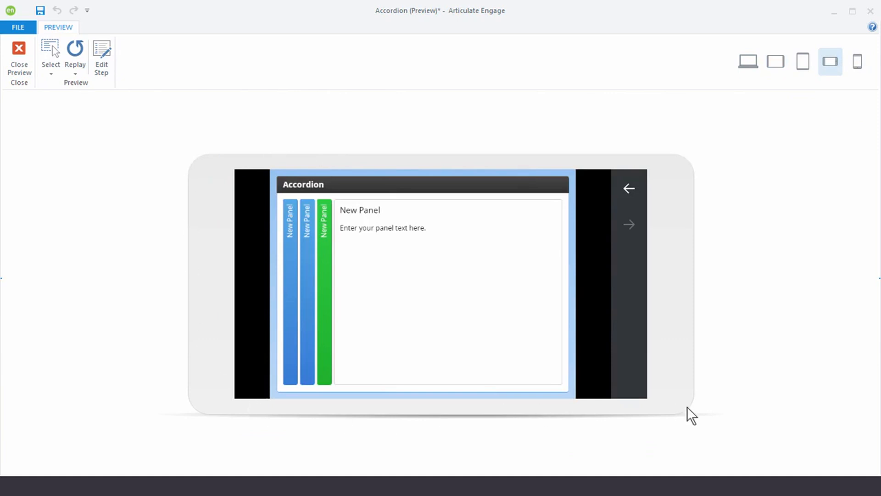
{"action": "mouse_move", "coordinate": [632, 368]}
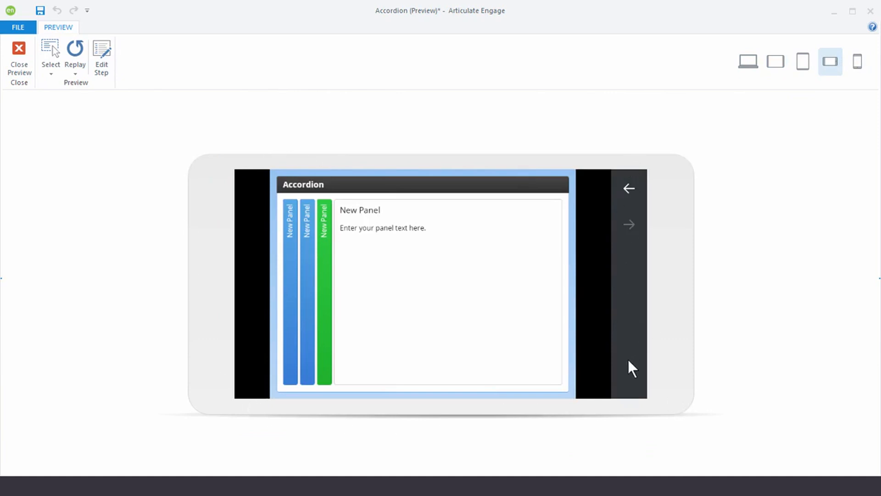
{"action": "mouse_move", "coordinate": [682, 276]}
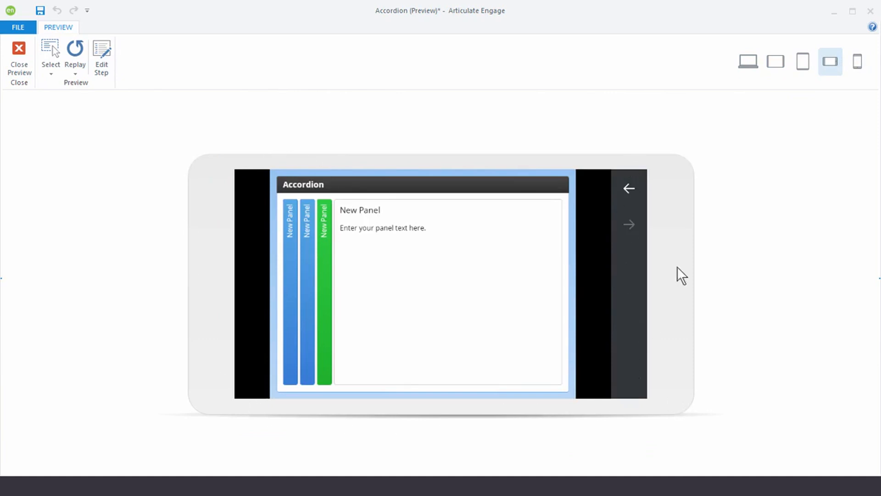
{"action": "left_click", "coordinate": [748, 61]}
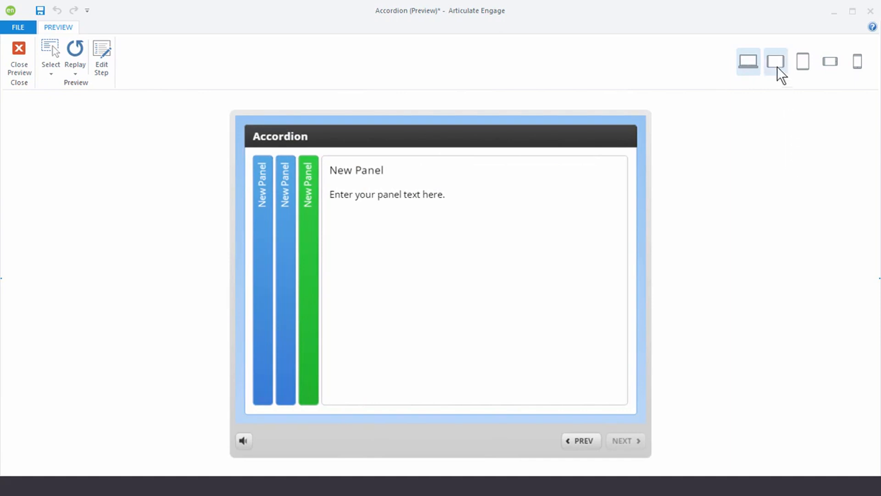
{"action": "left_click", "coordinate": [776, 61]}
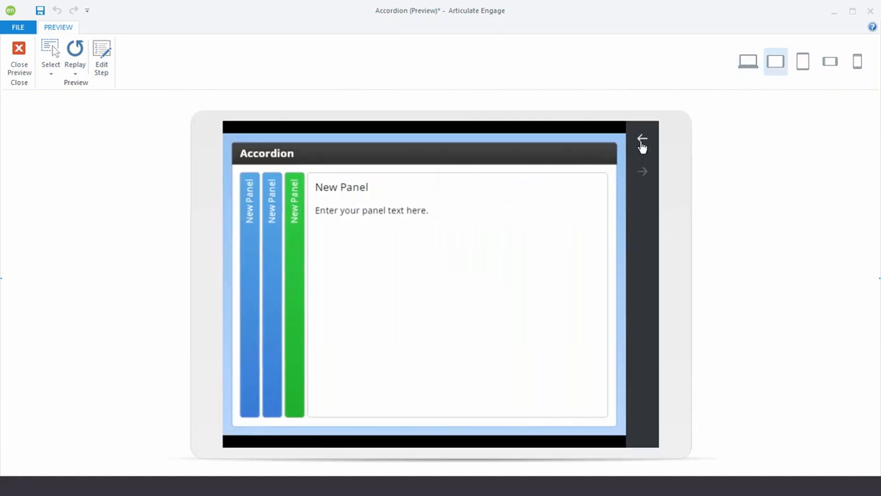
{"action": "mouse_move", "coordinate": [650, 451]}
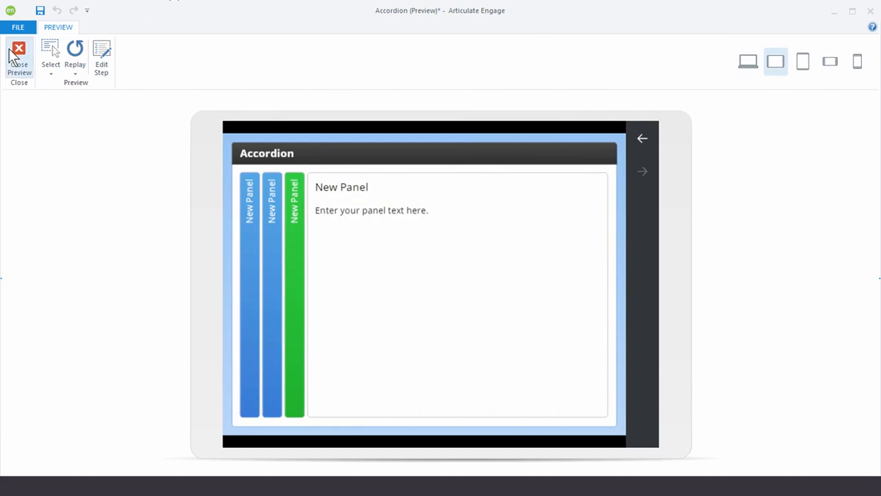
Close the preview and select the first New Panel step for editing.
{"action": "left_click", "coordinate": [19, 56]}
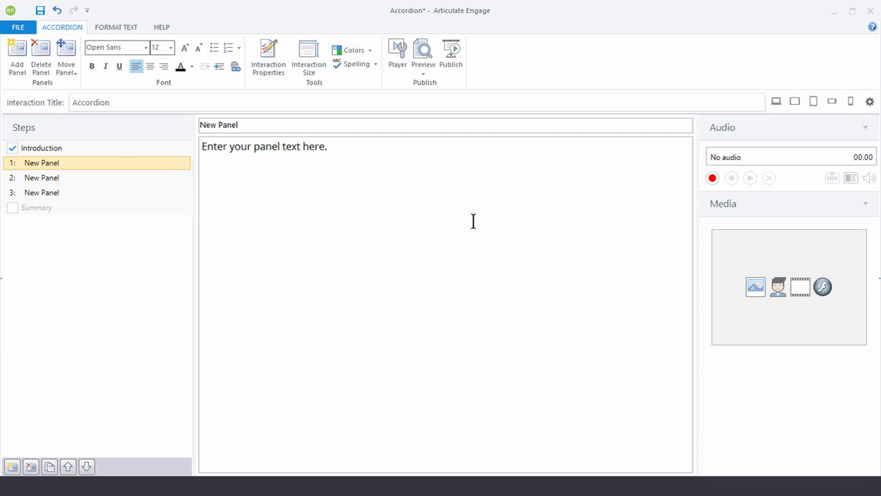
{"action": "mouse_move", "coordinate": [277, 220]}
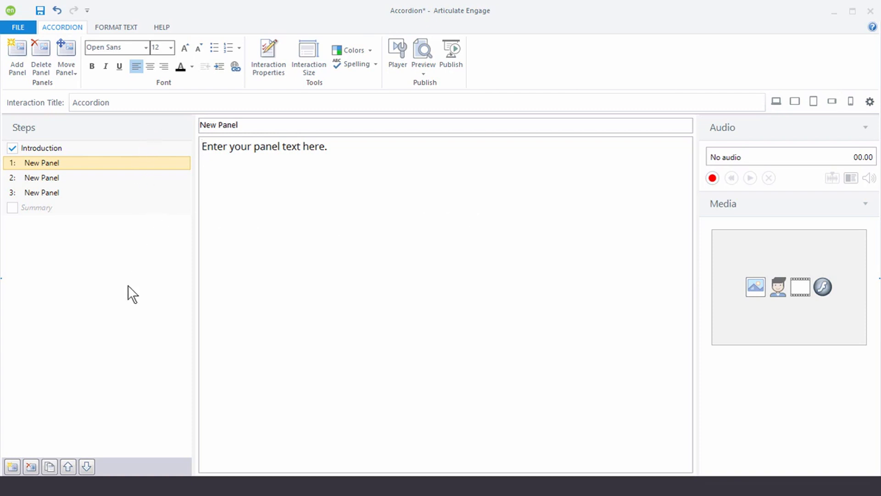
{"action": "mouse_move", "coordinate": [93, 169]}
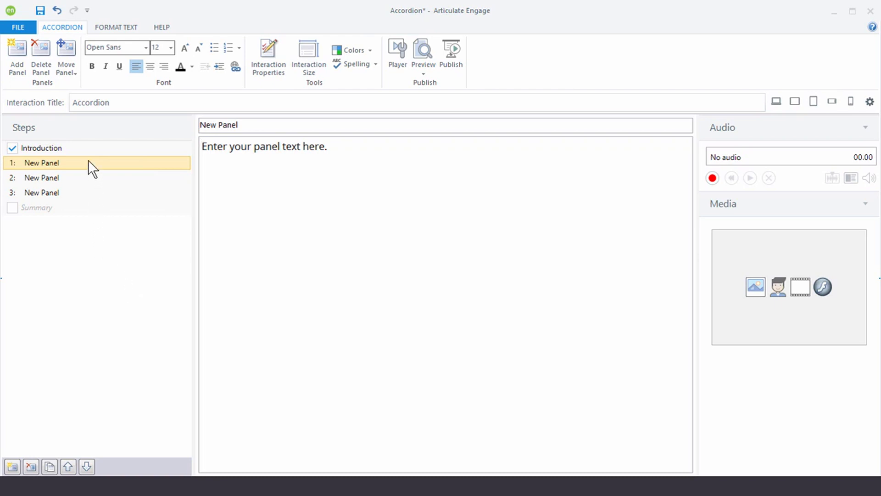
{"action": "mouse_move", "coordinate": [92, 196]}
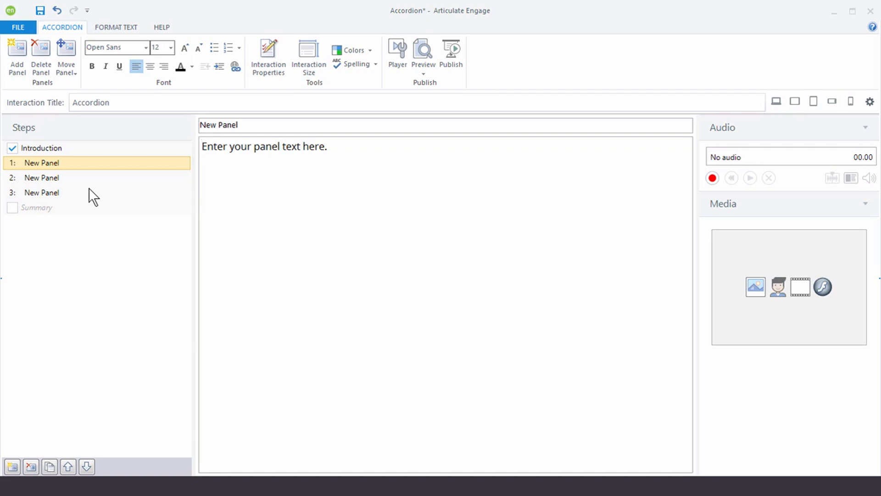
{"action": "mouse_move", "coordinate": [213, 140]}
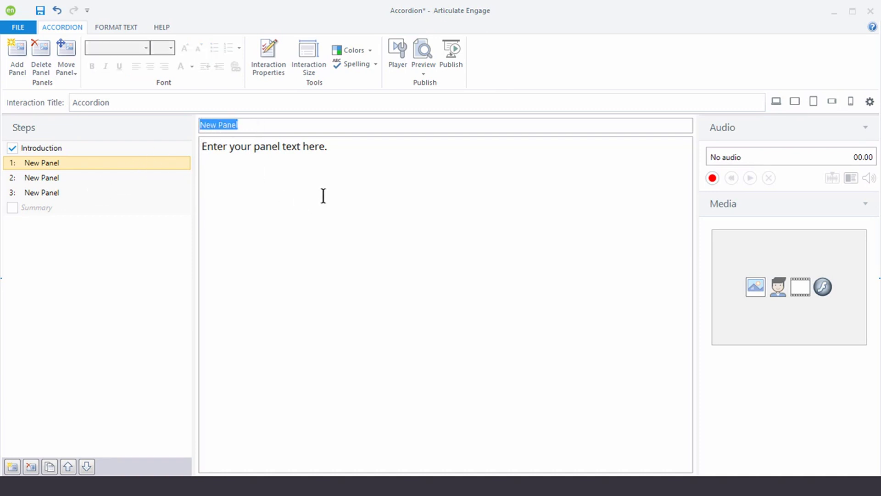
{"action": "left_click", "coordinate": [476, 231]}
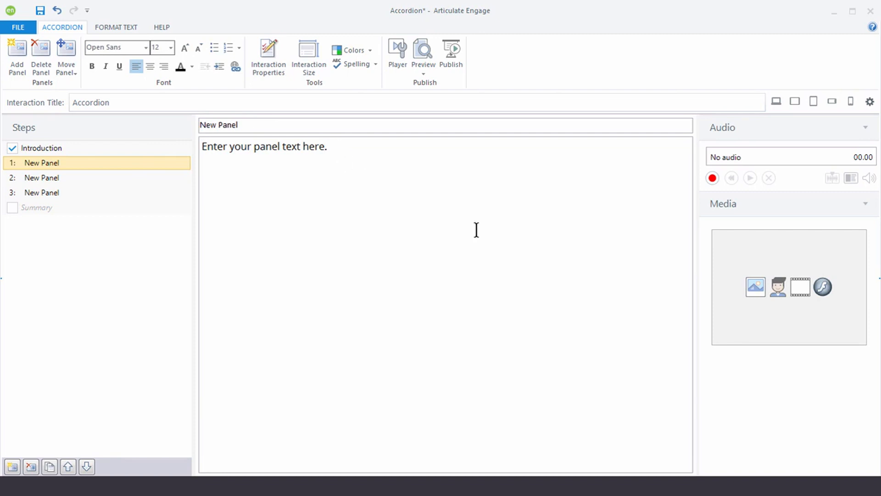
{"action": "mouse_move", "coordinate": [728, 193]}
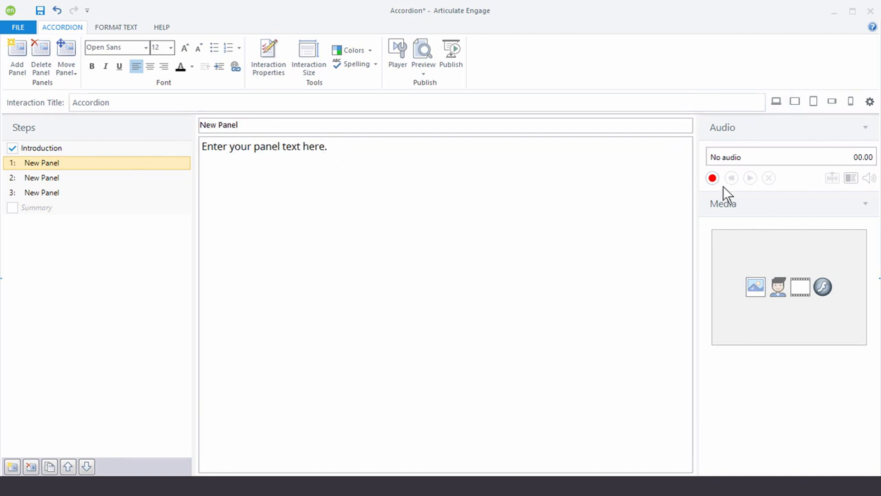
{"action": "mouse_move", "coordinate": [847, 203]}
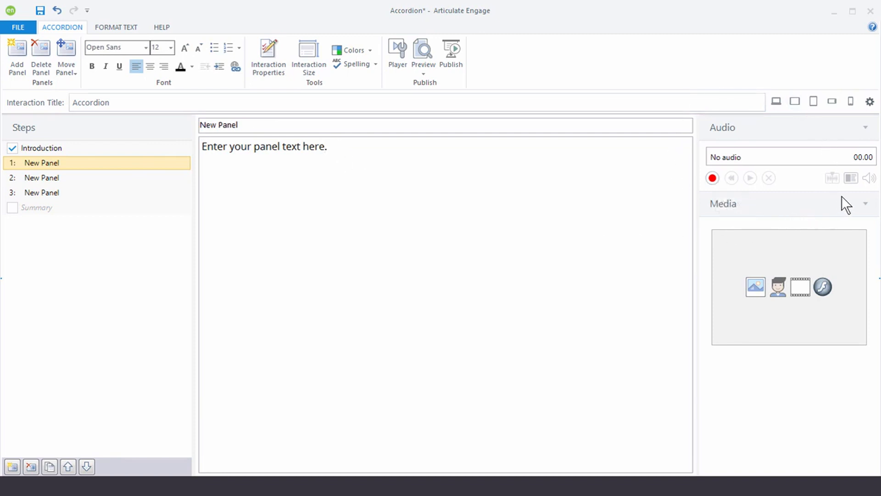
{"action": "mouse_move", "coordinate": [867, 177]}
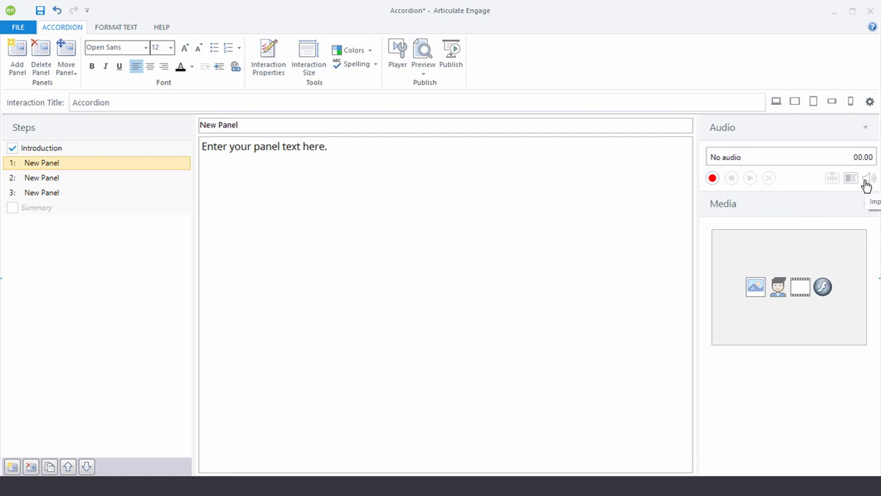
{"action": "mouse_move", "coordinate": [839, 187]}
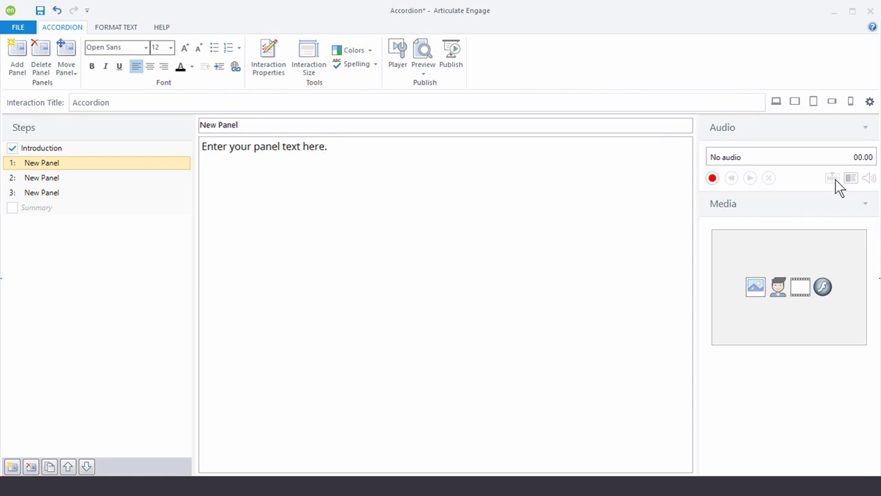
{"action": "mouse_move", "coordinate": [693, 234]}
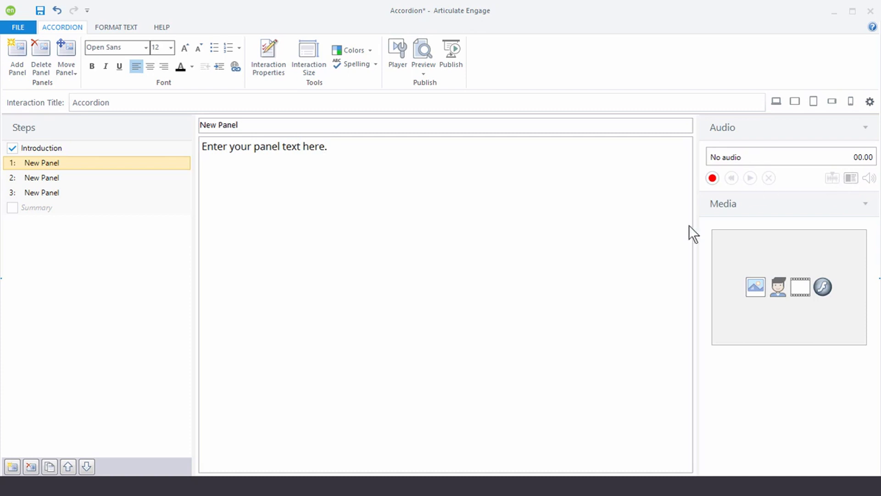
{"action": "mouse_move", "coordinate": [755, 286]}
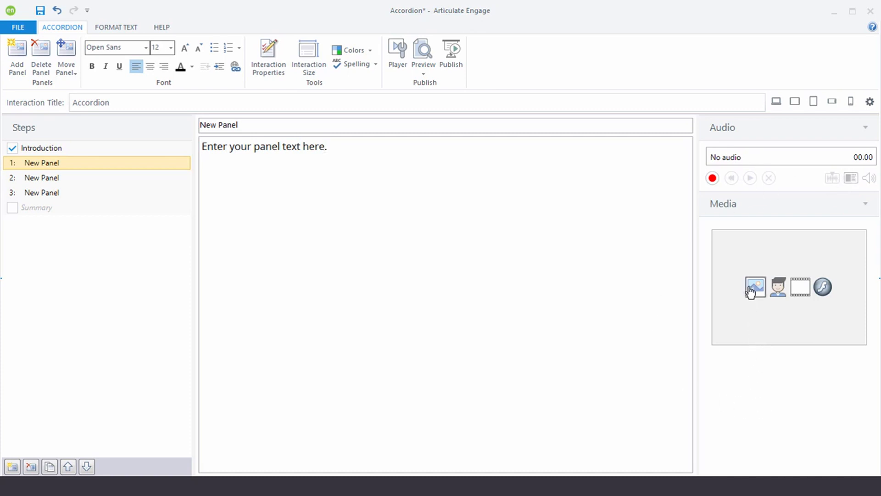
{"action": "mouse_move", "coordinate": [779, 287]}
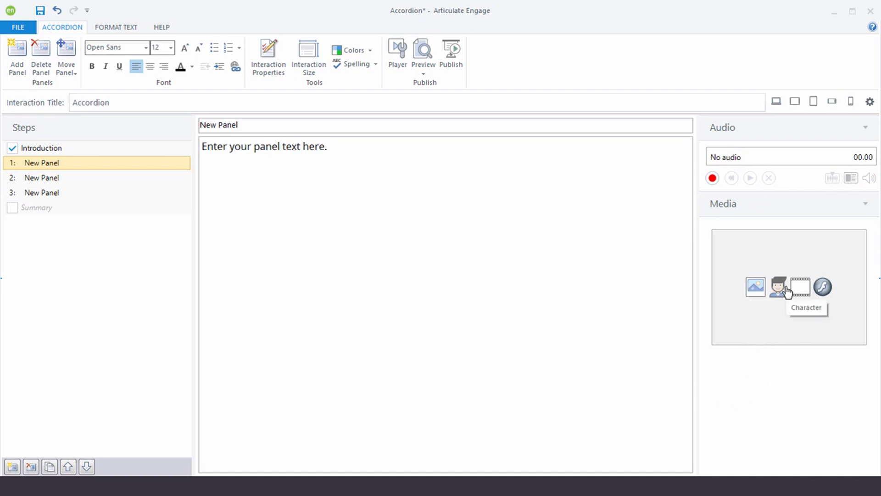
{"action": "mouse_move", "coordinate": [806, 321]}
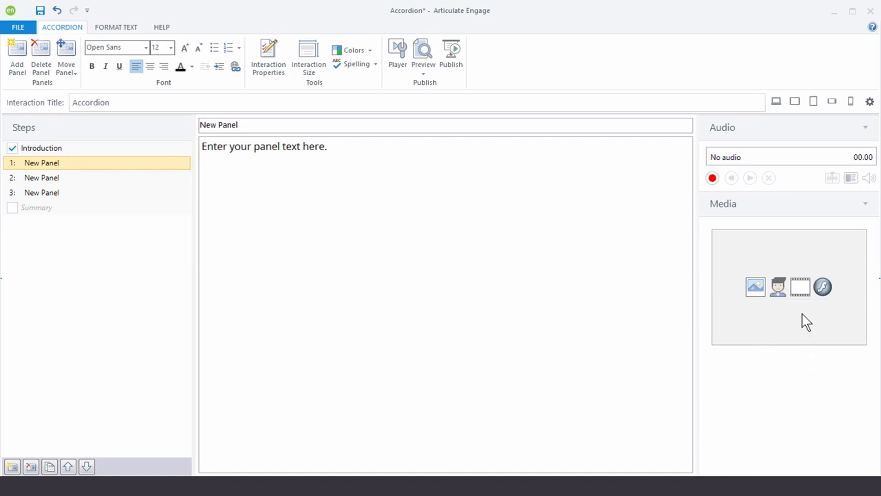
{"action": "mouse_move", "coordinate": [822, 288]}
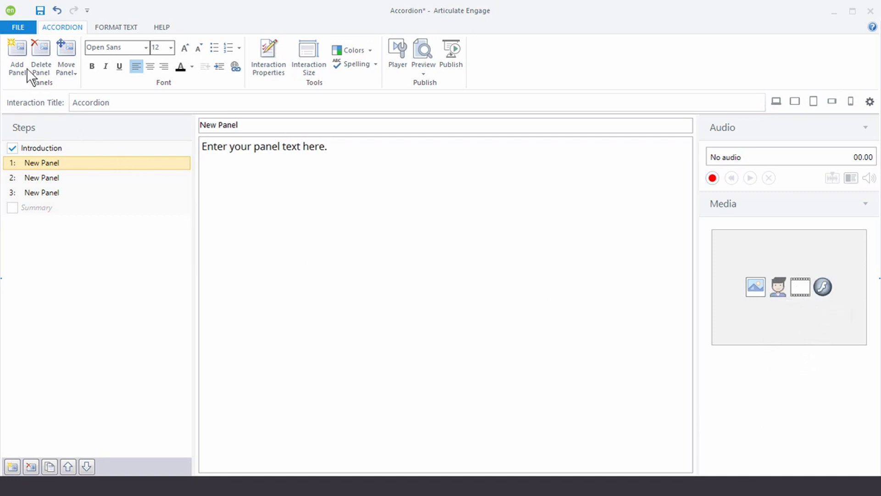
{"action": "mouse_move", "coordinate": [505, 90]}
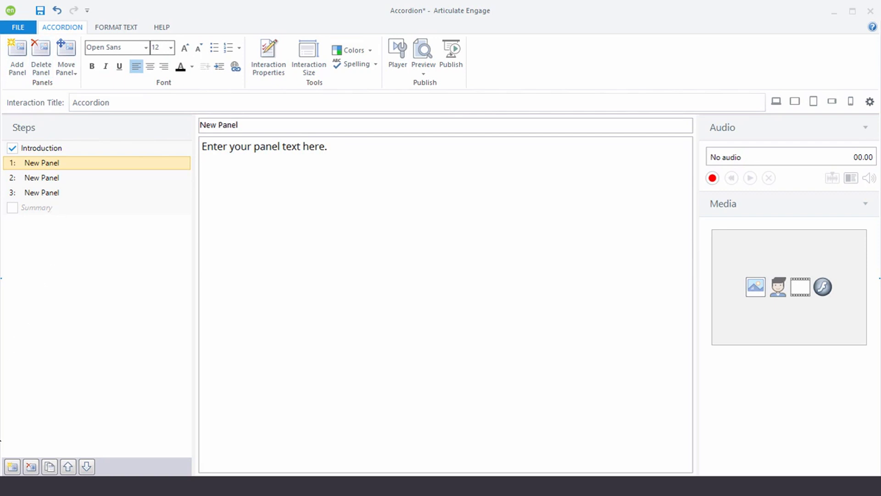
{"action": "mouse_move", "coordinate": [101, 417]}
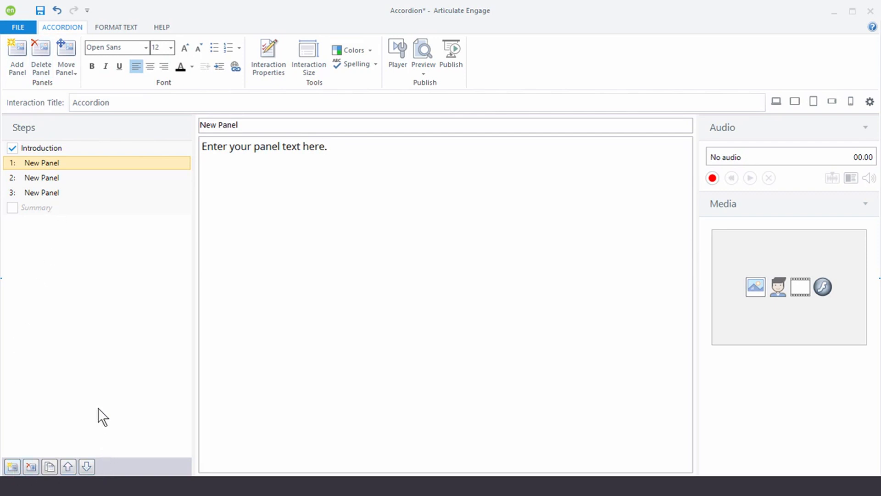
{"action": "mouse_move", "coordinate": [166, 90]}
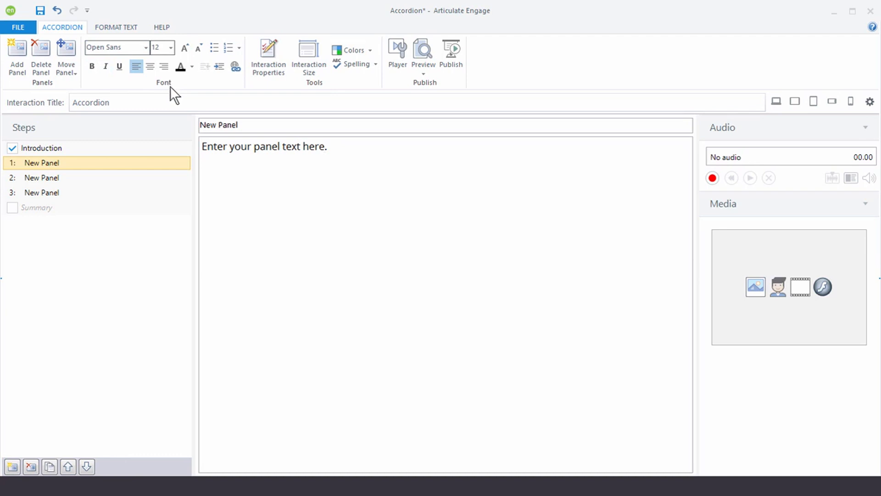
{"action": "mouse_move", "coordinate": [269, 59]}
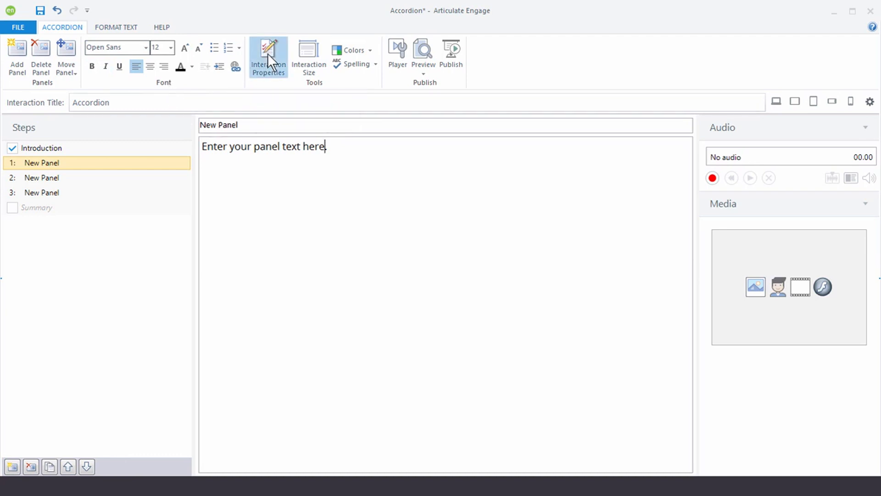
Open Interaction Properties on the Playback tab showing Interactive mode.
{"action": "left_click", "coordinate": [268, 58]}
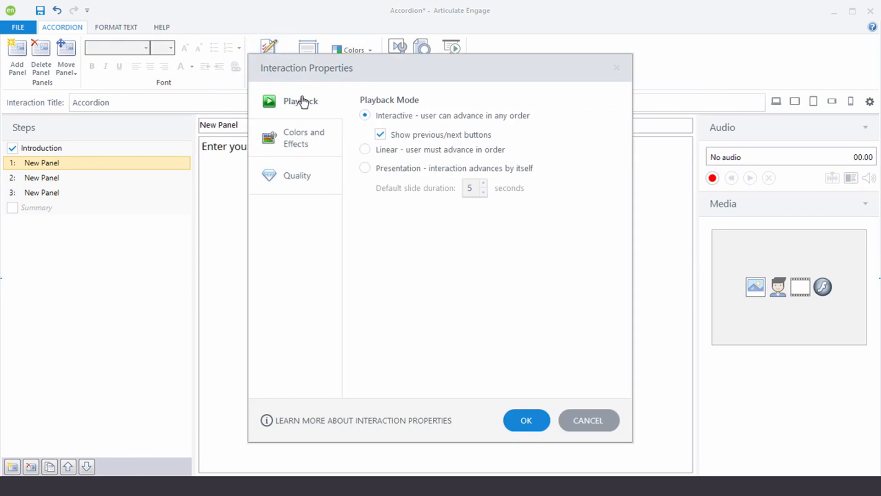
{"action": "mouse_move", "coordinate": [305, 110]}
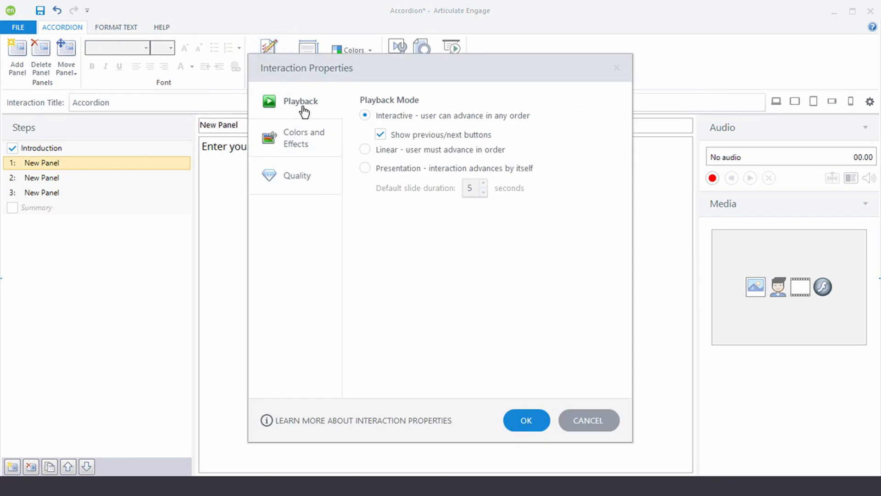
{"action": "mouse_move", "coordinate": [413, 235]}
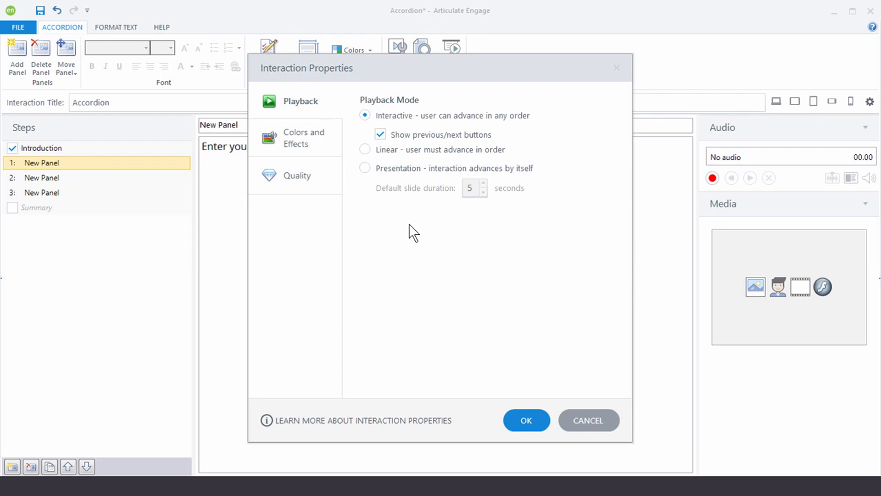
{"action": "mouse_move", "coordinate": [311, 126]}
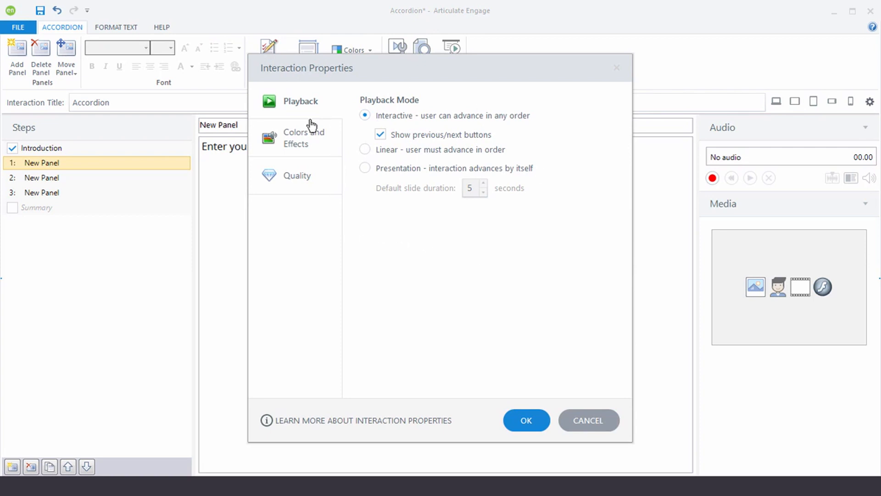
View Colors and Effects and browse Header type options None, Light and Dark.
{"action": "left_click", "coordinate": [303, 138]}
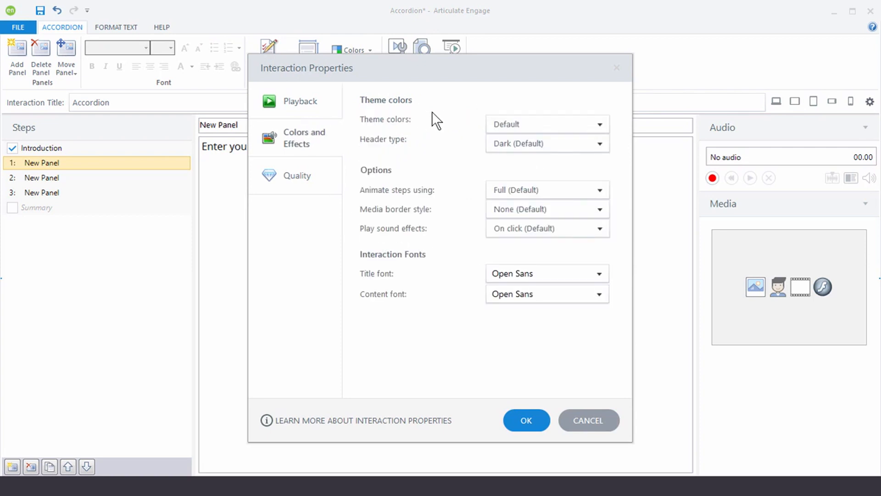
{"action": "left_click", "coordinate": [599, 124]}
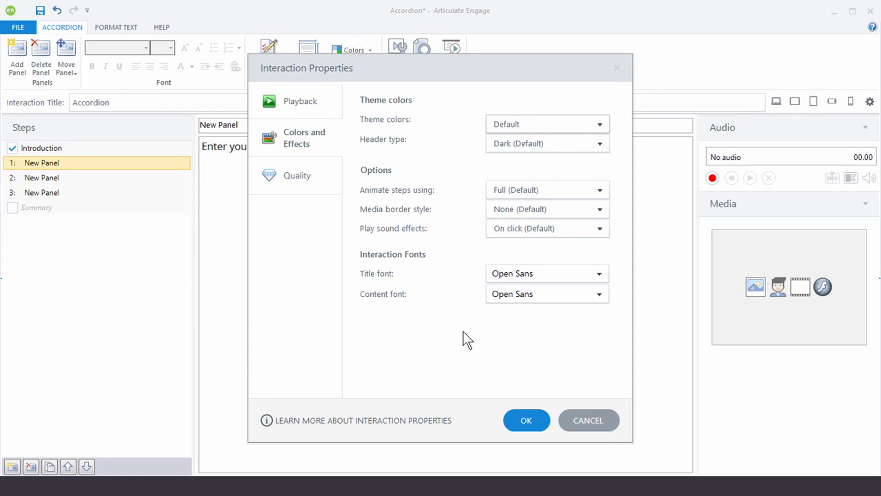
{"action": "mouse_move", "coordinate": [404, 149]}
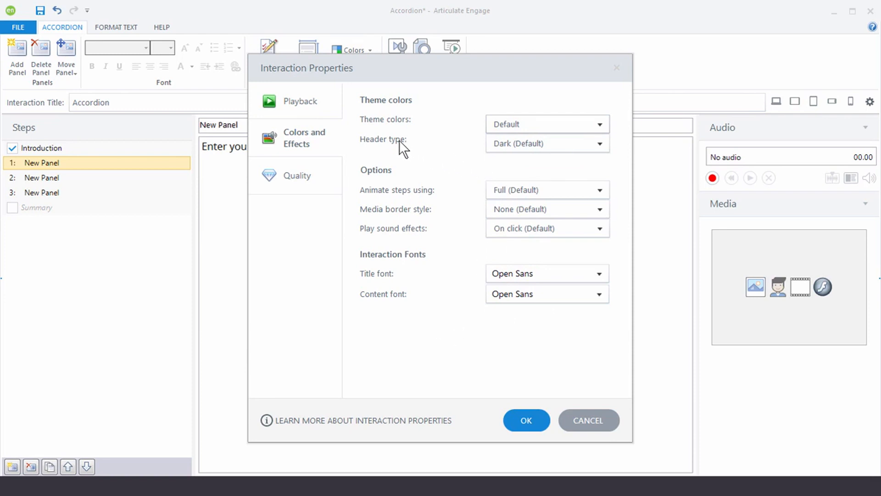
{"action": "left_click", "coordinate": [599, 143]}
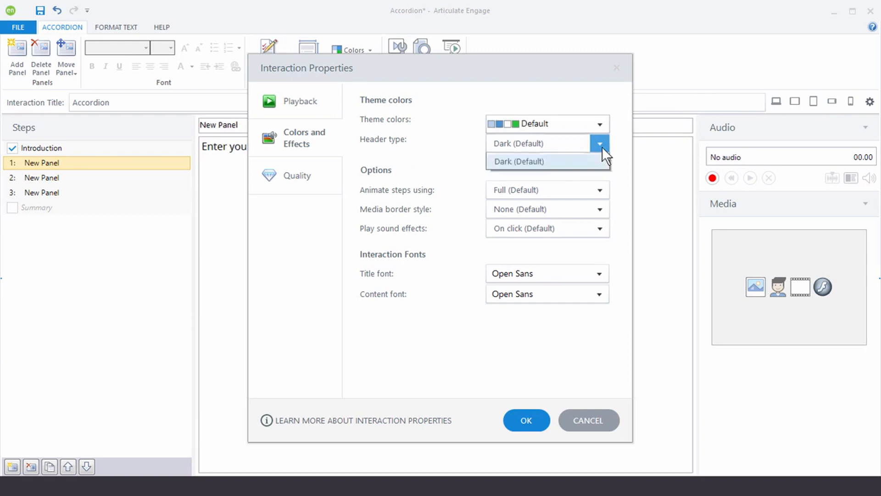
{"action": "left_click", "coordinate": [598, 143]}
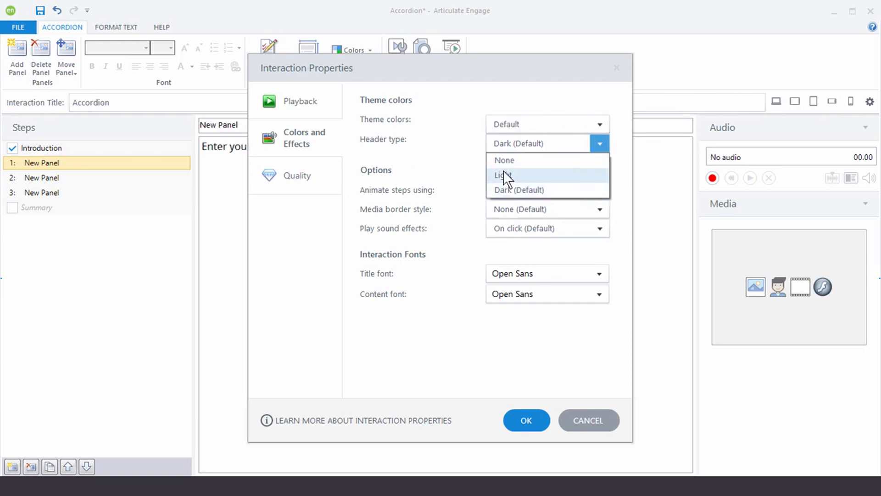
{"action": "mouse_move", "coordinate": [504, 163]}
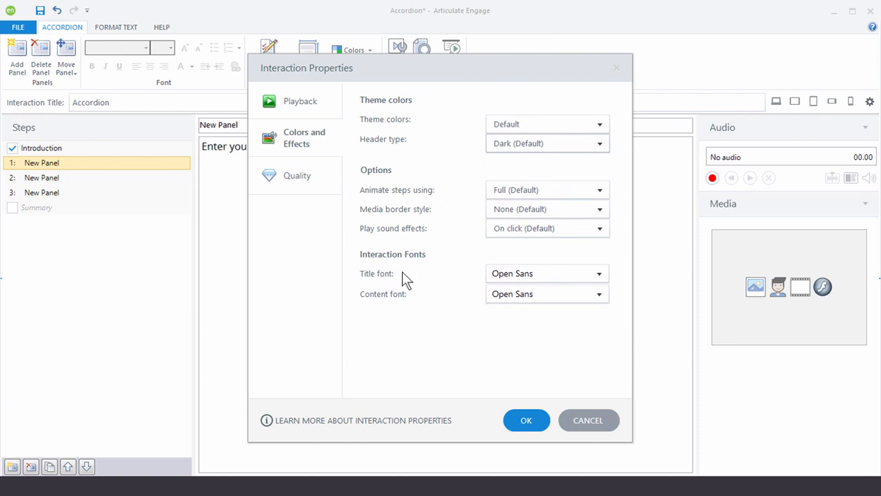
{"action": "mouse_move", "coordinate": [407, 287]}
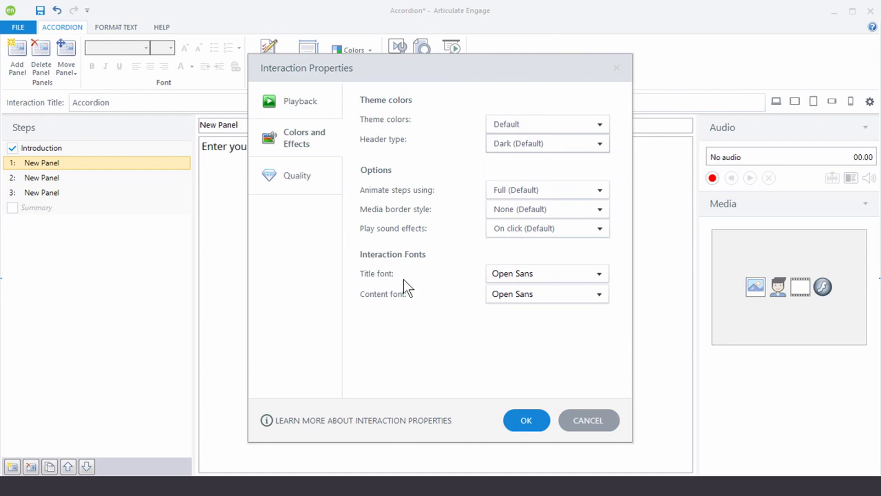
{"action": "mouse_move", "coordinate": [335, 193]}
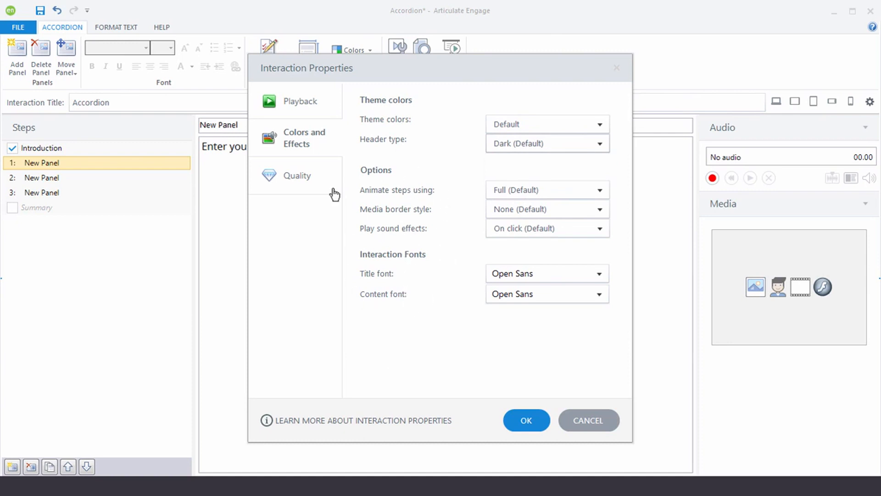
Review the Quality tab's publish compression settings and close Interaction Properties.
{"action": "left_click", "coordinate": [297, 175]}
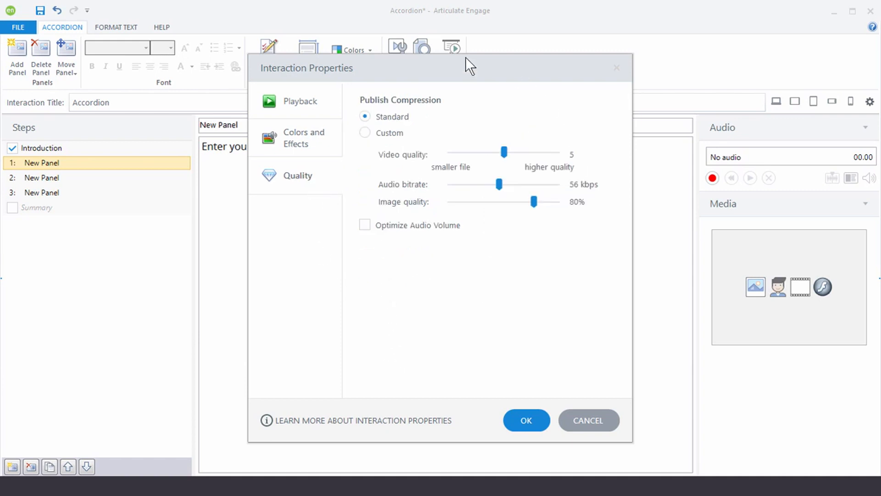
{"action": "mouse_move", "coordinate": [439, 299]}
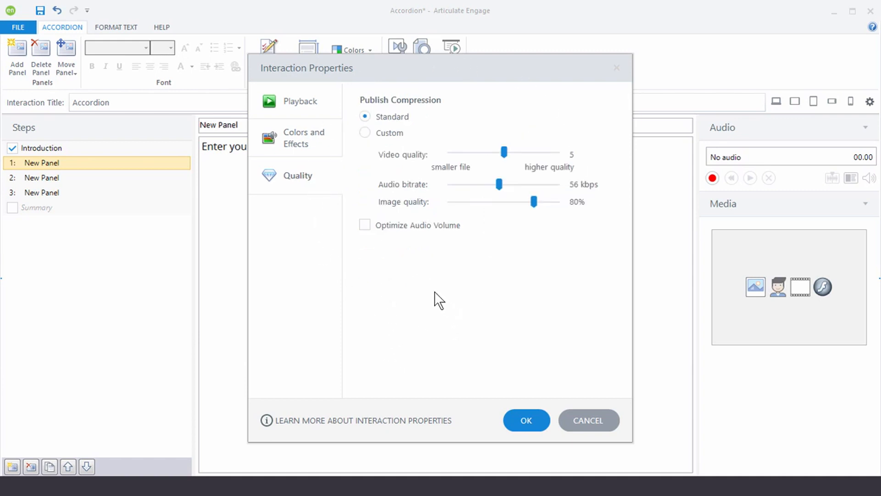
{"action": "mouse_move", "coordinate": [461, 319]}
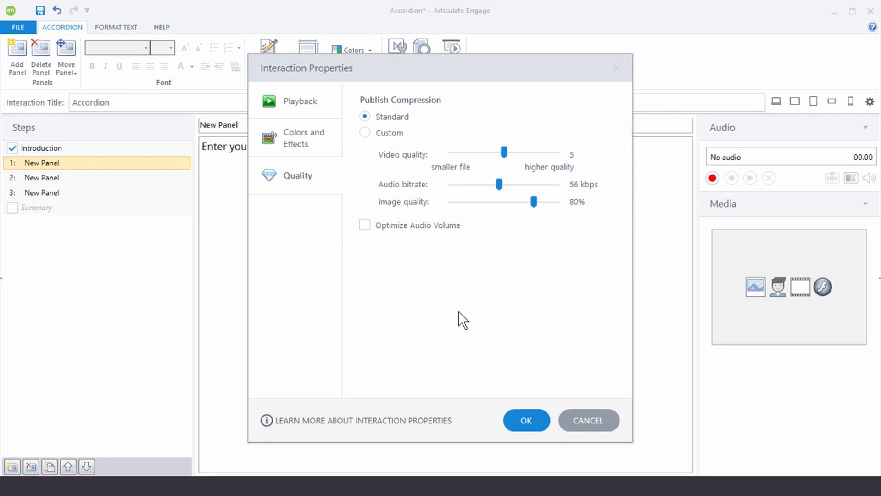
{"action": "mouse_move", "coordinate": [451, 195]}
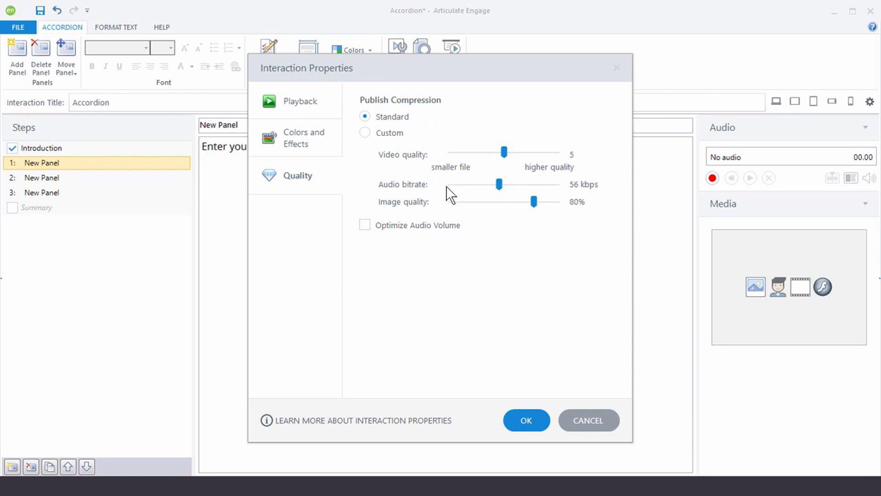
{"action": "mouse_move", "coordinate": [458, 200]}
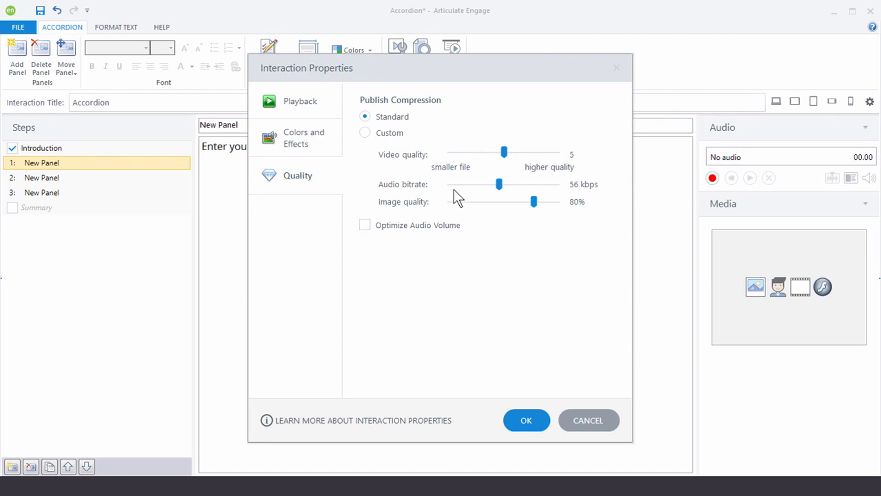
{"action": "mouse_move", "coordinate": [579, 165]}
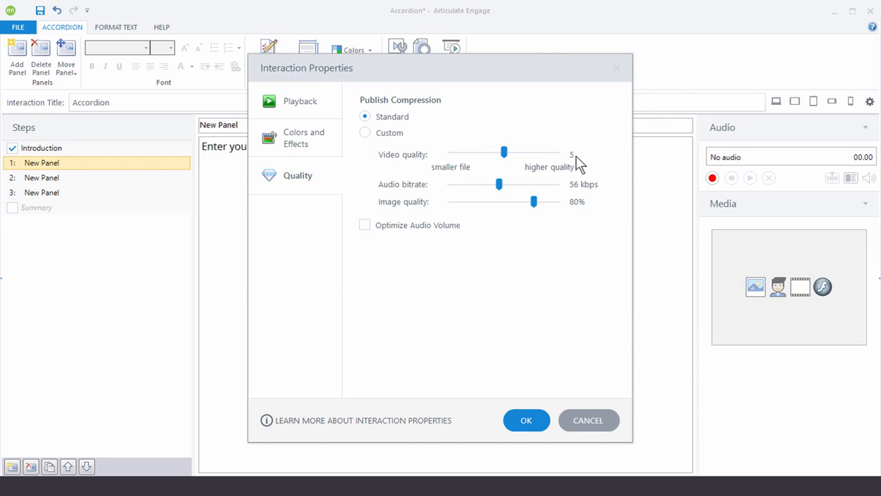
{"action": "mouse_move", "coordinate": [535, 290]}
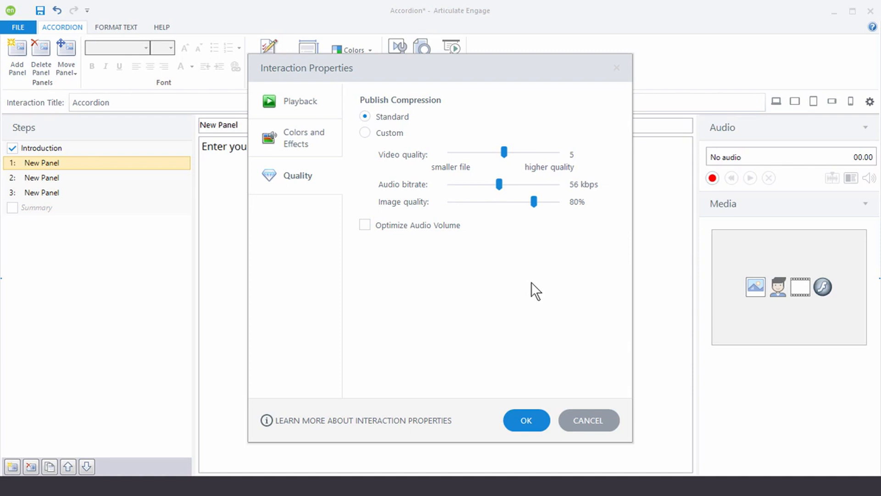
{"action": "left_click", "coordinate": [526, 420]}
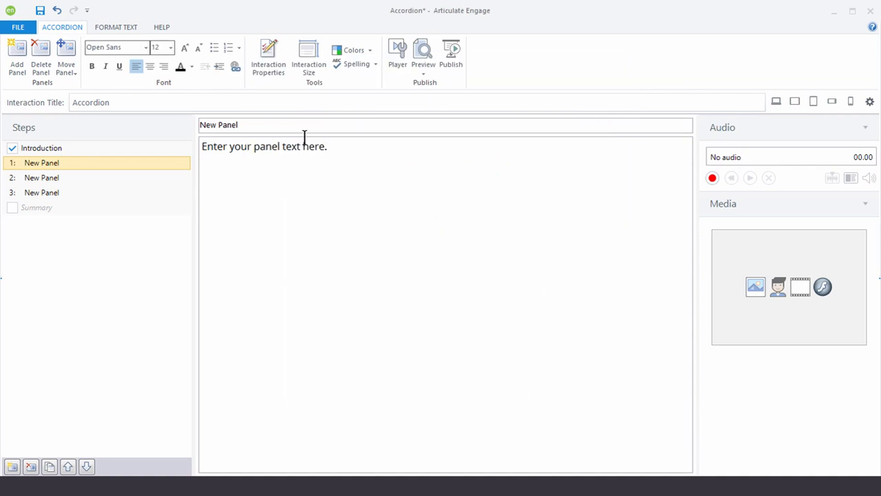
{"action": "mouse_move", "coordinate": [308, 58]}
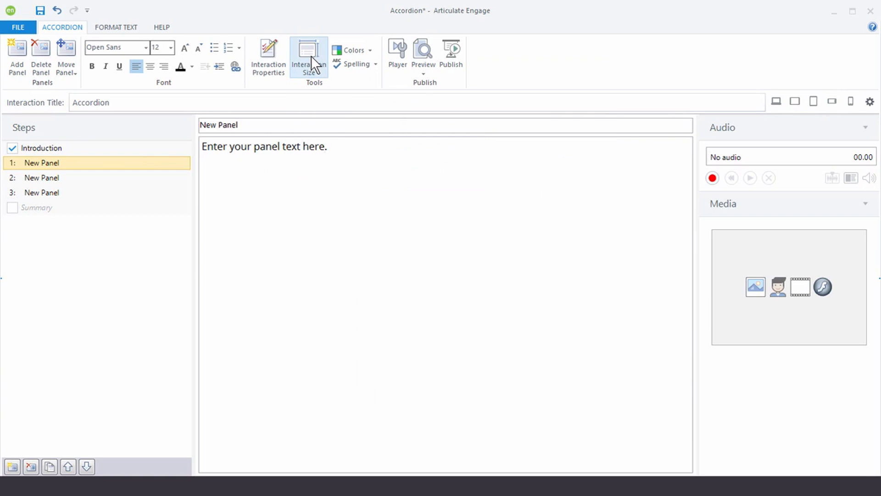
View the Interaction Size presets 720x540, 720x405 and Custom, keeping 720x540.
{"action": "left_click", "coordinate": [308, 58]}
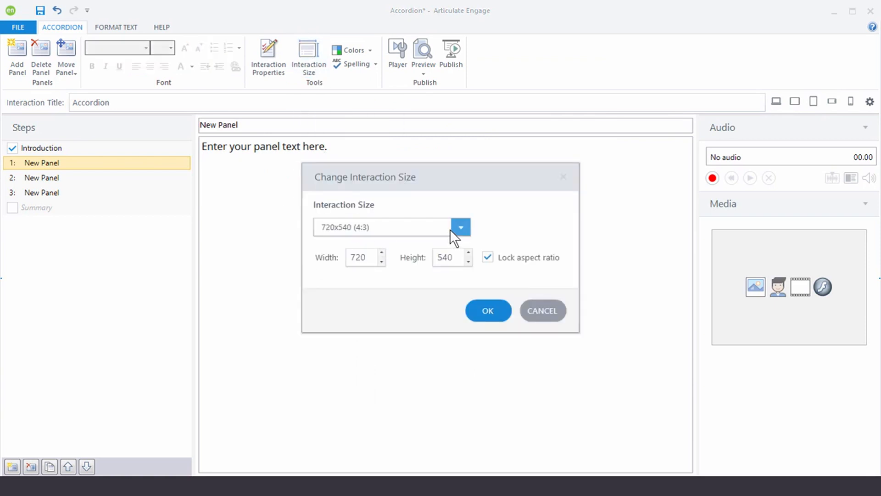
{"action": "left_click", "coordinate": [460, 227]}
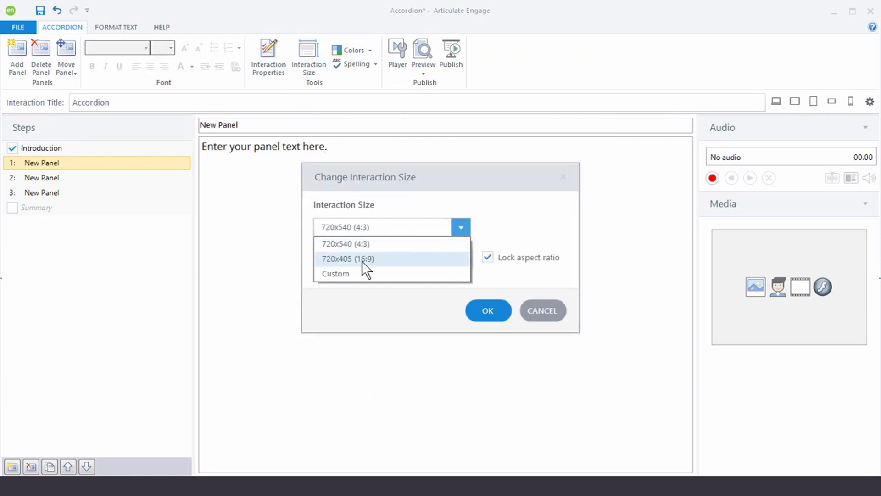
{"action": "mouse_move", "coordinate": [349, 279]}
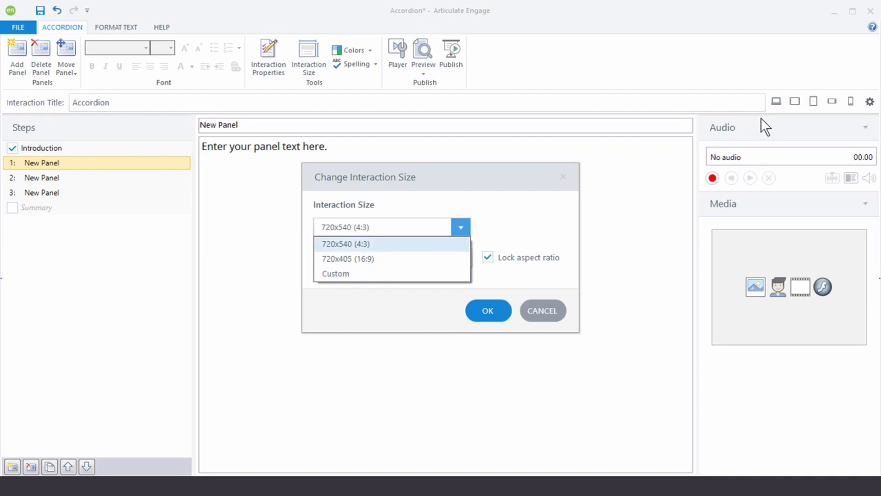
{"action": "mouse_move", "coordinate": [777, 131]}
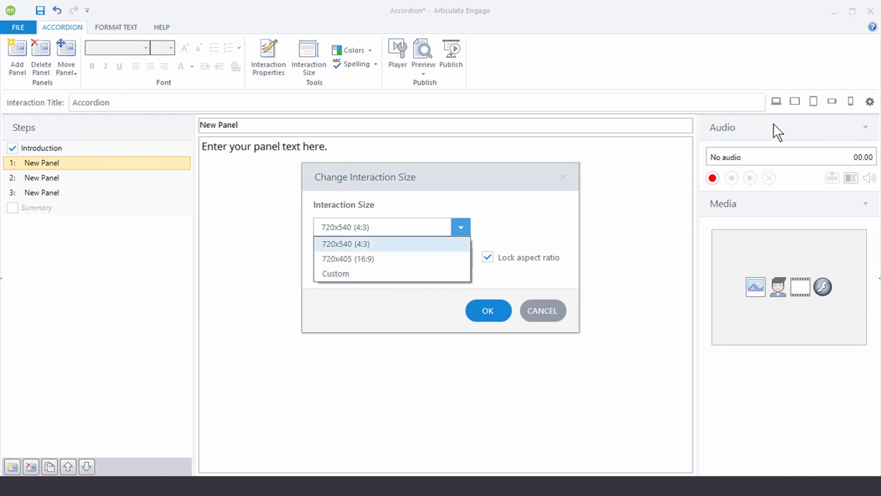
{"action": "mouse_move", "coordinate": [853, 115]}
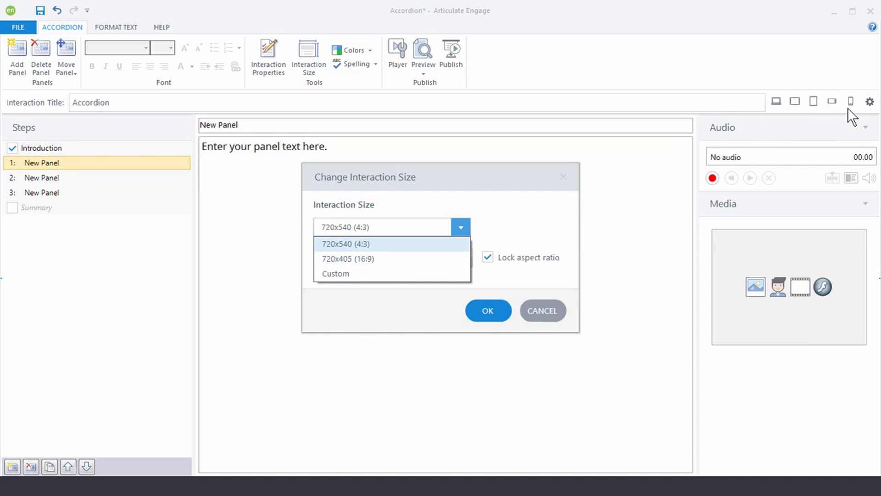
{"action": "mouse_move", "coordinate": [797, 121]}
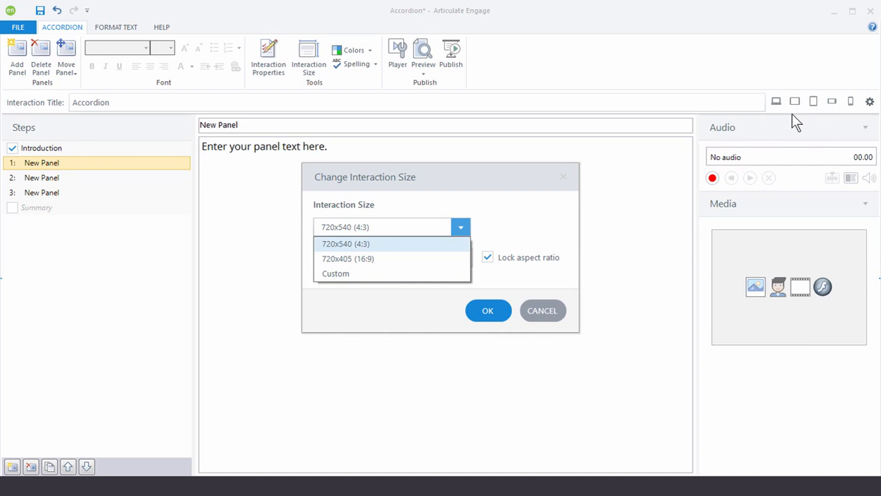
{"action": "mouse_move", "coordinate": [856, 120]}
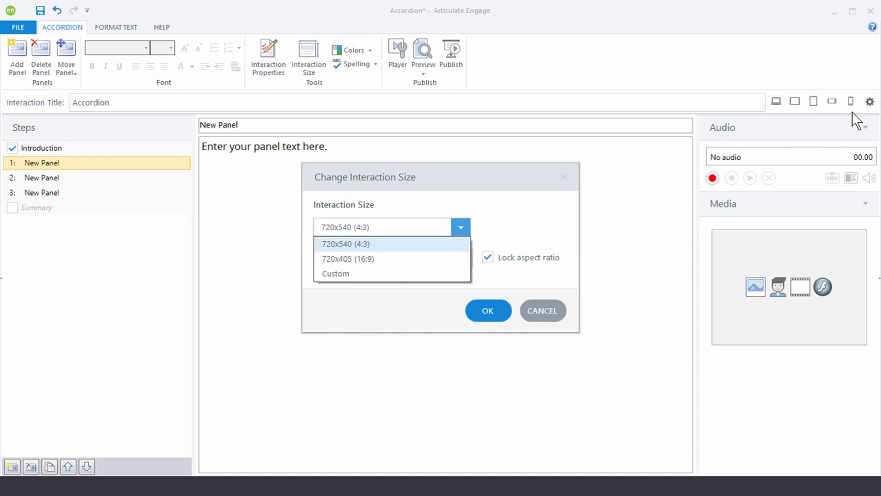
{"action": "mouse_move", "coordinate": [856, 116]}
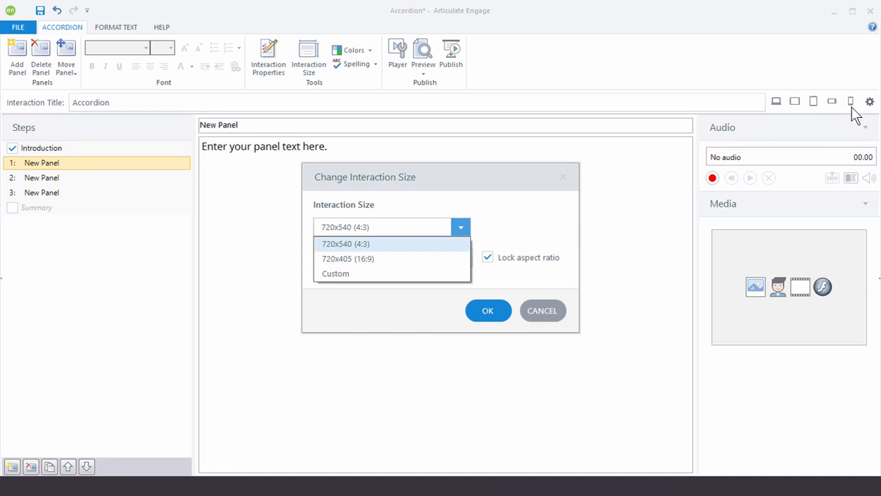
{"action": "mouse_move", "coordinate": [856, 114]}
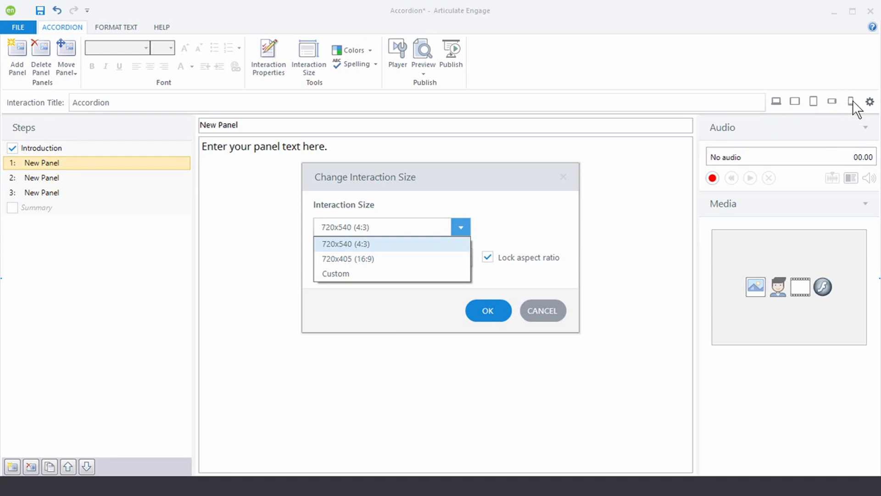
{"action": "mouse_move", "coordinate": [853, 111]}
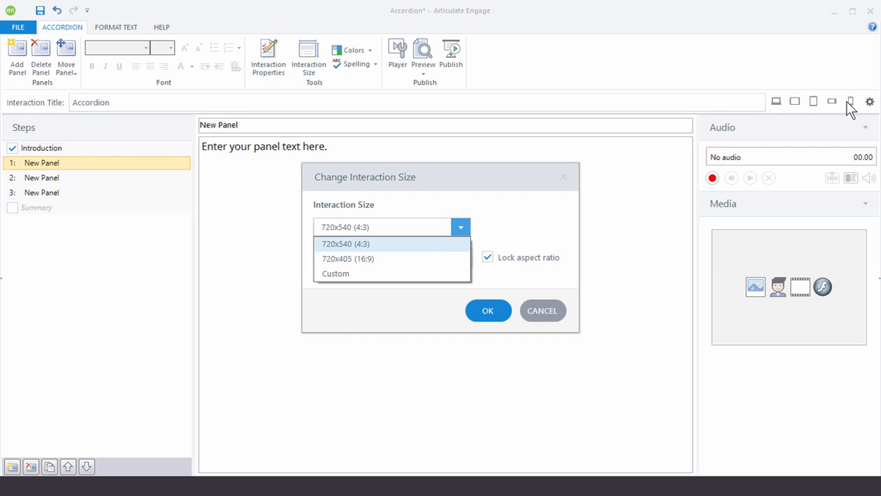
{"action": "mouse_move", "coordinate": [336, 273]}
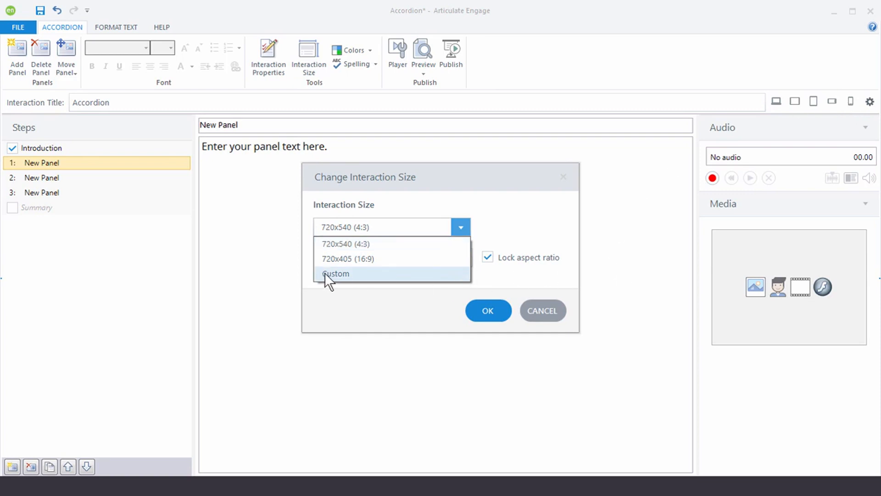
{"action": "mouse_move", "coordinate": [354, 280]}
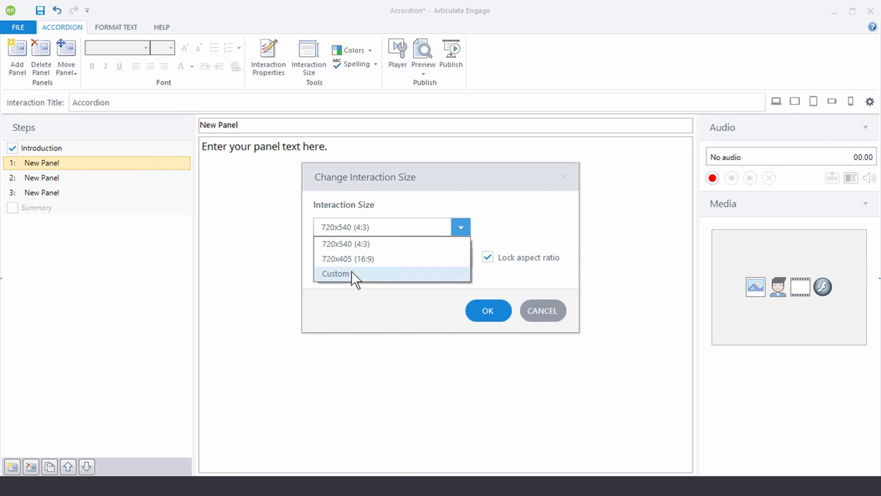
{"action": "mouse_move", "coordinate": [492, 263]}
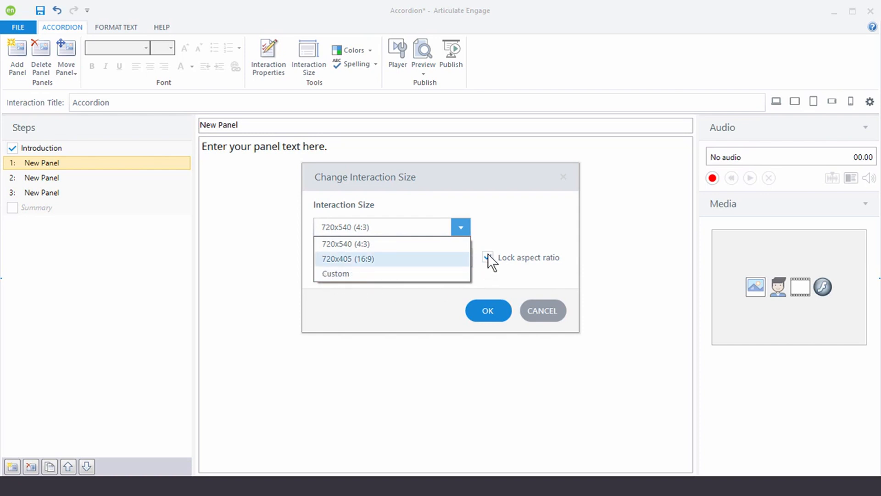
{"action": "mouse_move", "coordinate": [335, 274]}
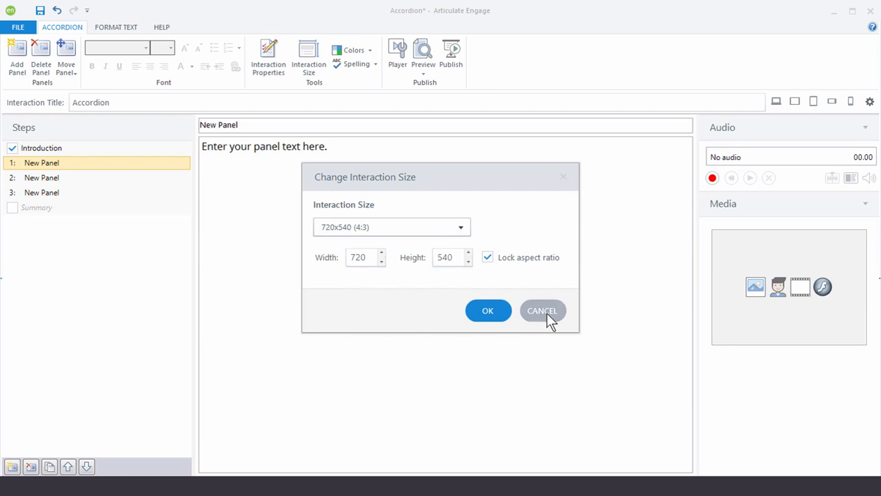
Put the cursor in the panel text and list the built-in theme colour schemes.
{"action": "left_click", "coordinate": [541, 310]}
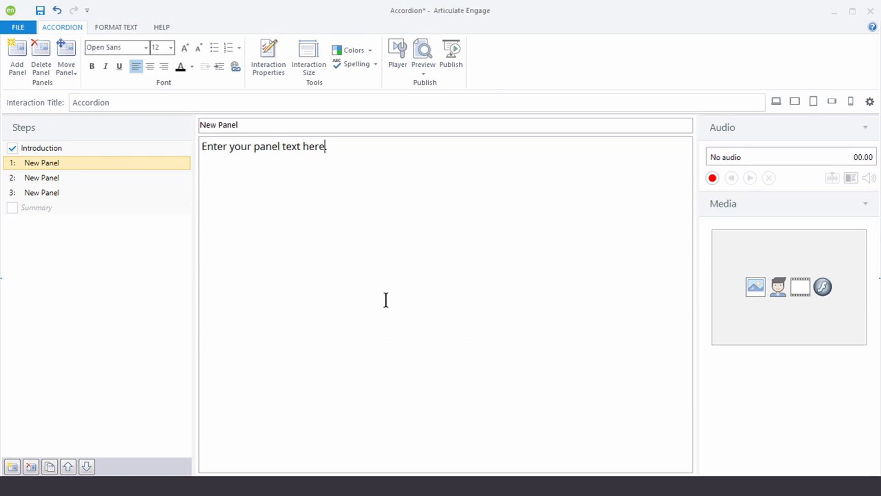
{"action": "left_click", "coordinate": [353, 50]}
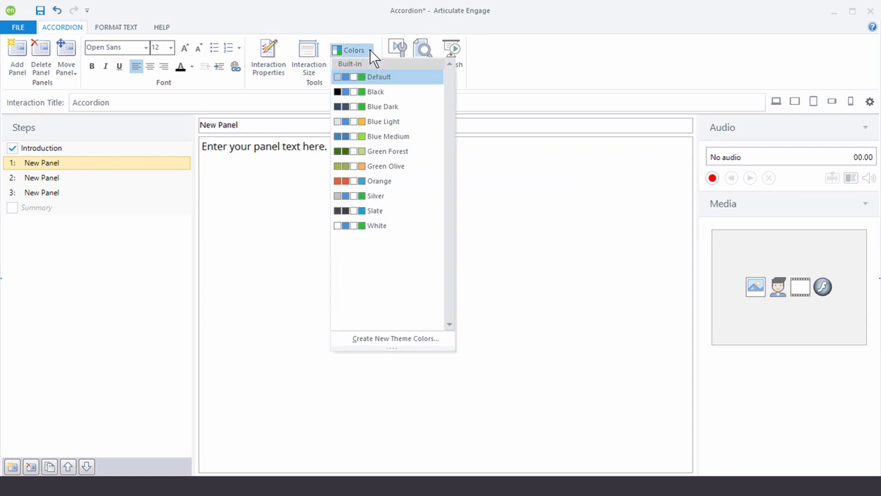
{"action": "mouse_move", "coordinate": [376, 225]}
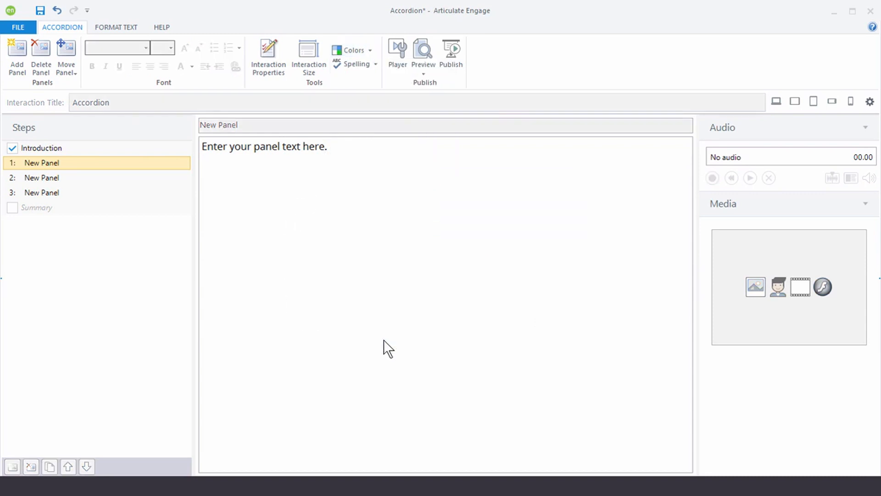
{"action": "left_click", "coordinate": [351, 50]}
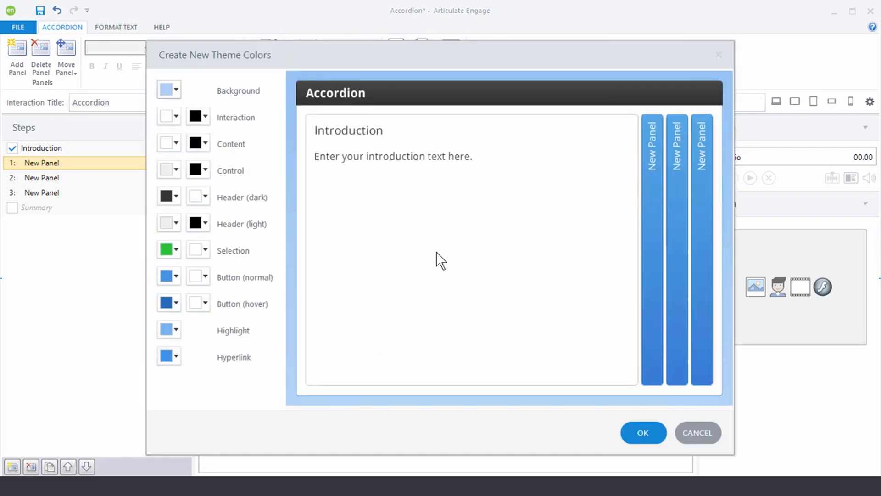
{"action": "mouse_move", "coordinate": [219, 408]}
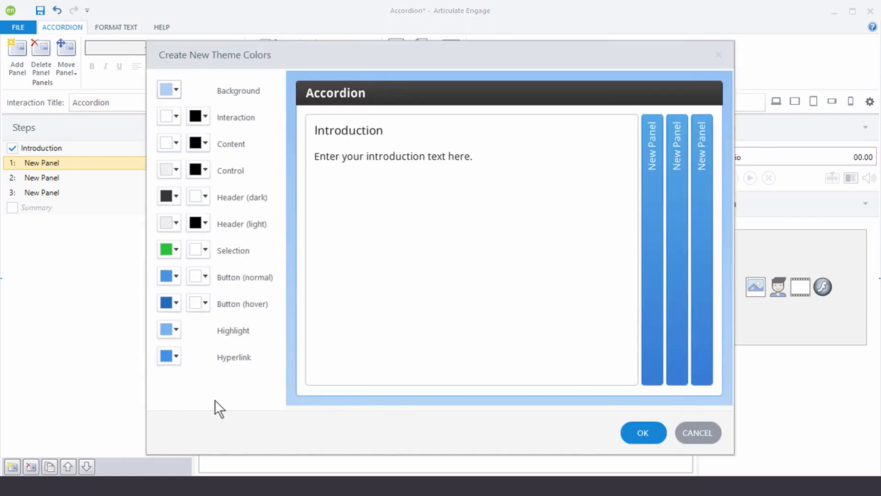
{"action": "mouse_move", "coordinate": [169, 117]}
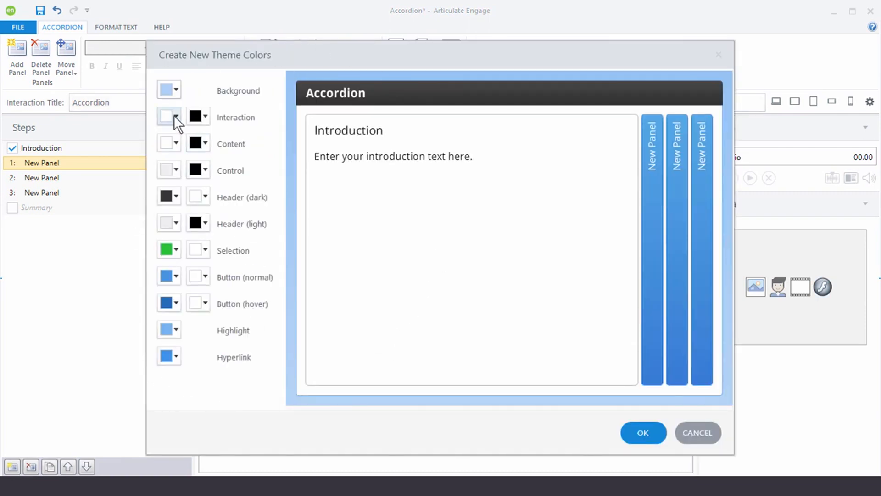
{"action": "left_click", "coordinate": [175, 117]}
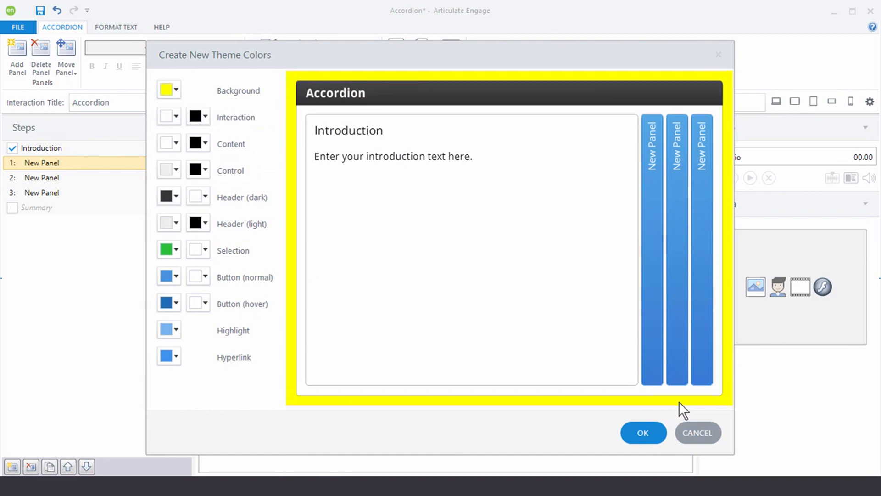
{"action": "mouse_move", "coordinate": [691, 408]}
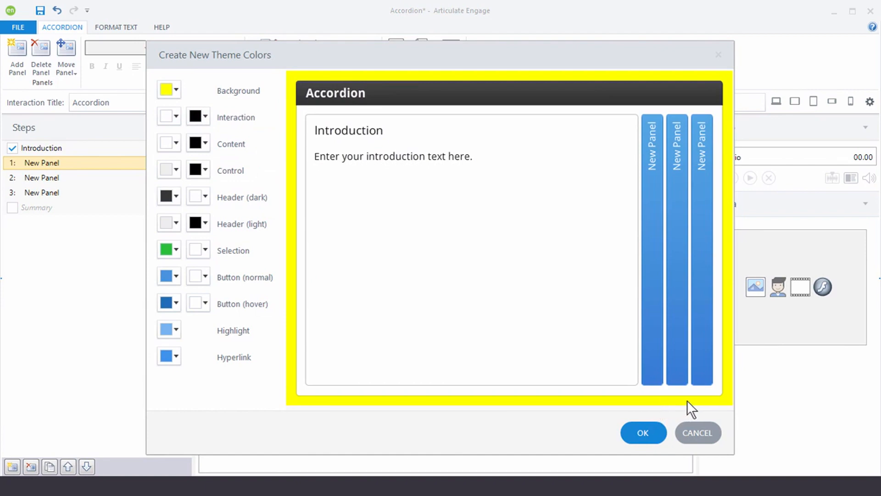
{"action": "mouse_move", "coordinate": [698, 432]}
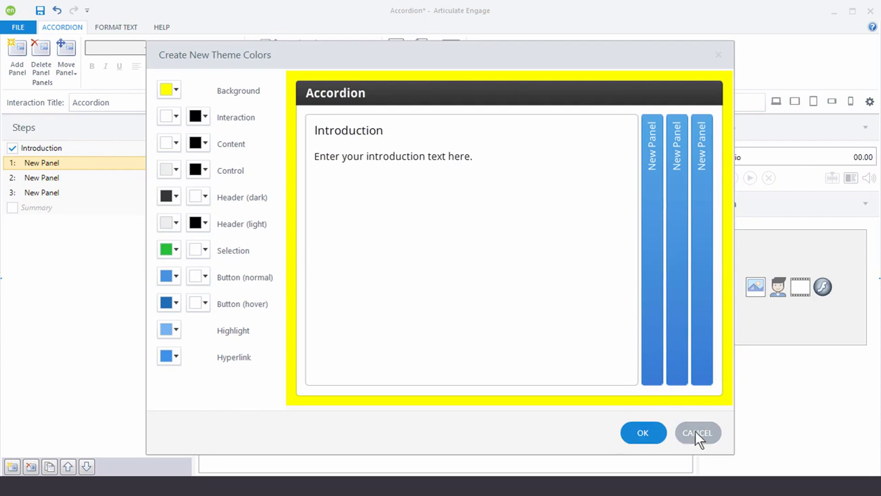
{"action": "left_click", "coordinate": [698, 433]}
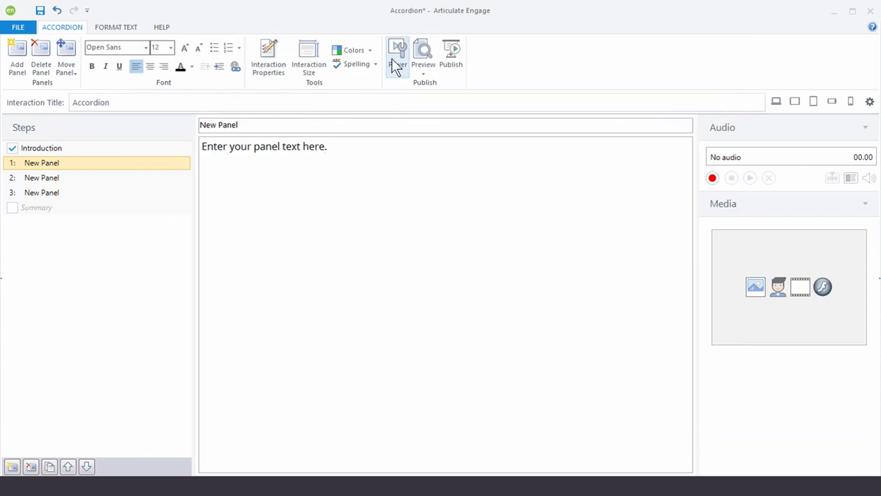
{"action": "left_click", "coordinate": [396, 56]}
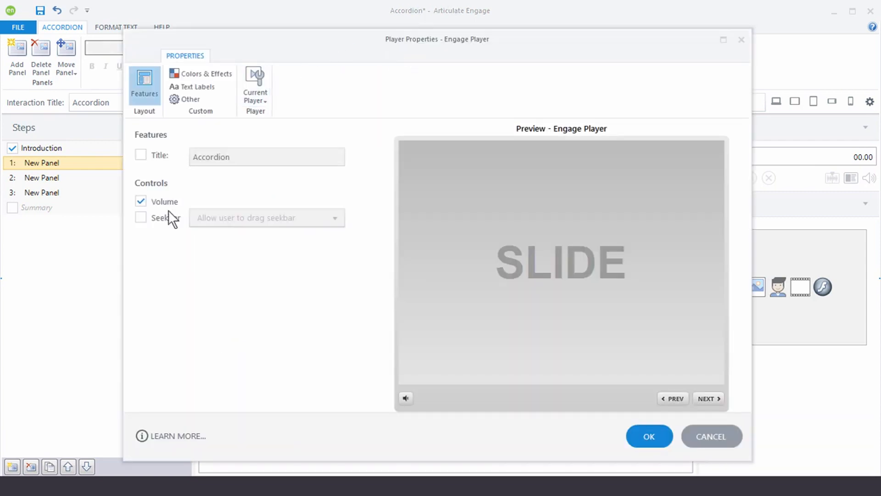
{"action": "mouse_move", "coordinate": [413, 312]}
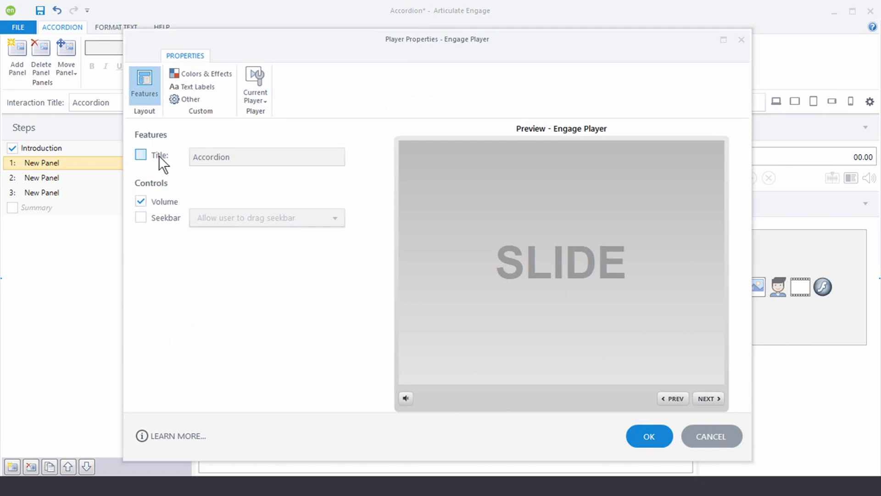
{"action": "mouse_move", "coordinate": [210, 101]}
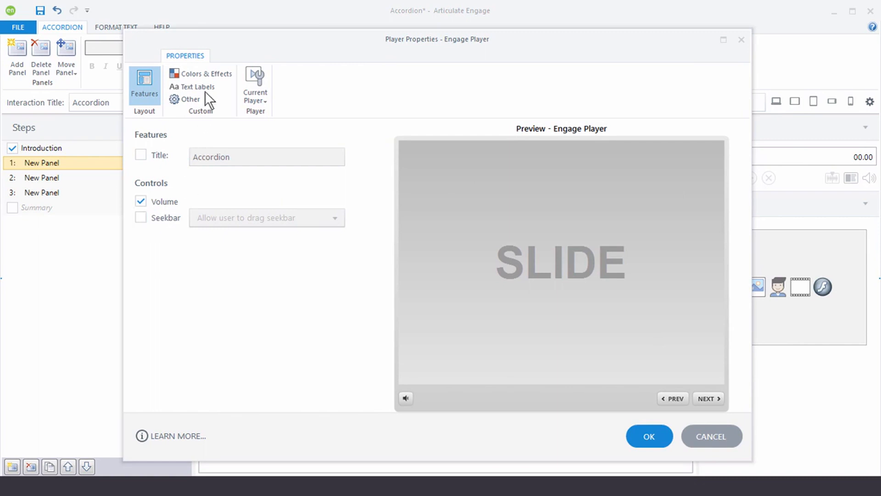
{"action": "left_click", "coordinate": [200, 74]}
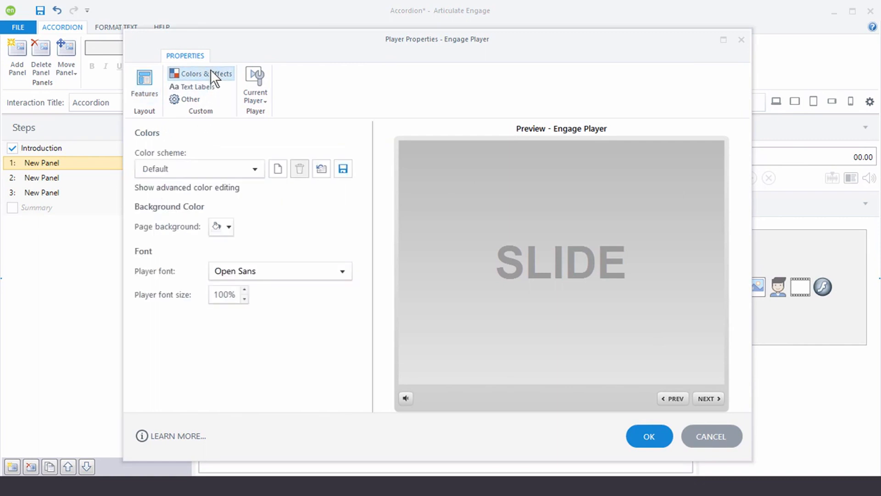
{"action": "mouse_move", "coordinate": [225, 101]}
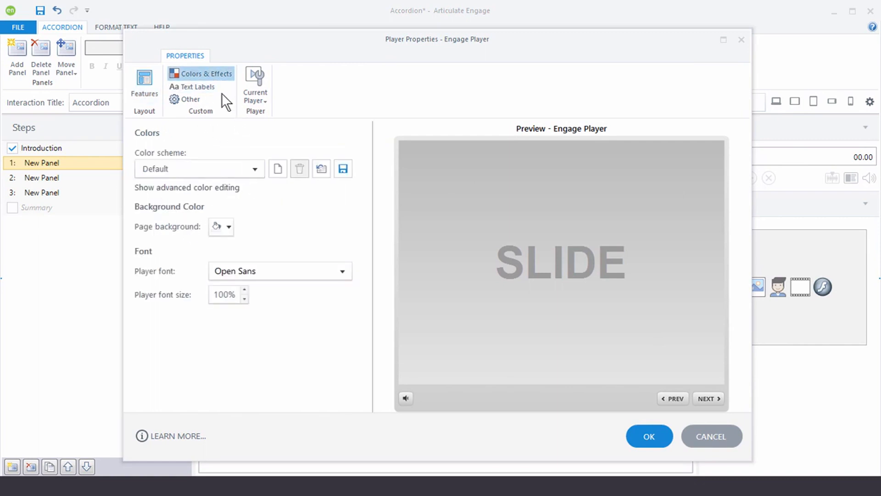
{"action": "left_click", "coordinate": [197, 87]}
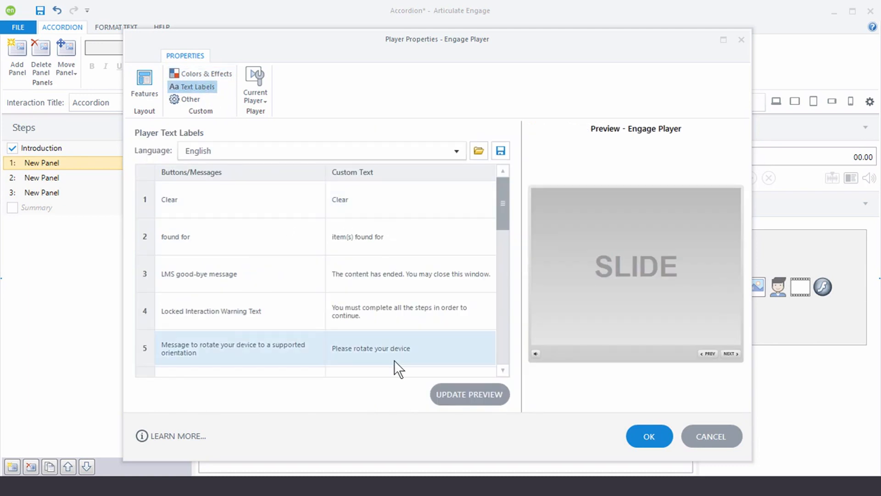
{"action": "left_click", "coordinate": [191, 99]}
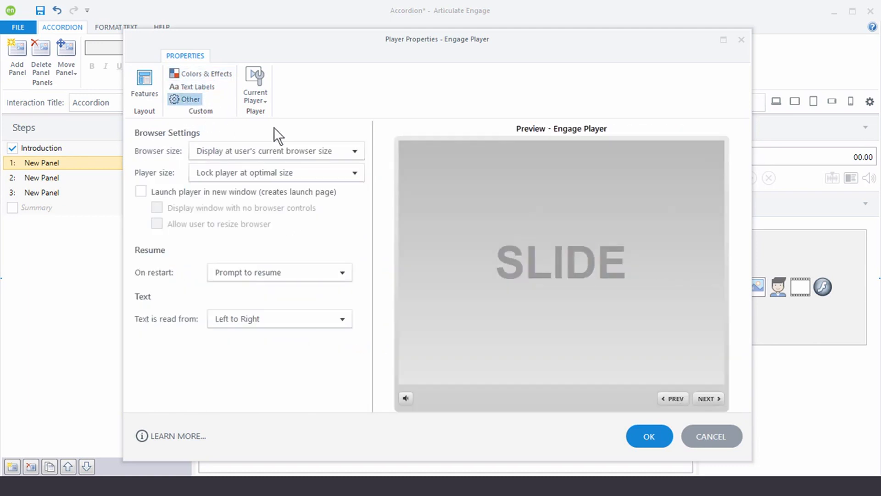
{"action": "mouse_move", "coordinate": [697, 405]}
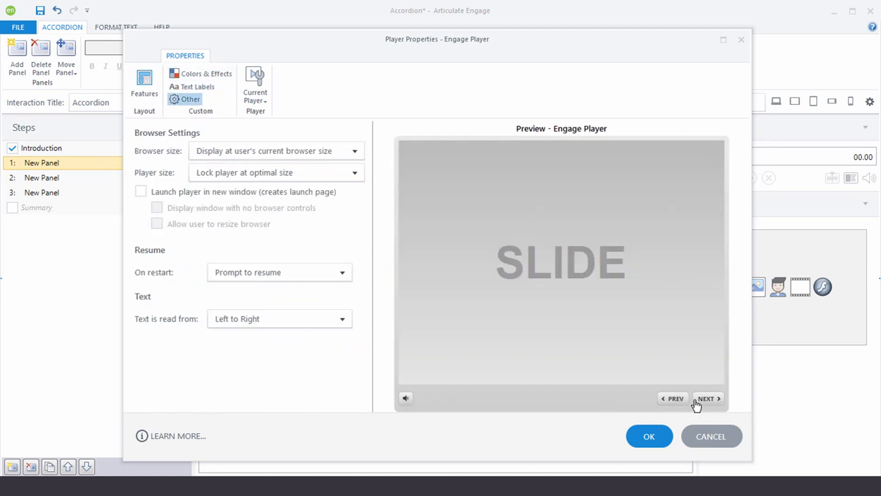
{"action": "left_click", "coordinate": [648, 435]}
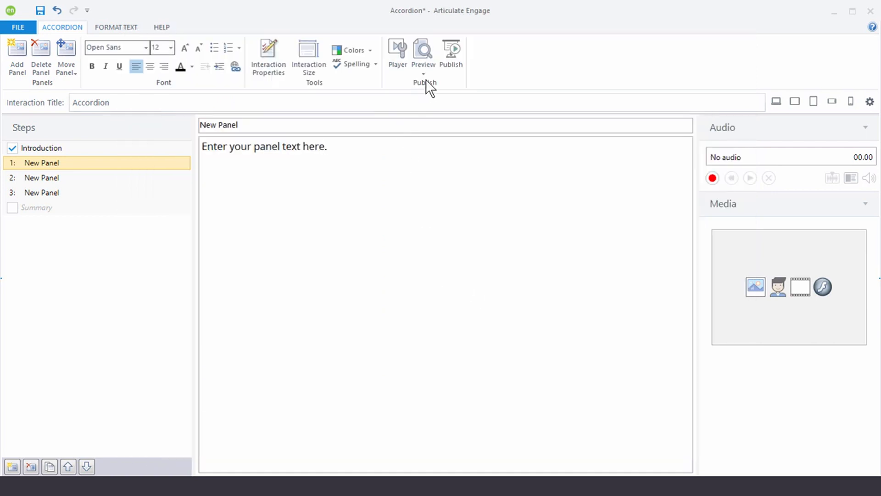
{"action": "mouse_move", "coordinate": [423, 54]}
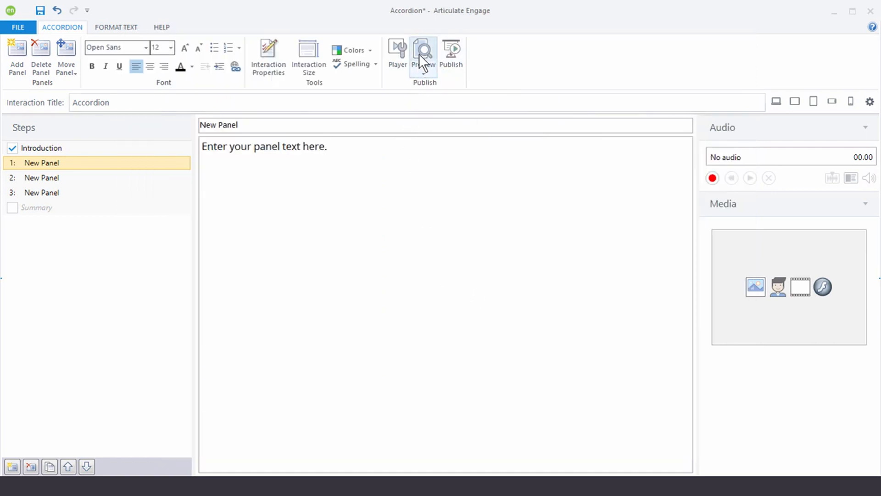
Preview the Accordion, expand the first New Panel, and view landscape and portrait tablet frames.
{"action": "left_click", "coordinate": [424, 54]}
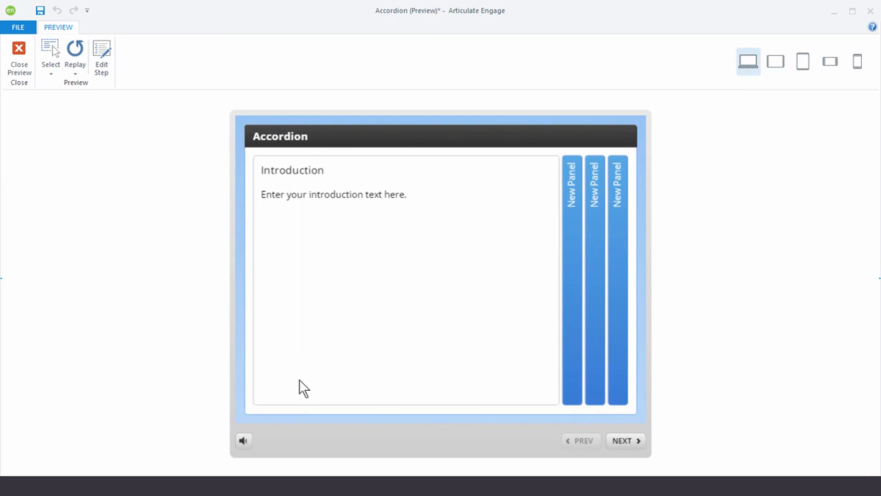
{"action": "mouse_move", "coordinate": [615, 220]}
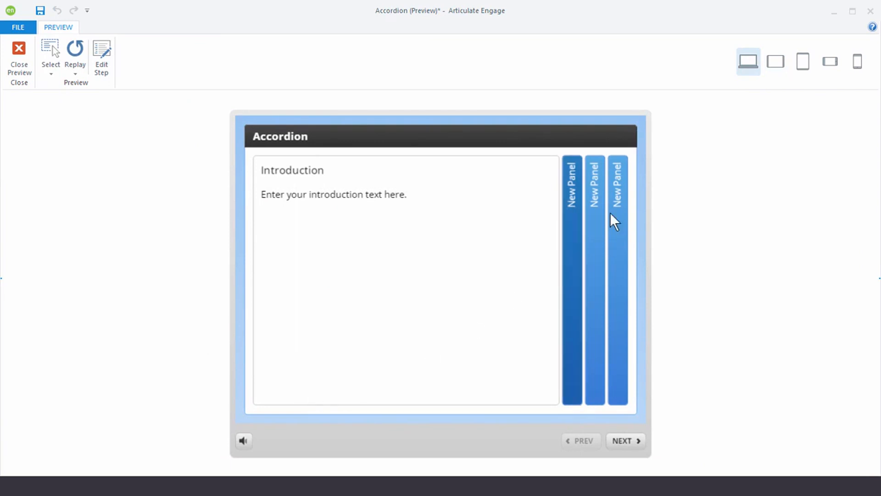
{"action": "mouse_move", "coordinate": [748, 60]}
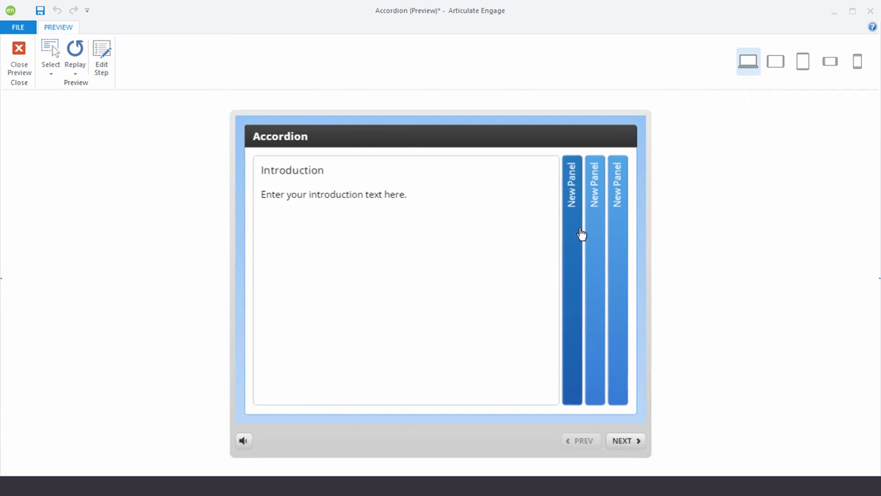
{"action": "left_click", "coordinate": [572, 185]}
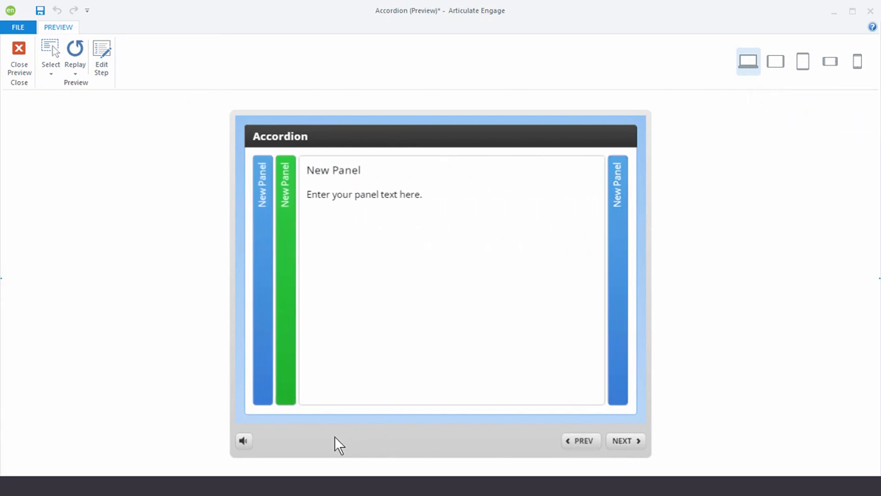
{"action": "mouse_move", "coordinate": [786, 94]}
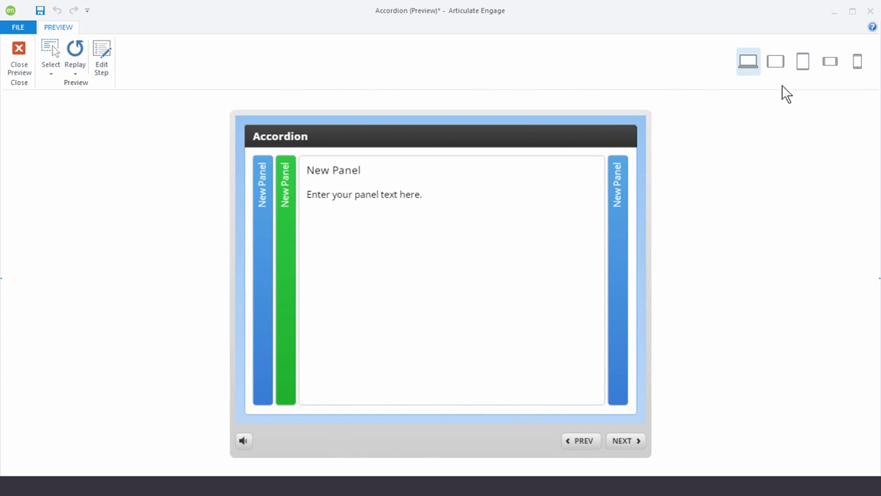
{"action": "left_click", "coordinate": [776, 61]}
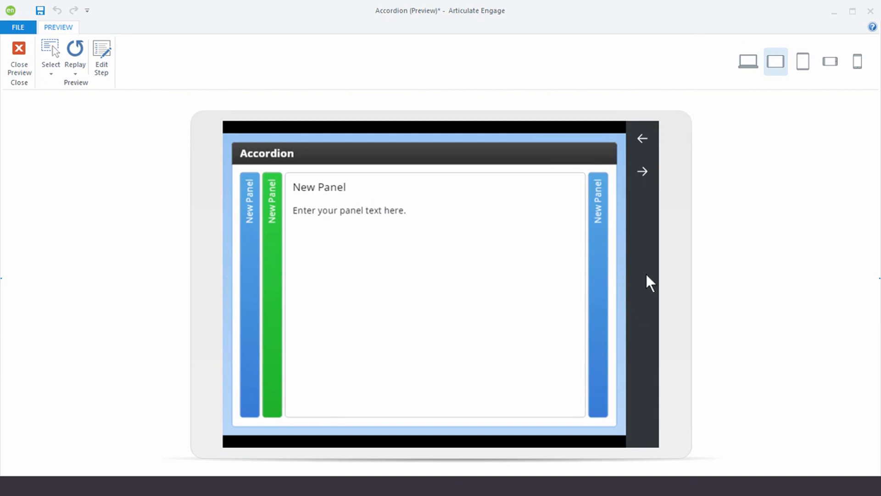
{"action": "mouse_move", "coordinate": [651, 209]}
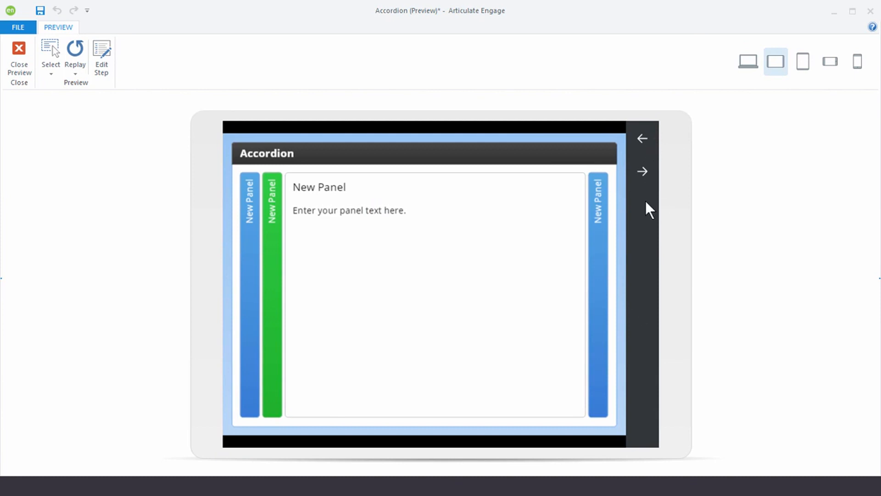
{"action": "mouse_move", "coordinate": [734, 140]}
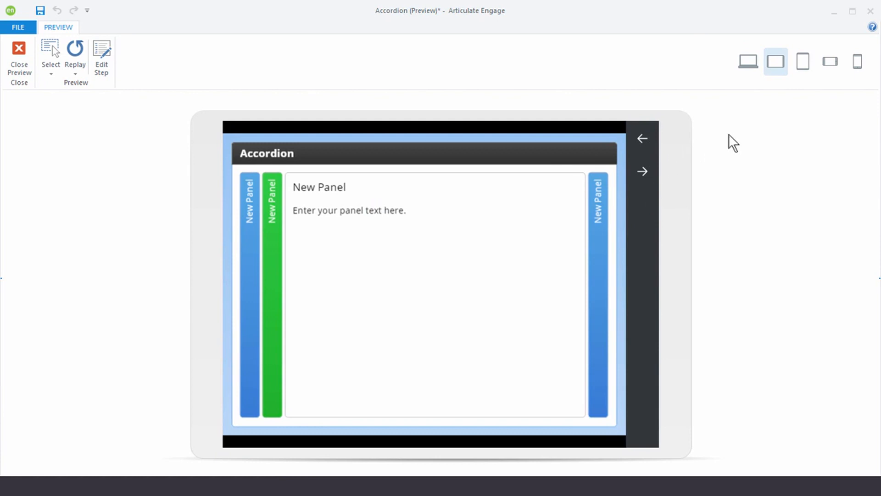
{"action": "mouse_move", "coordinate": [803, 62]}
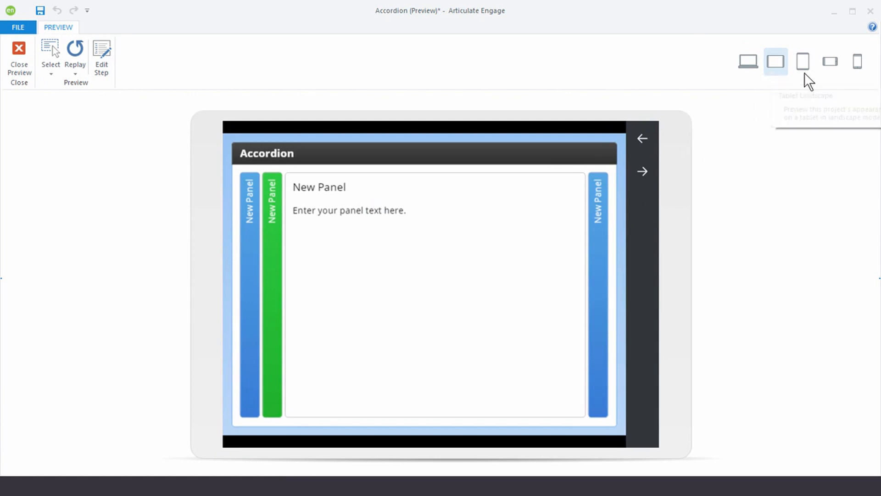
{"action": "left_click", "coordinate": [829, 62]}
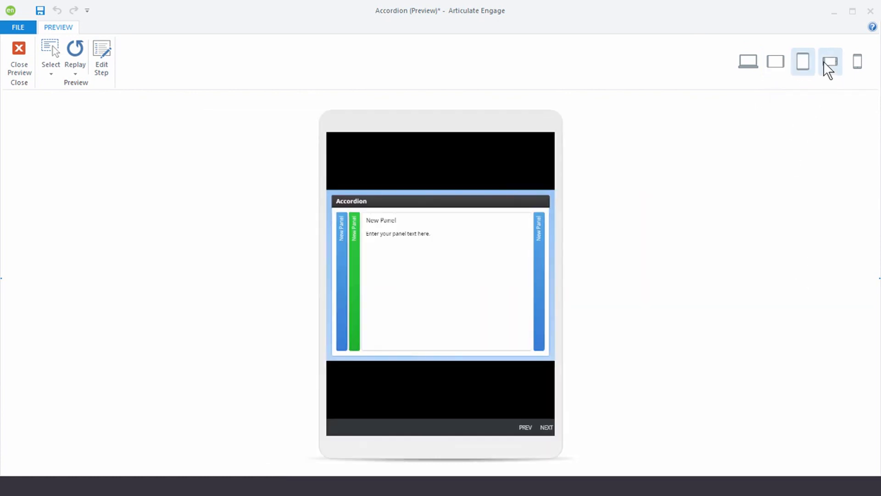
View the Accordion preview on portrait and landscape phone frames, then close the preview.
{"action": "left_click", "coordinate": [857, 61]}
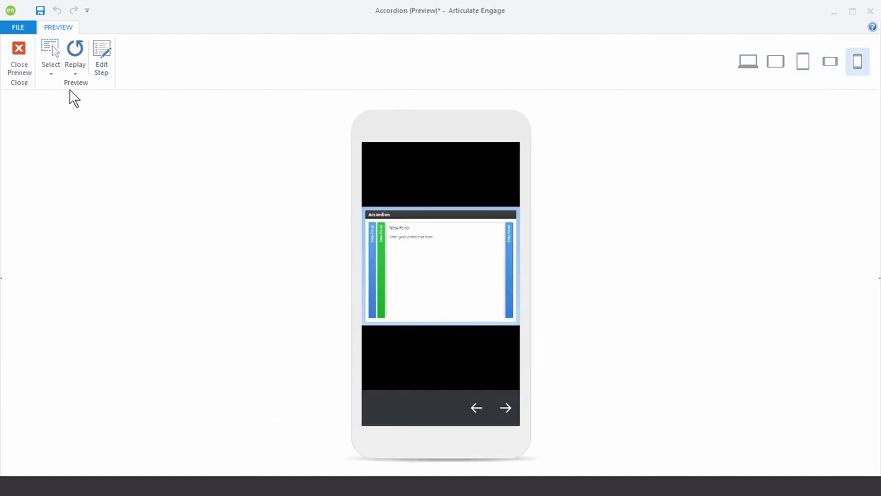
{"action": "mouse_move", "coordinate": [399, 404]}
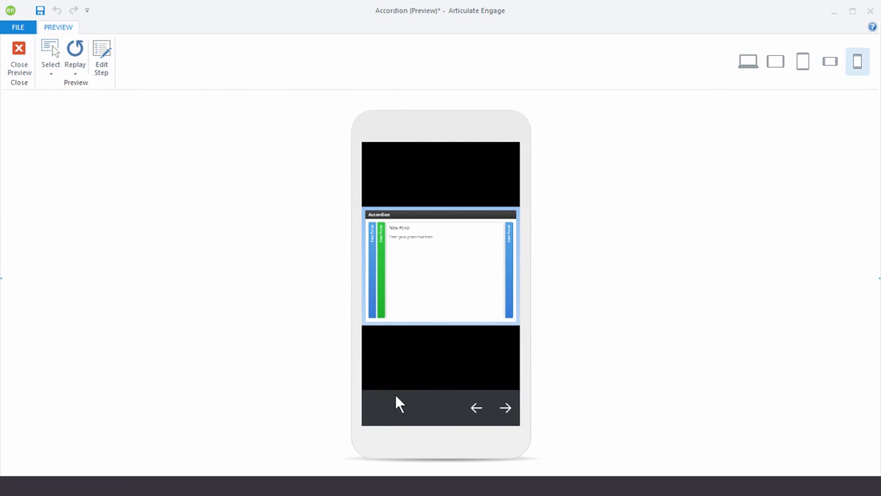
{"action": "mouse_move", "coordinate": [421, 385]}
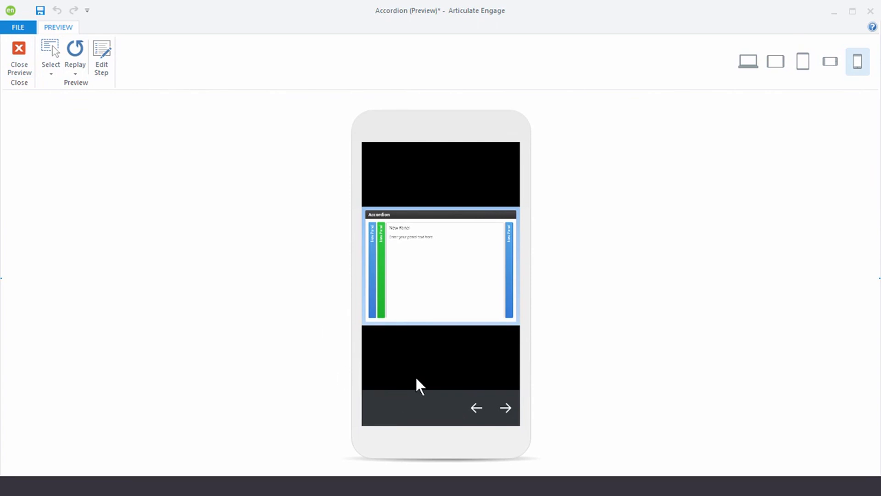
{"action": "left_click", "coordinate": [829, 61]}
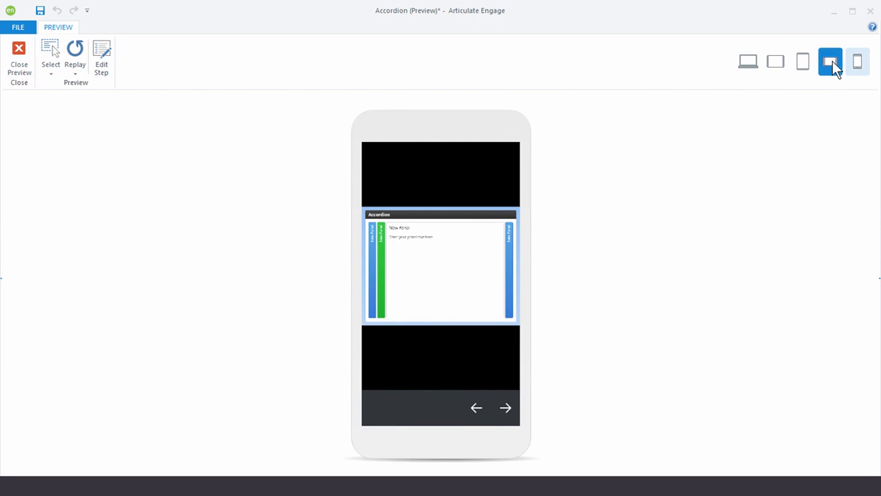
{"action": "left_click", "coordinate": [831, 61]}
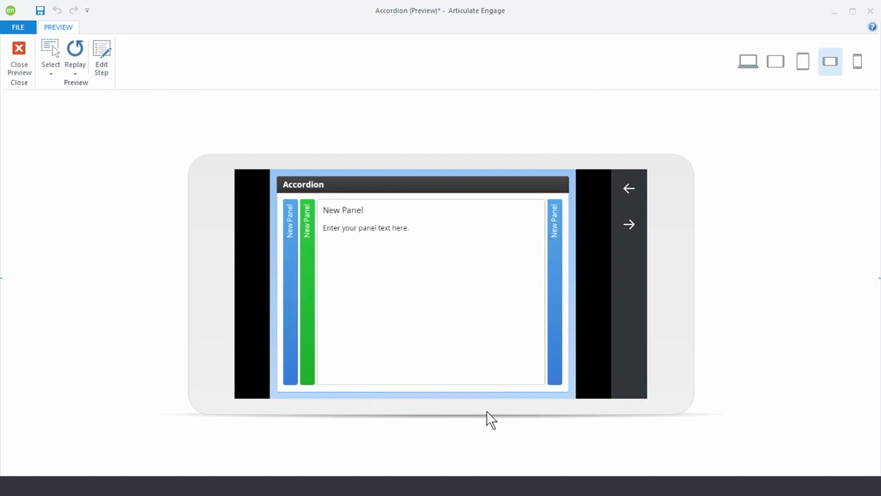
{"action": "left_click", "coordinate": [18, 56]}
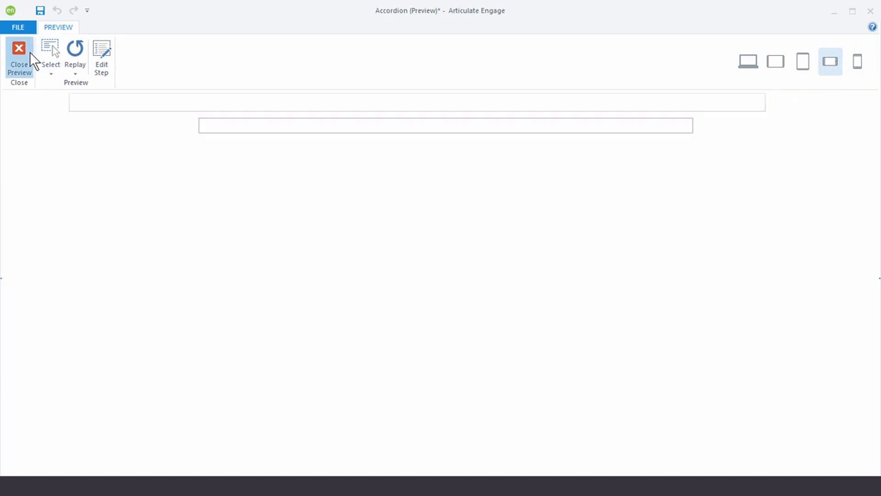
Set Responsive Playback for Tablets and Phones to Landscape Only and confirm.
{"action": "left_click", "coordinate": [18, 53]}
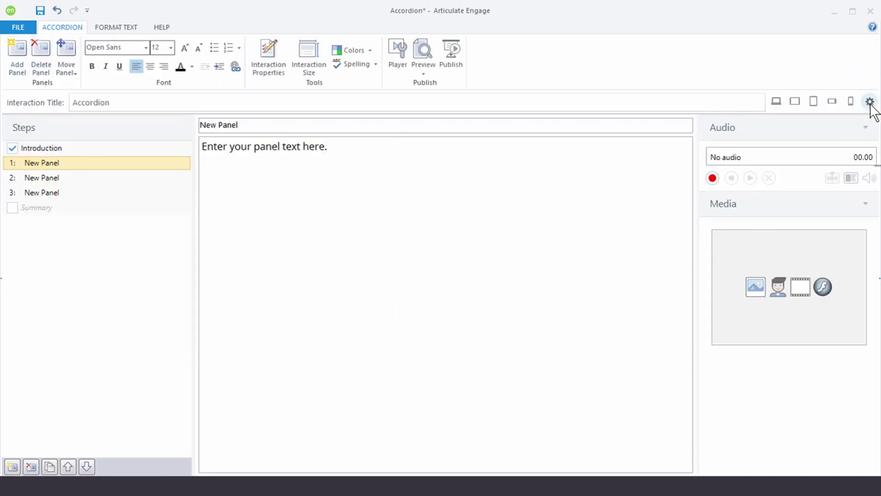
{"action": "left_click", "coordinate": [869, 101]}
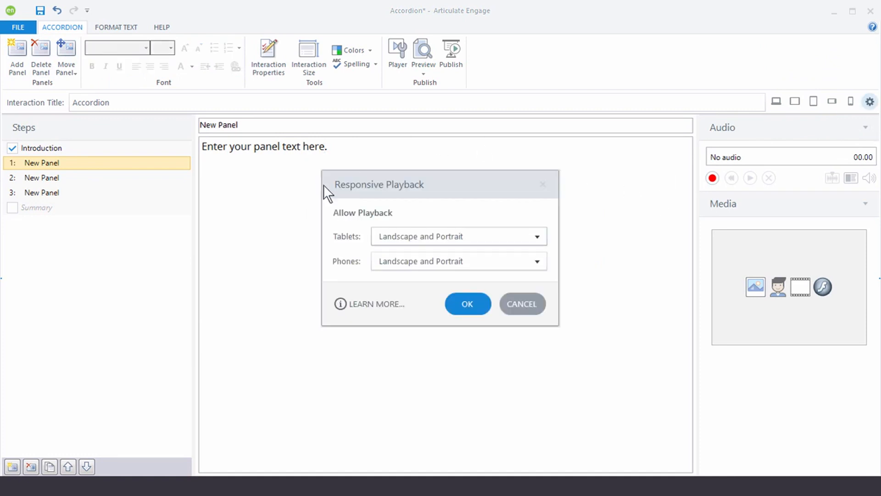
{"action": "mouse_move", "coordinate": [375, 336]}
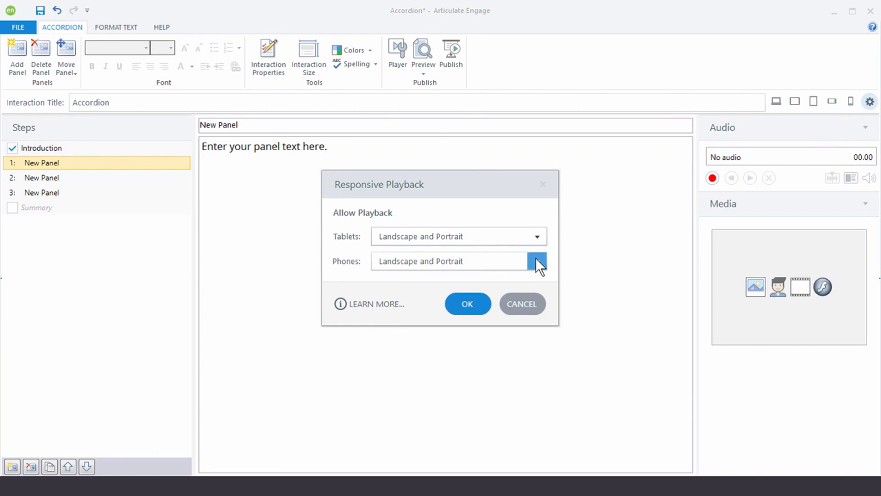
{"action": "left_click", "coordinate": [536, 261]}
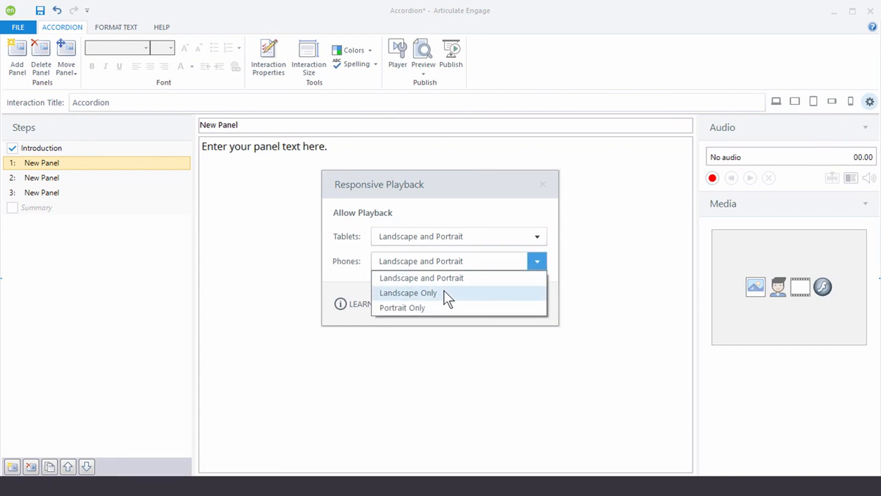
{"action": "mouse_move", "coordinate": [440, 303]}
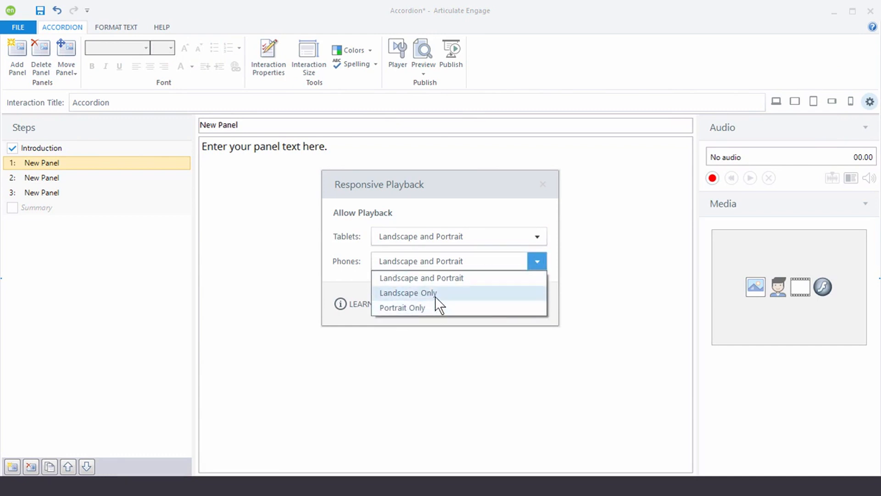
{"action": "left_click", "coordinate": [536, 236]}
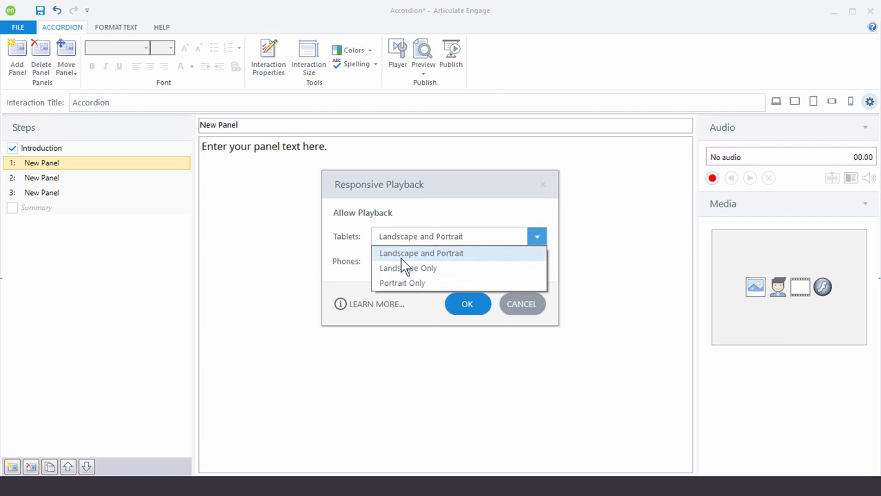
{"action": "left_click", "coordinate": [408, 268]}
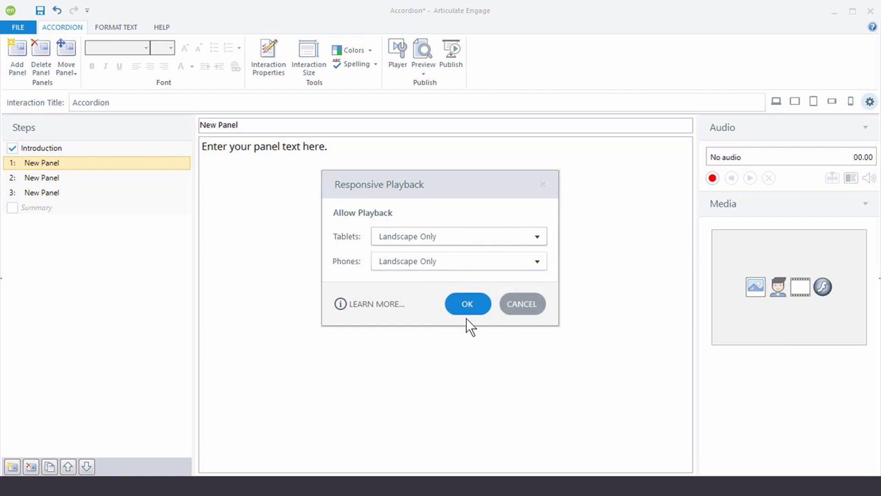
{"action": "left_click", "coordinate": [467, 303]}
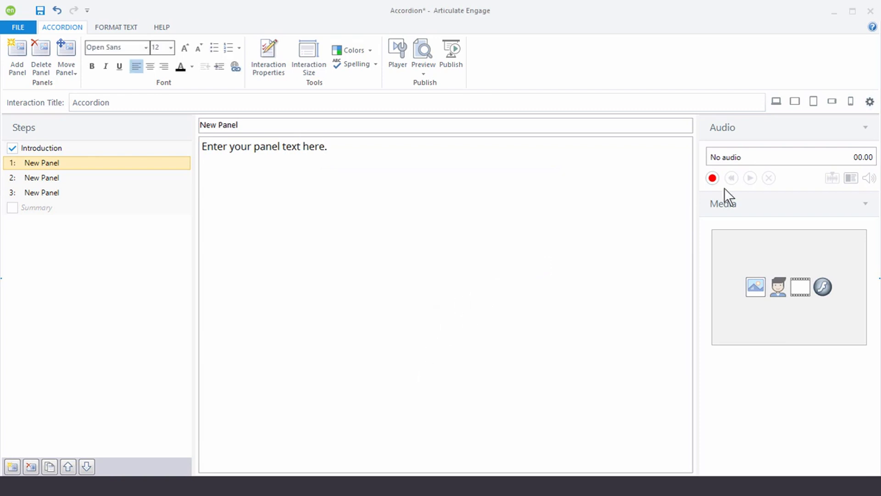
Preview on a phone to confirm portrait prompts rotation and landscape plays, then close.
{"action": "left_click", "coordinate": [424, 56]}
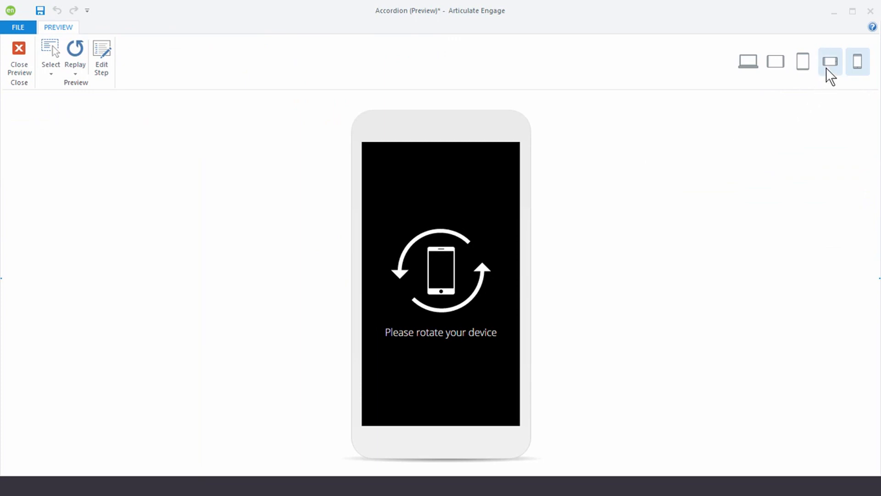
{"action": "left_click", "coordinate": [831, 61]}
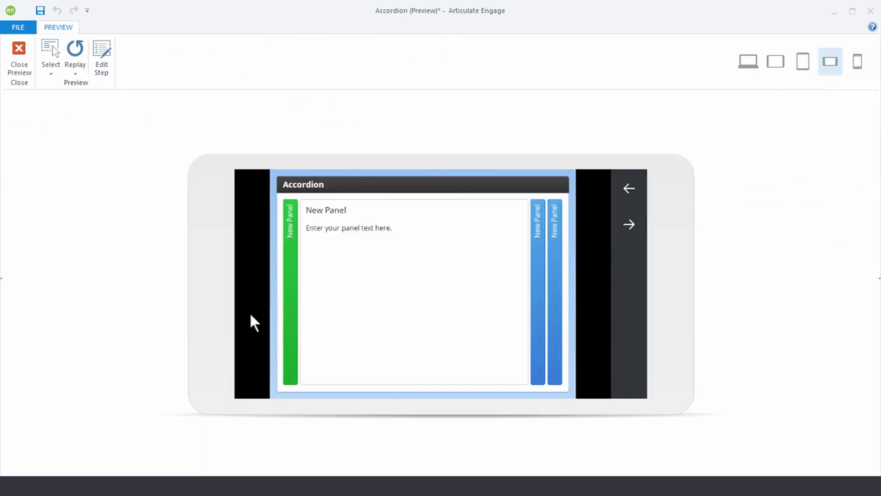
{"action": "mouse_move", "coordinate": [587, 384]}
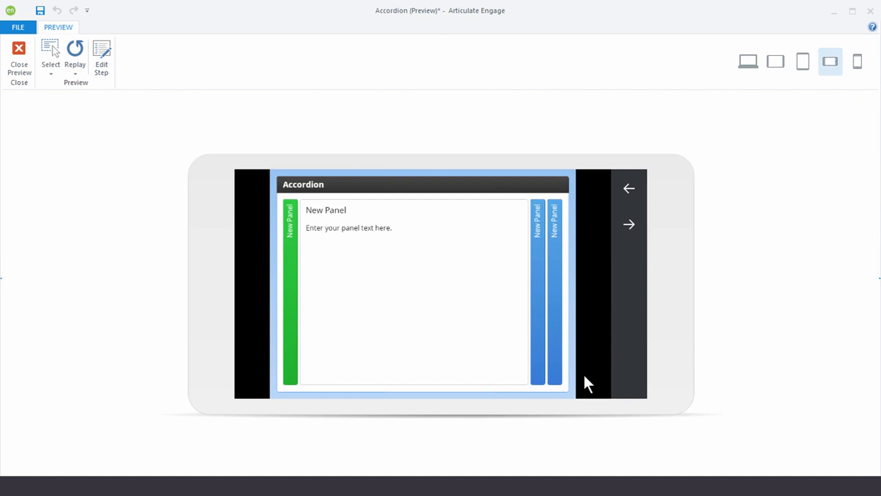
{"action": "mouse_move", "coordinate": [634, 268]}
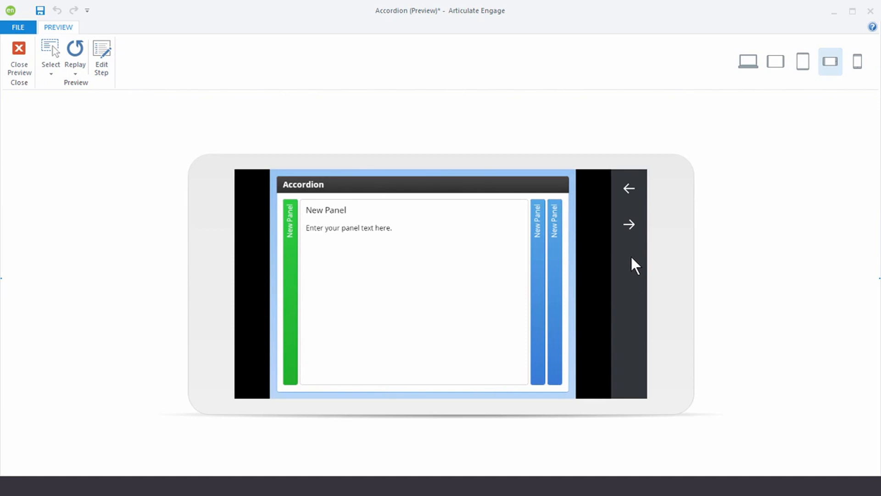
{"action": "mouse_move", "coordinate": [19, 51]}
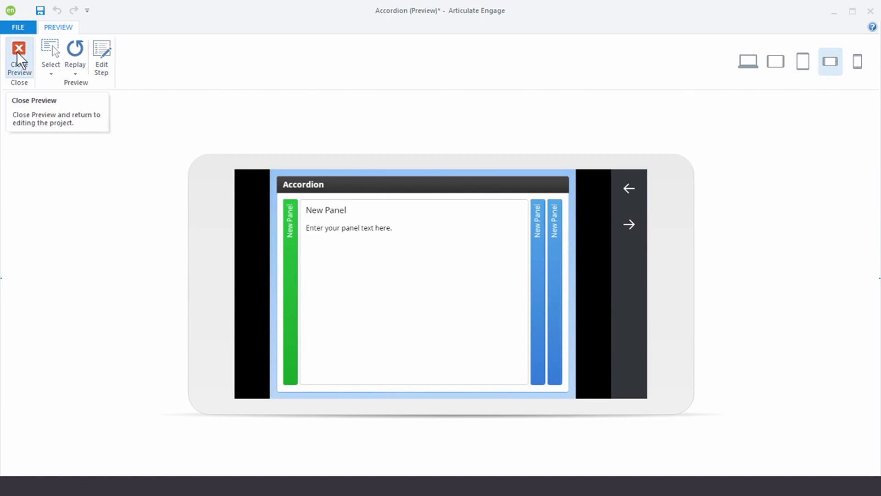
{"action": "left_click", "coordinate": [18, 56]}
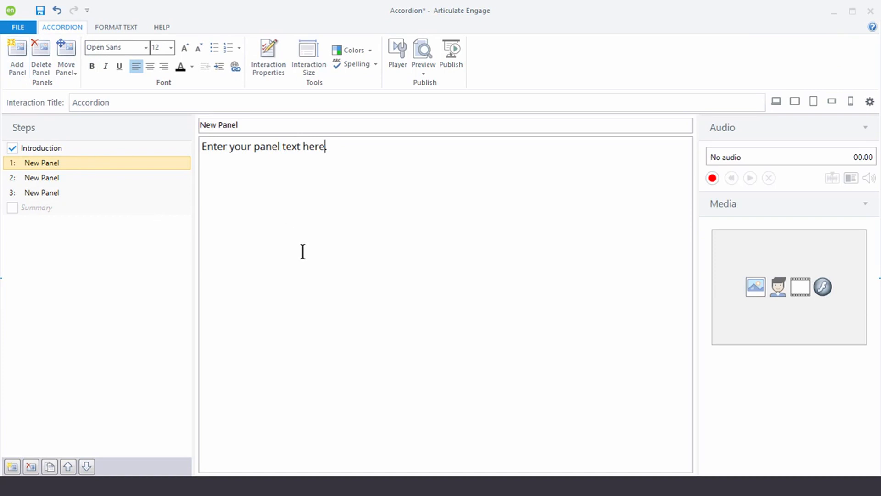
{"action": "mouse_move", "coordinate": [452, 65]}
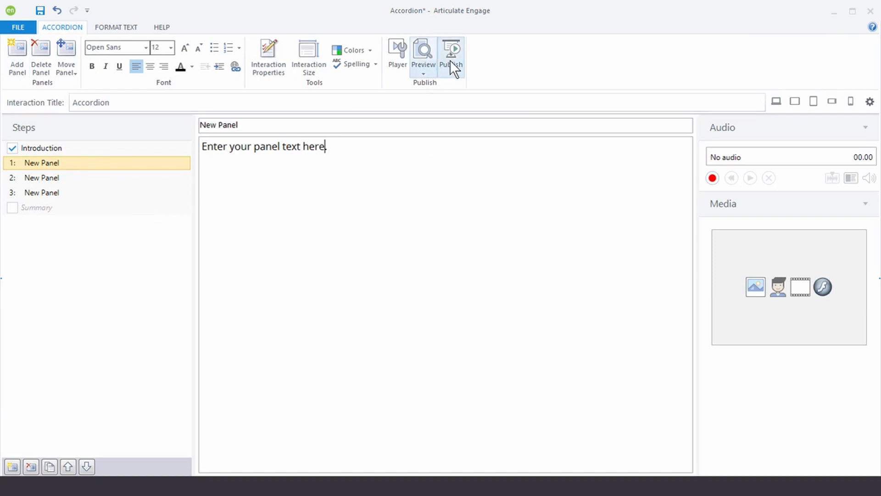
Open Publish and review the Articulate Presenter, Articulate 360 and Web targets.
{"action": "left_click", "coordinate": [452, 53]}
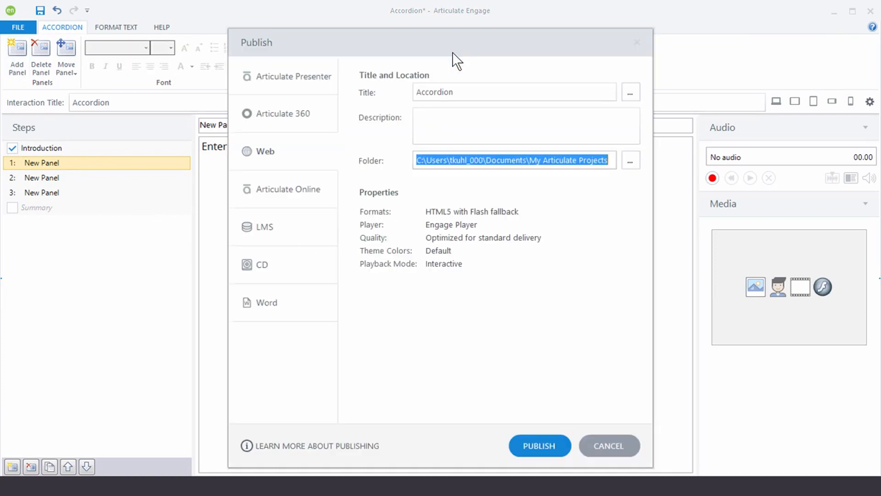
{"action": "mouse_move", "coordinate": [280, 81]}
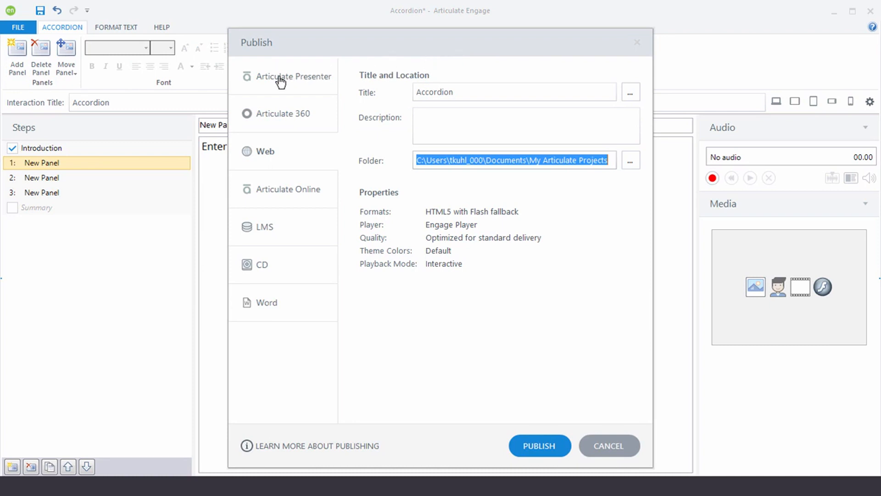
{"action": "left_click", "coordinate": [293, 77]}
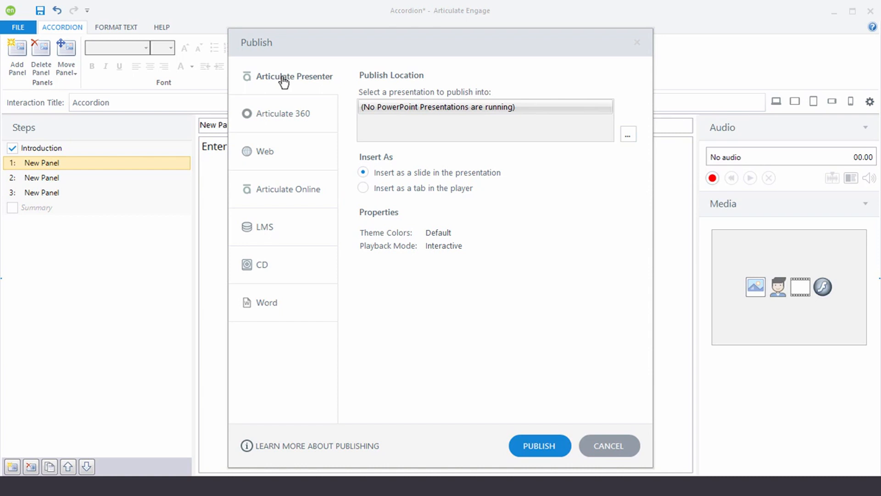
{"action": "mouse_move", "coordinate": [485, 128]}
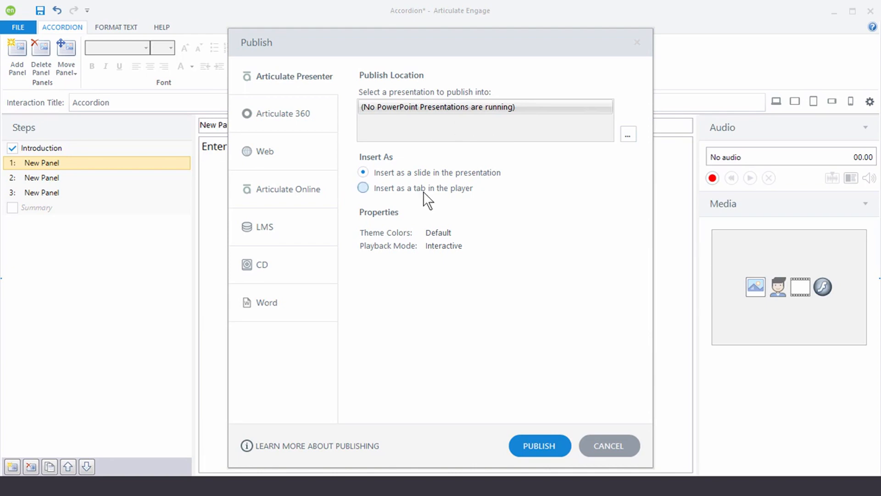
{"action": "left_click", "coordinate": [284, 113]}
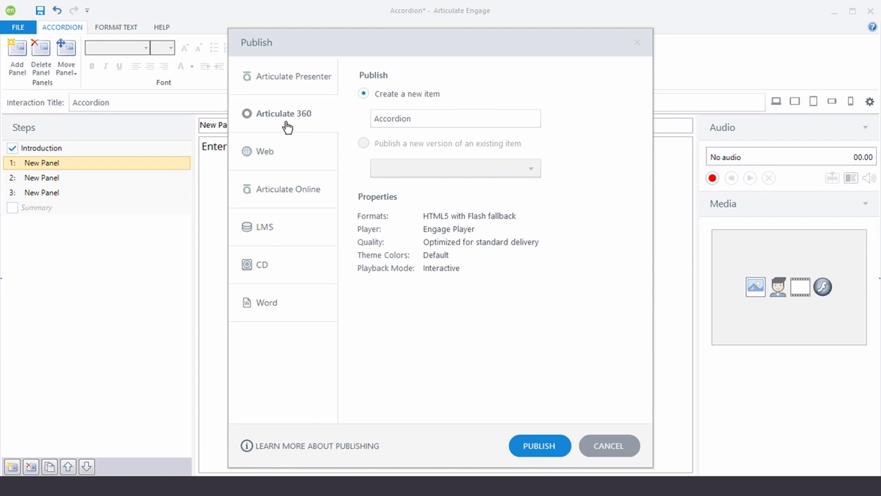
{"action": "mouse_move", "coordinate": [280, 160]}
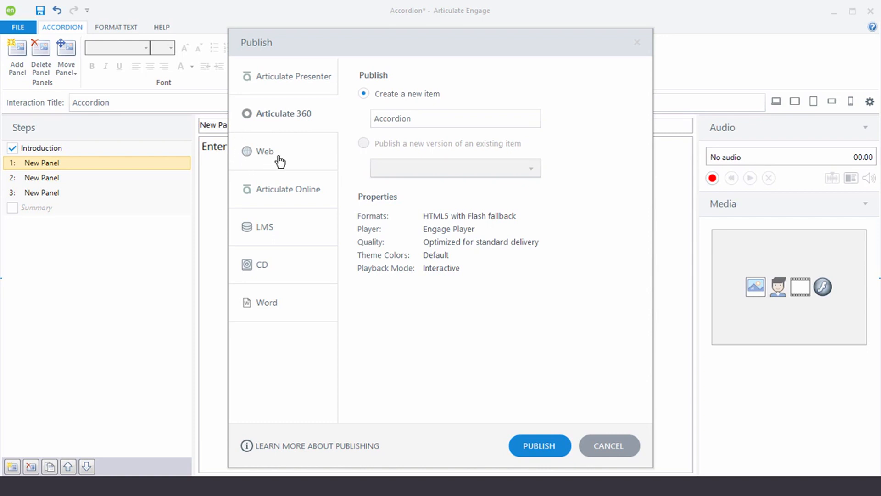
{"action": "left_click", "coordinate": [265, 151]}
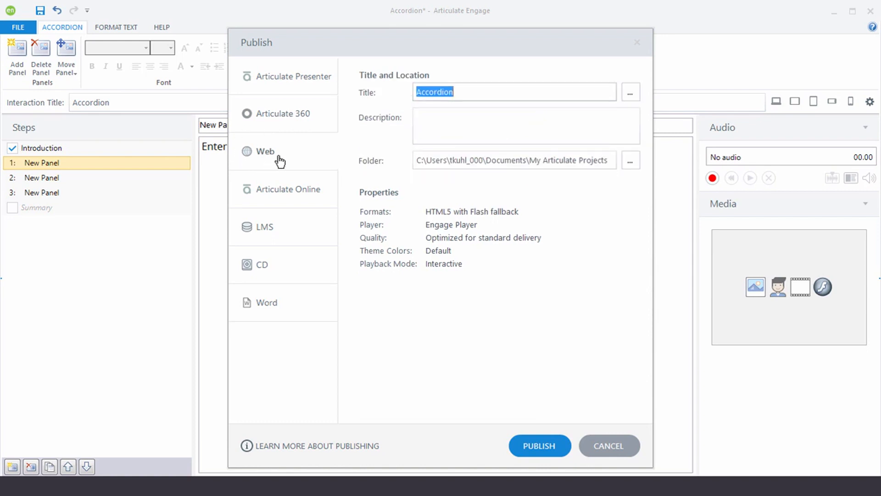
{"action": "mouse_move", "coordinate": [604, 182]}
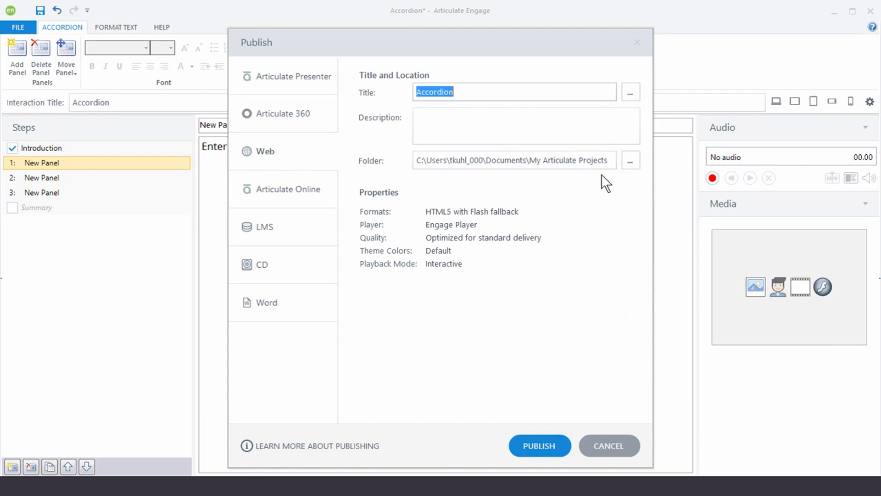
{"action": "mouse_move", "coordinate": [284, 250]}
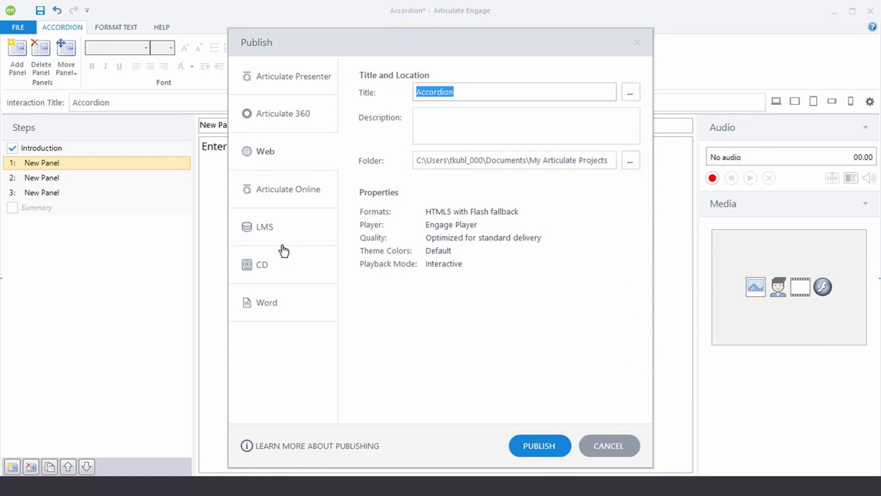
Set the LMS target to SCORM 2004, then review and close Reporting and Tracking Options.
{"action": "left_click", "coordinate": [265, 226]}
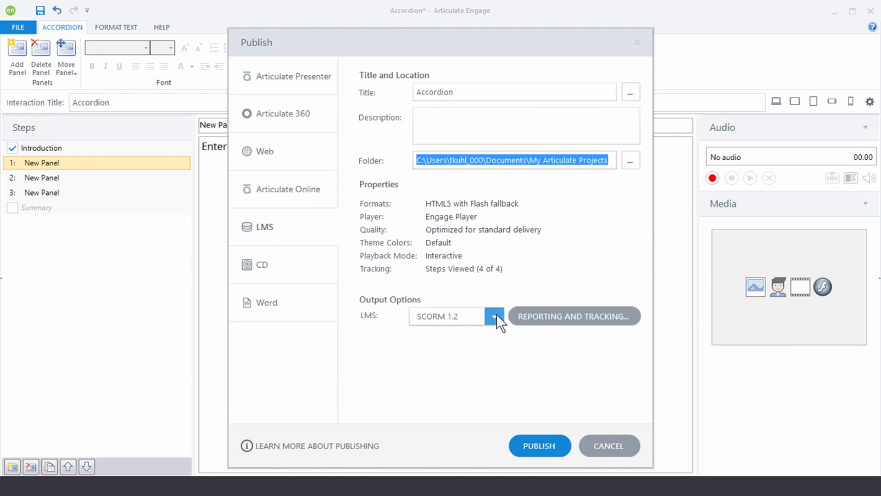
{"action": "left_click", "coordinate": [494, 316]}
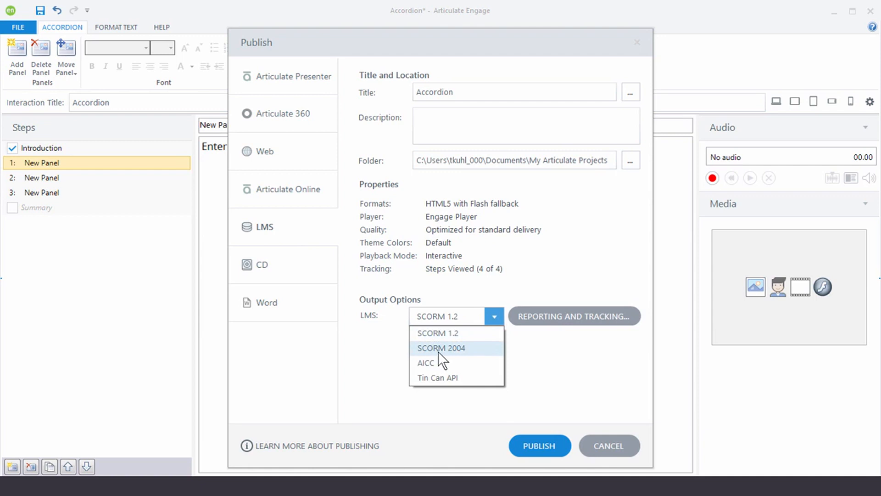
{"action": "left_click", "coordinate": [441, 347]}
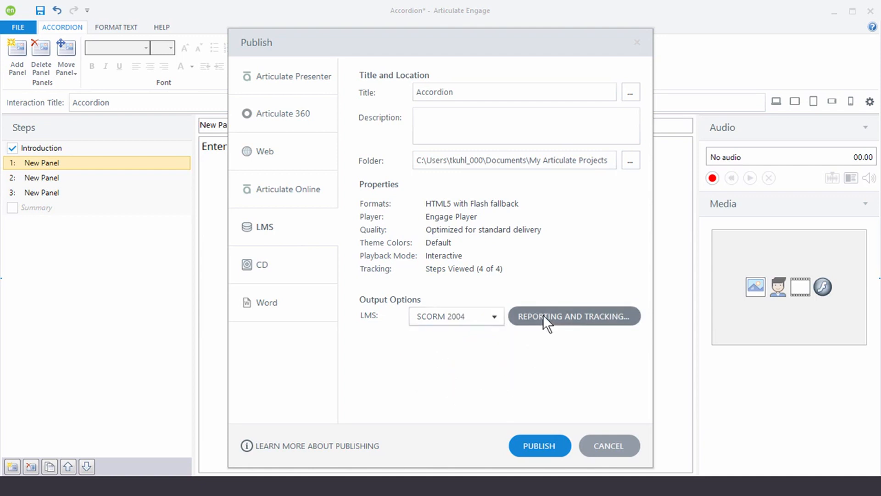
{"action": "left_click", "coordinate": [573, 315]}
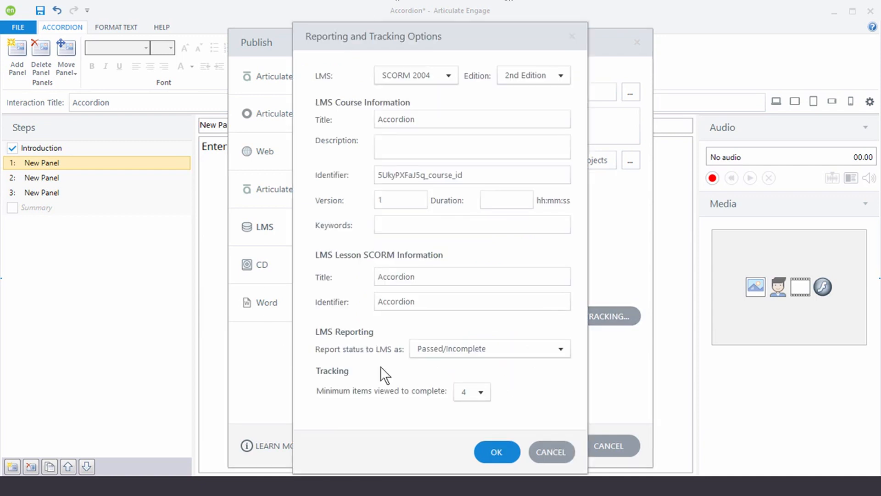
{"action": "mouse_move", "coordinate": [331, 130]}
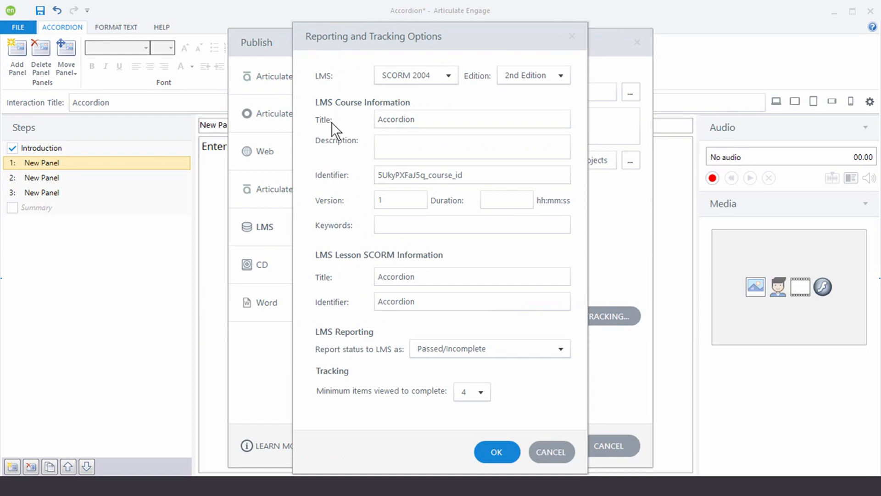
{"action": "mouse_move", "coordinate": [340, 391]}
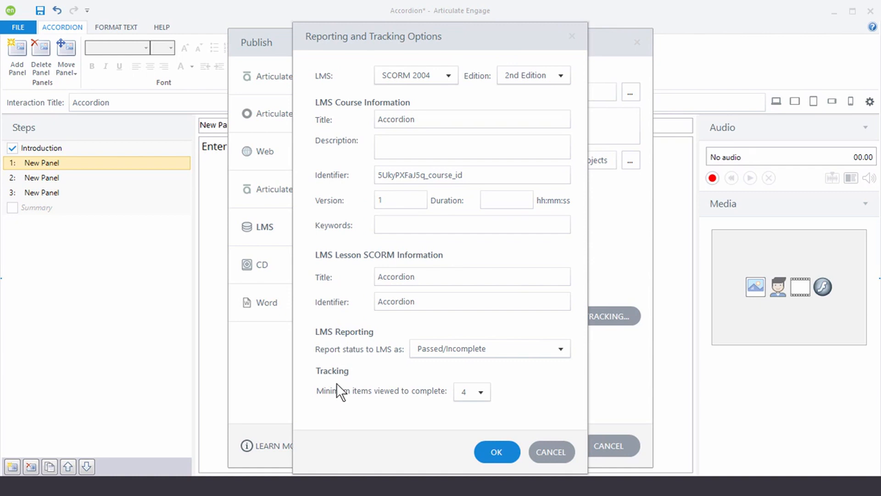
{"action": "left_click", "coordinate": [496, 452]}
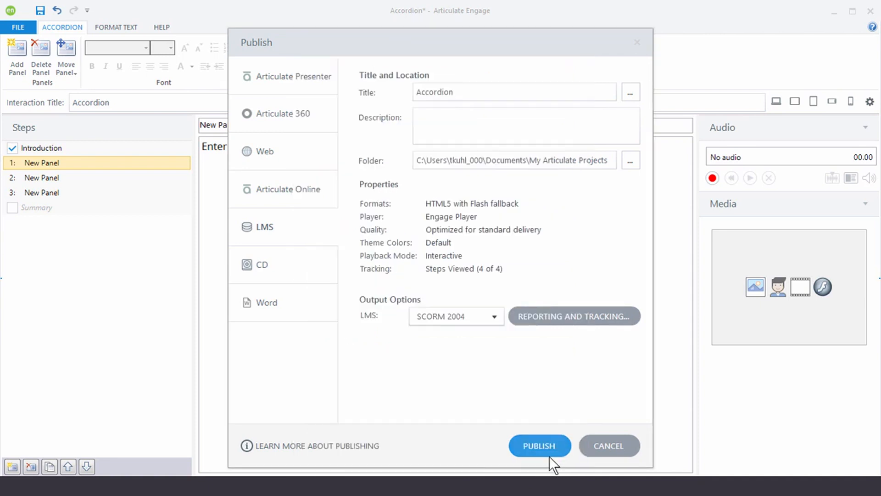
{"action": "mouse_move", "coordinate": [485, 168]}
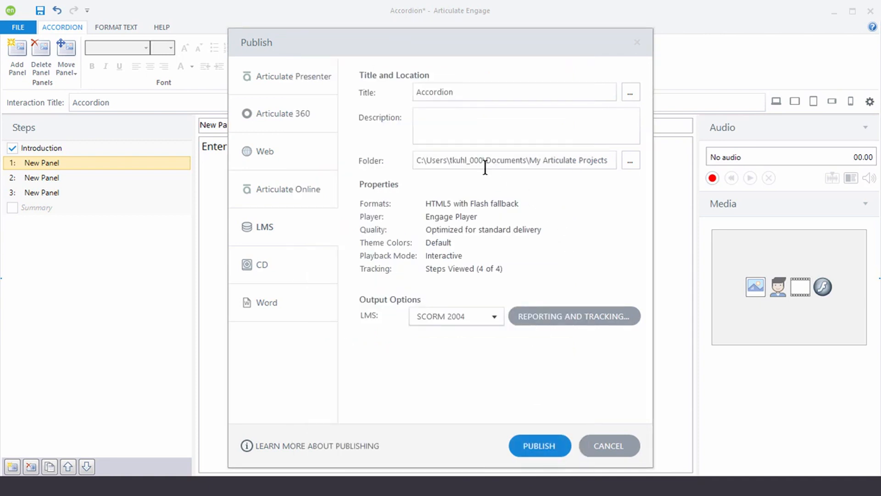
{"action": "mouse_move", "coordinate": [308, 82]}
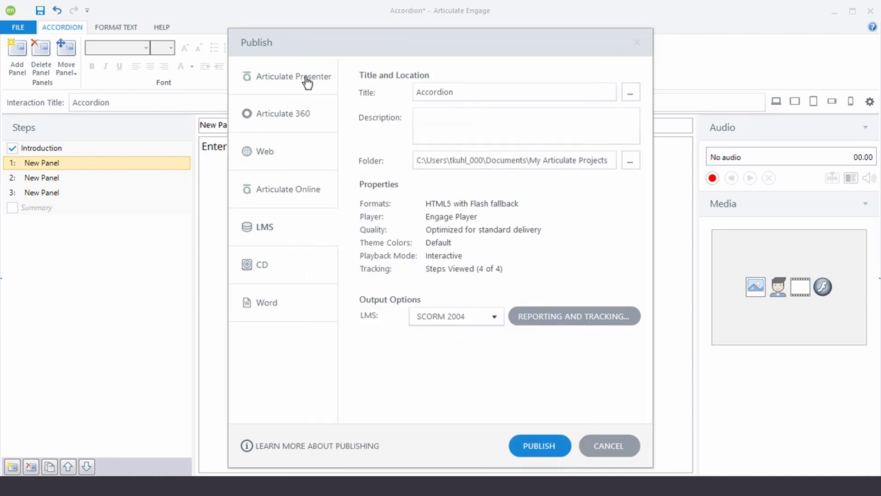
Compare the Articulate Presenter and Articulate 360 targets, ending on Web with the Accordion title.
{"action": "left_click", "coordinate": [293, 77]}
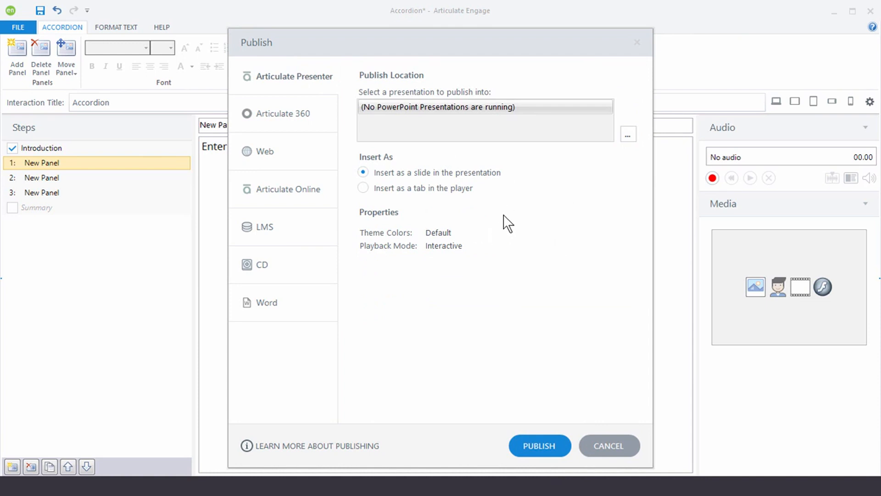
{"action": "mouse_move", "coordinate": [323, 114]}
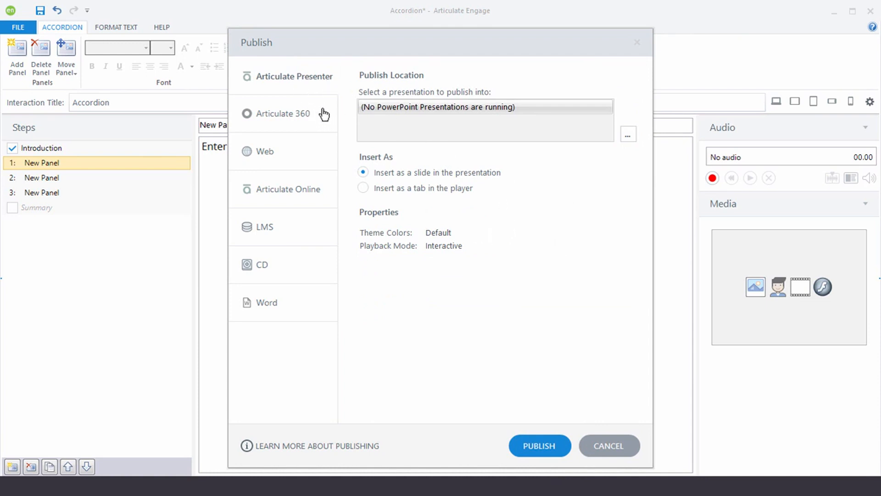
{"action": "left_click", "coordinate": [284, 113]}
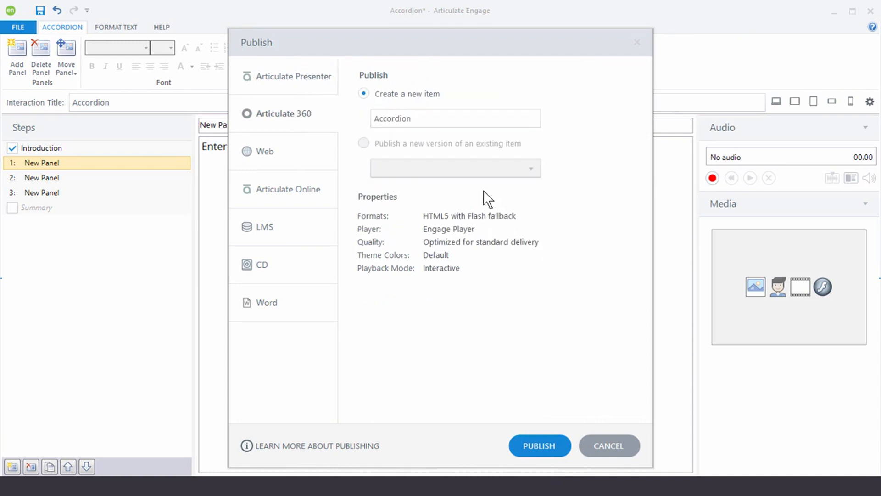
{"action": "mouse_move", "coordinate": [473, 269]}
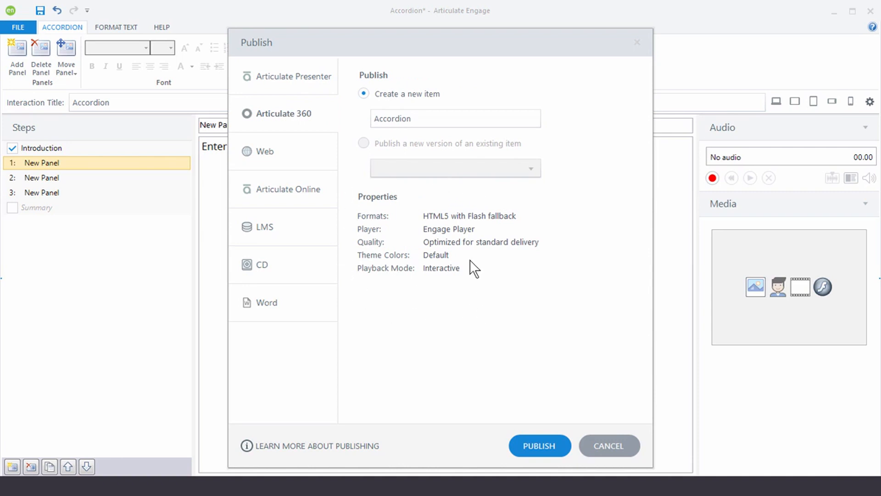
{"action": "left_click", "coordinate": [265, 151]}
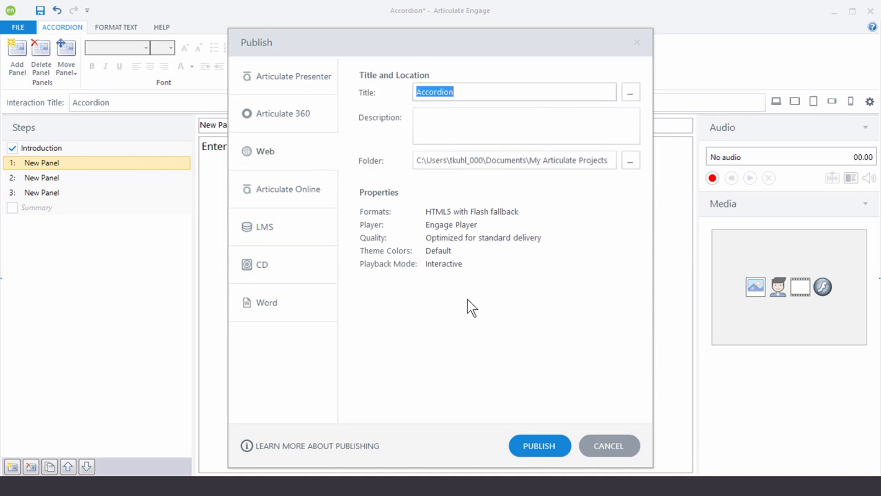
{"action": "mouse_move", "coordinate": [467, 240]}
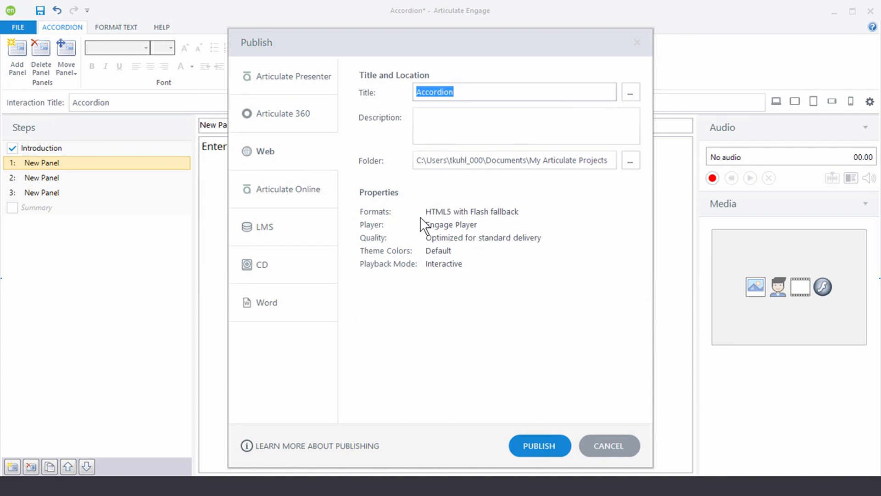
{"action": "mouse_move", "coordinate": [471, 211]}
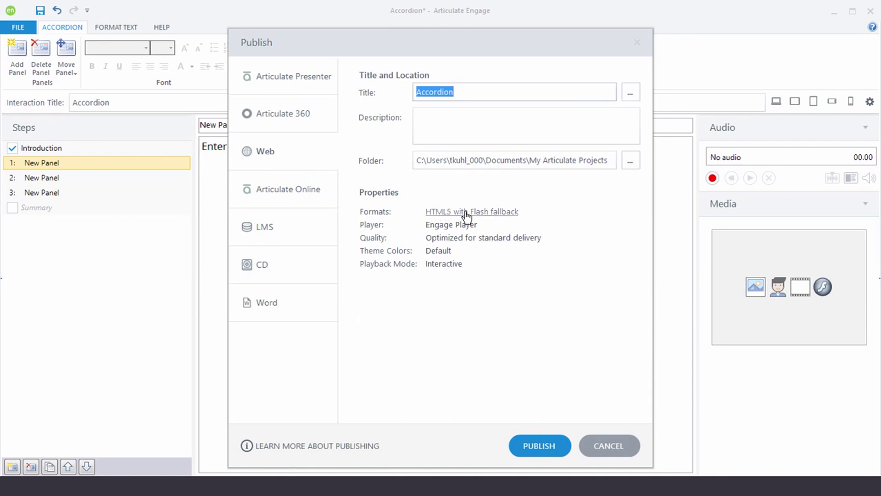
{"action": "mouse_move", "coordinate": [438, 220]}
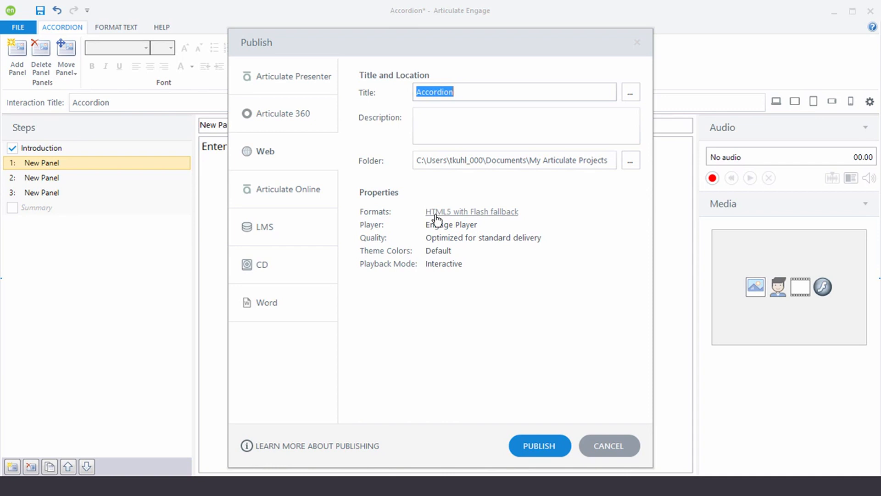
{"action": "mouse_move", "coordinate": [438, 219]}
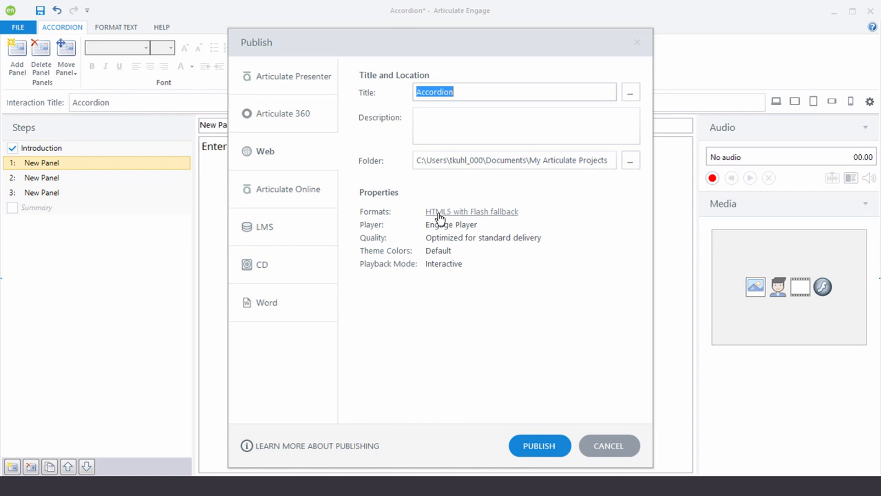
{"action": "mouse_move", "coordinate": [498, 216]}
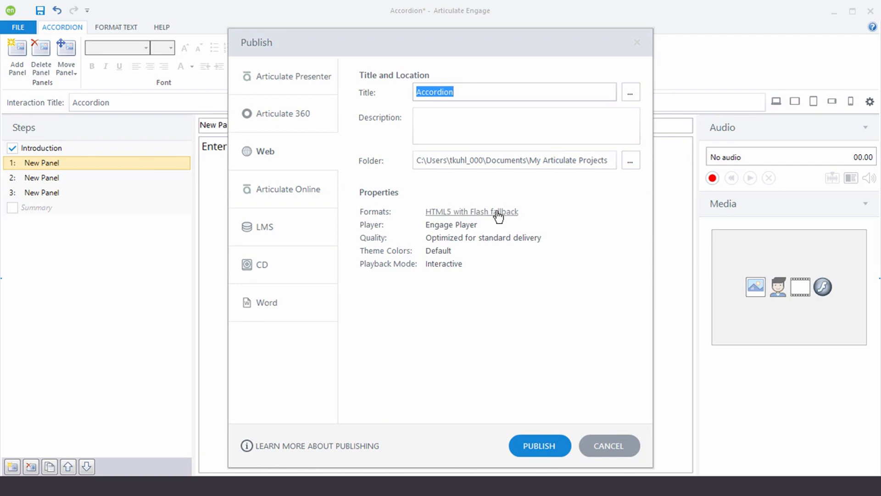
{"action": "mouse_move", "coordinate": [467, 216]}
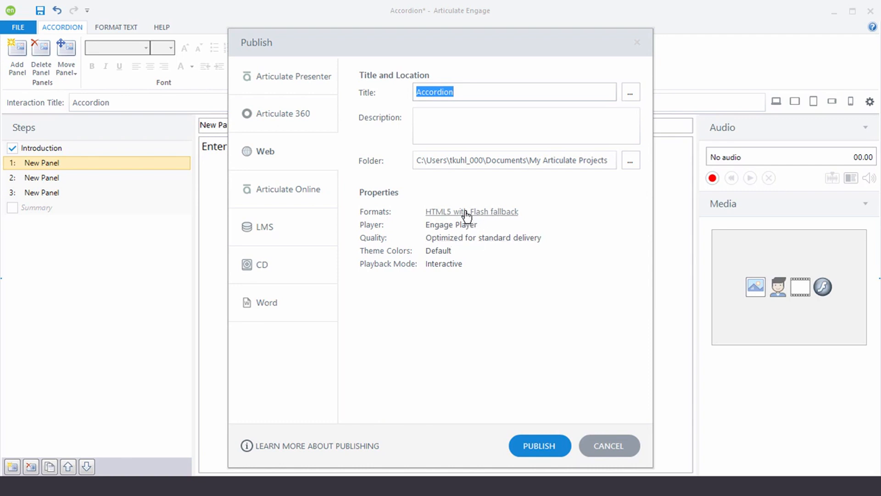
Open the Publish Formats dialog from the HTML5 with Flash fallback link.
{"action": "left_click", "coordinate": [471, 211]}
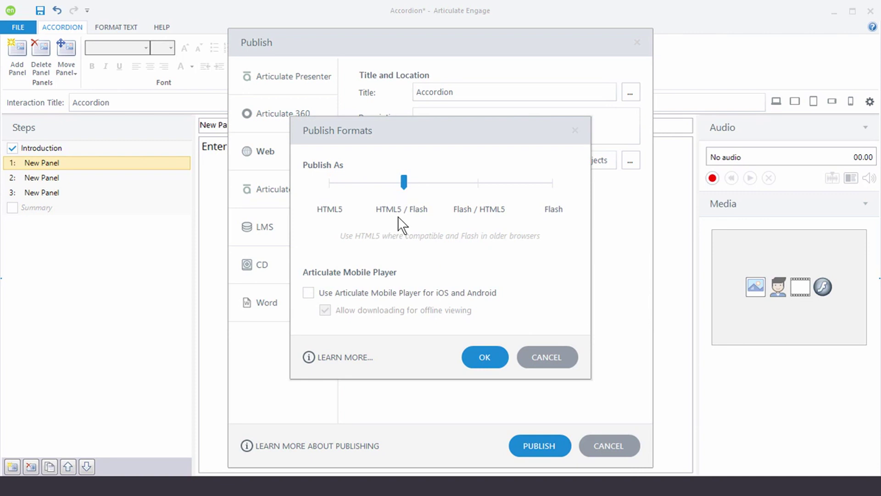
{"action": "mouse_move", "coordinate": [438, 193]}
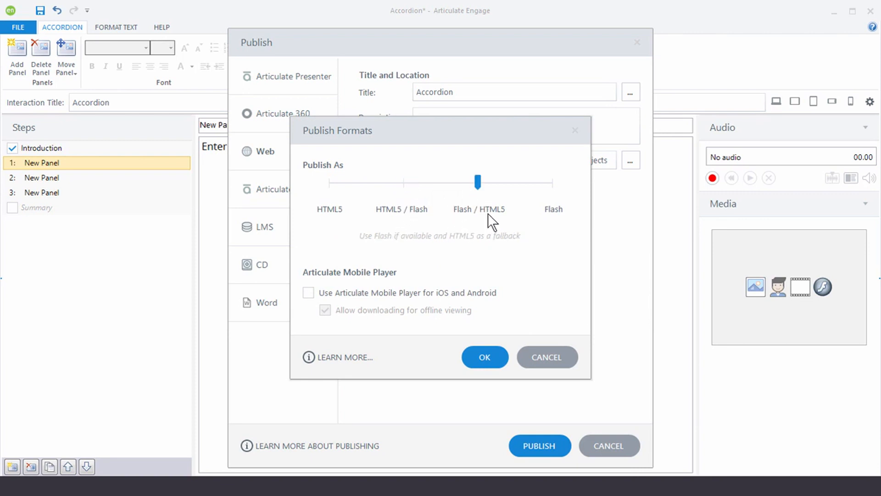
{"action": "mouse_move", "coordinate": [469, 216]}
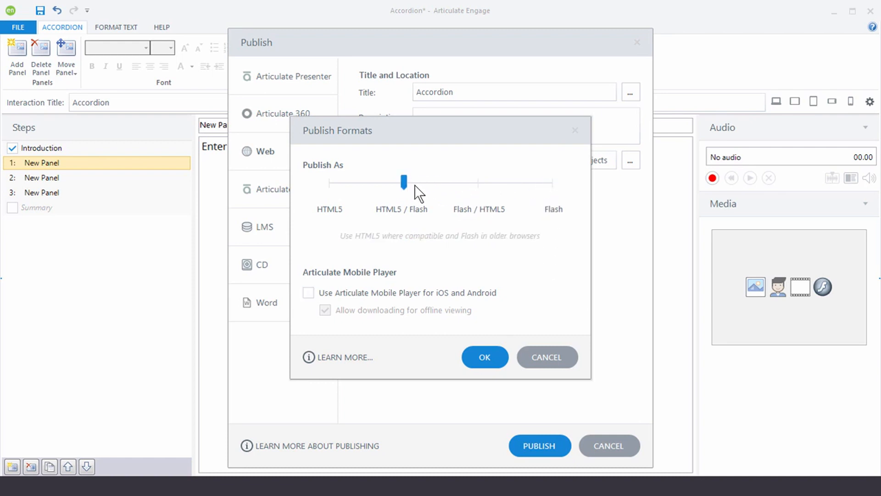
{"action": "mouse_move", "coordinate": [361, 294]}
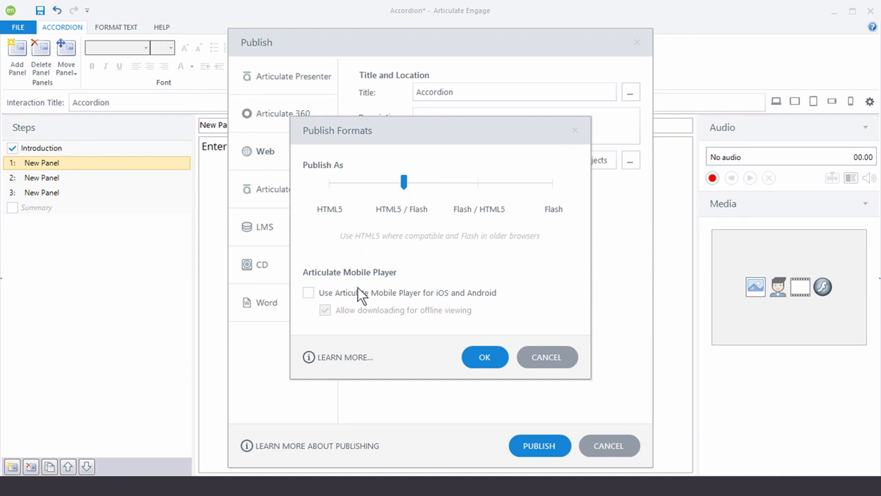
{"action": "mouse_move", "coordinate": [377, 330]}
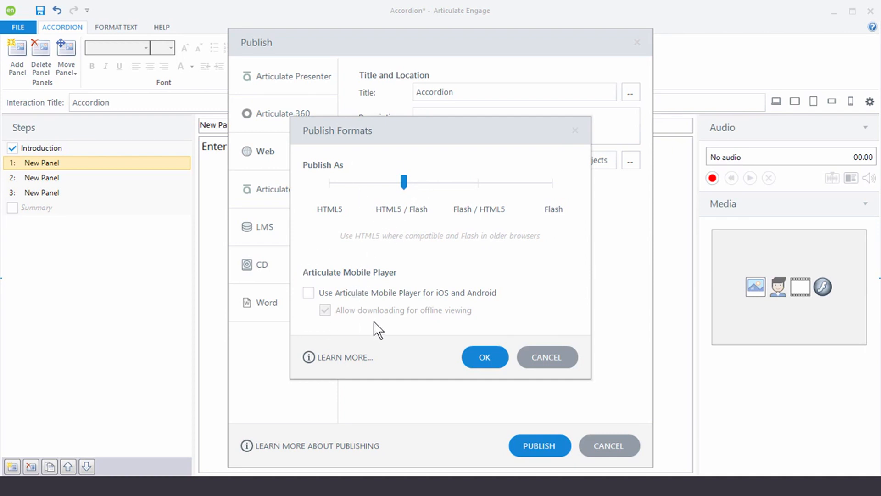
Close Publish Formats, leaving the Web format as HTML5 with Flash fallback.
{"action": "left_click", "coordinate": [484, 357]}
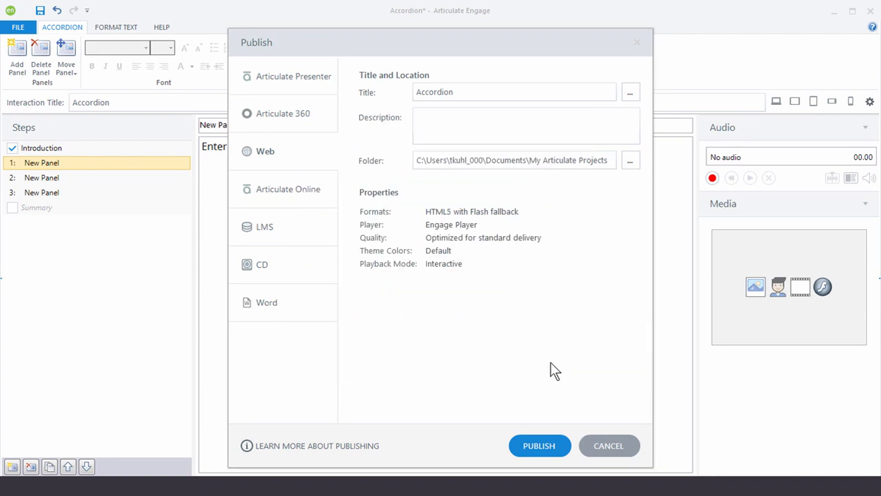
{"action": "mouse_move", "coordinate": [468, 373]}
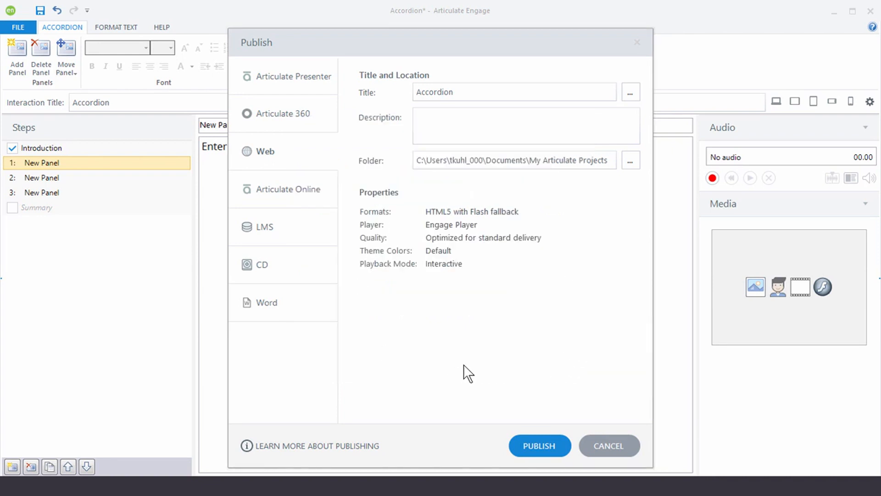
{"action": "mouse_move", "coordinate": [319, 90]}
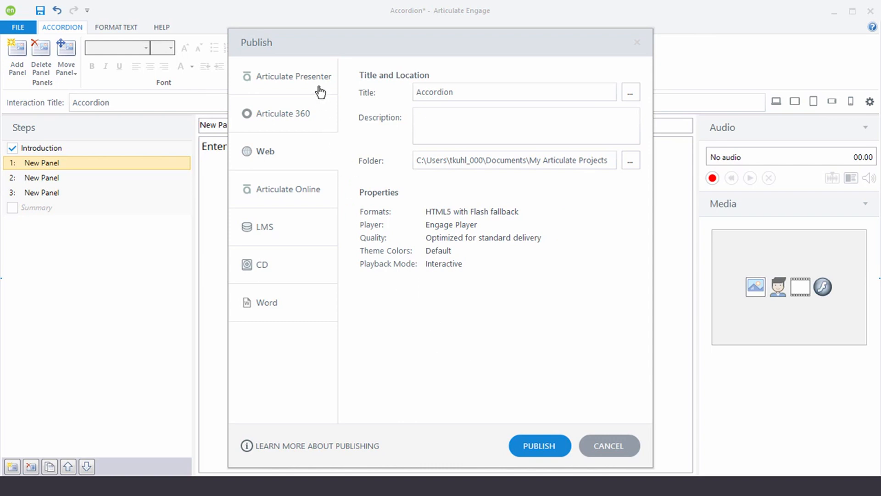
{"action": "mouse_move", "coordinate": [312, 113]}
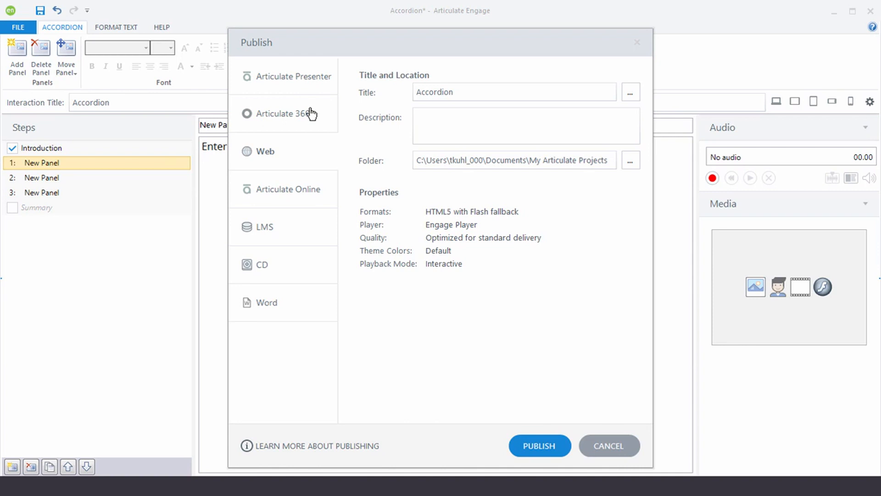
{"action": "mouse_move", "coordinate": [260, 156]}
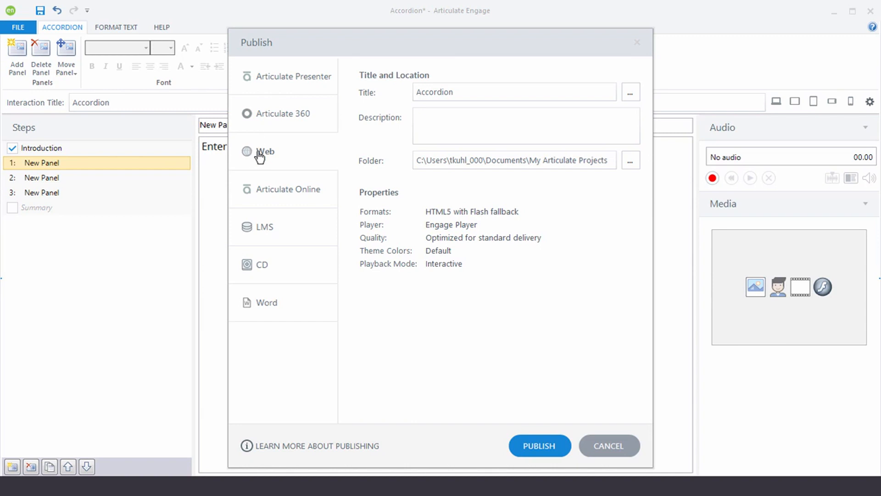
{"action": "mouse_move", "coordinate": [282, 201]}
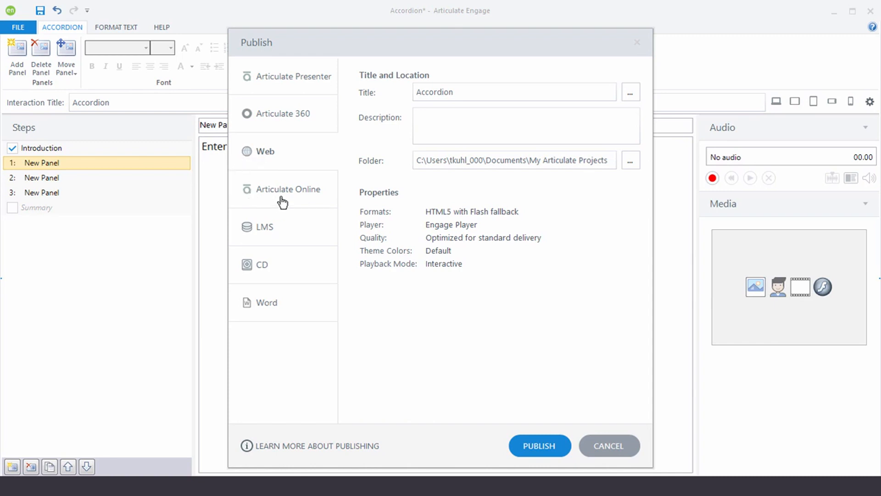
{"action": "mouse_move", "coordinate": [269, 241]}
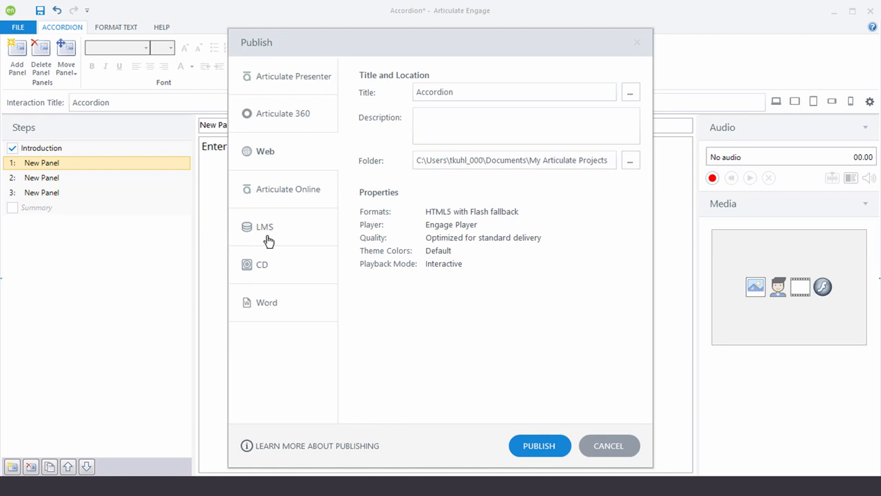
{"action": "mouse_move", "coordinate": [280, 312]}
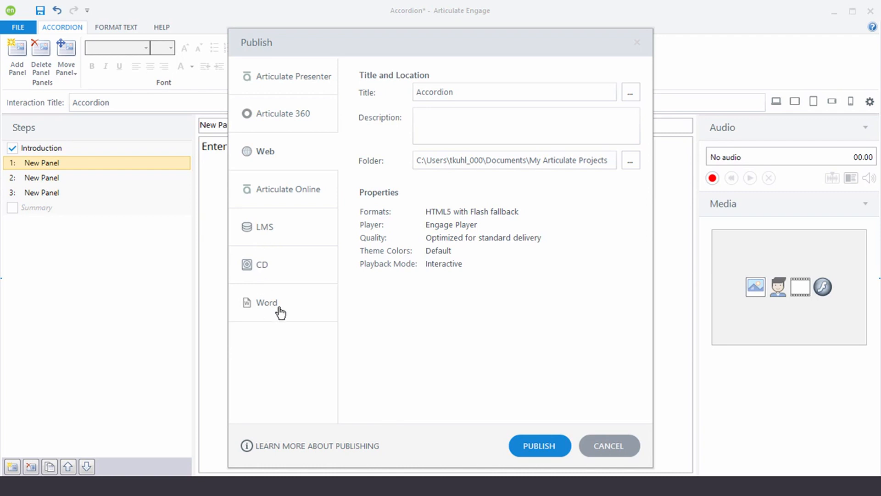
{"action": "mouse_move", "coordinate": [278, 306]}
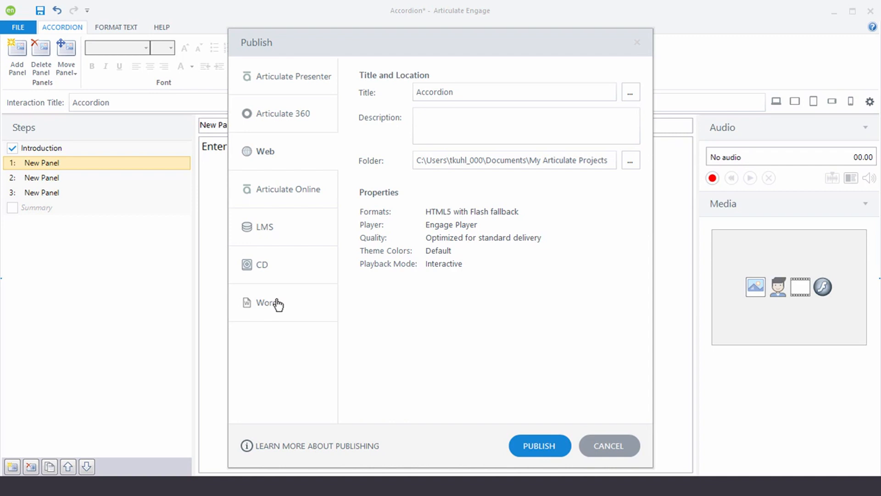
{"action": "mouse_move", "coordinate": [435, 310]}
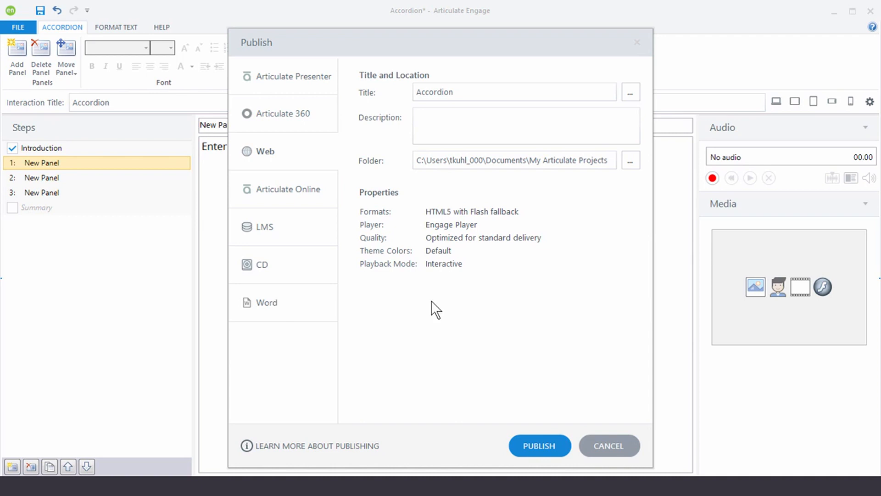